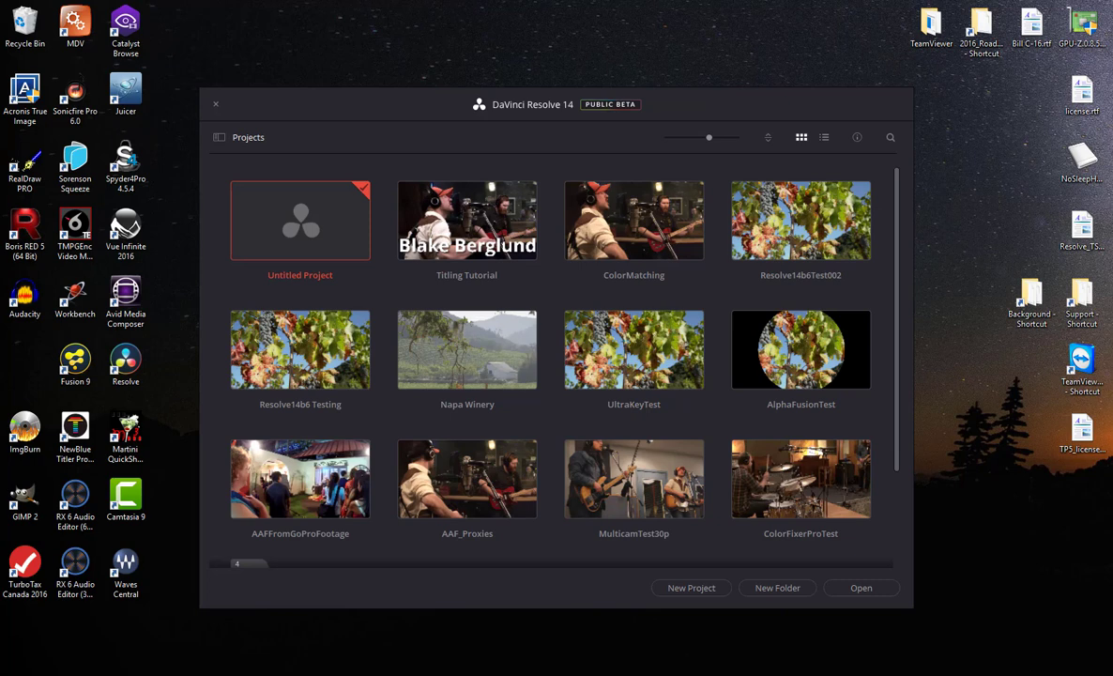
{"action": "mouse_move", "coordinate": [672, 132]}
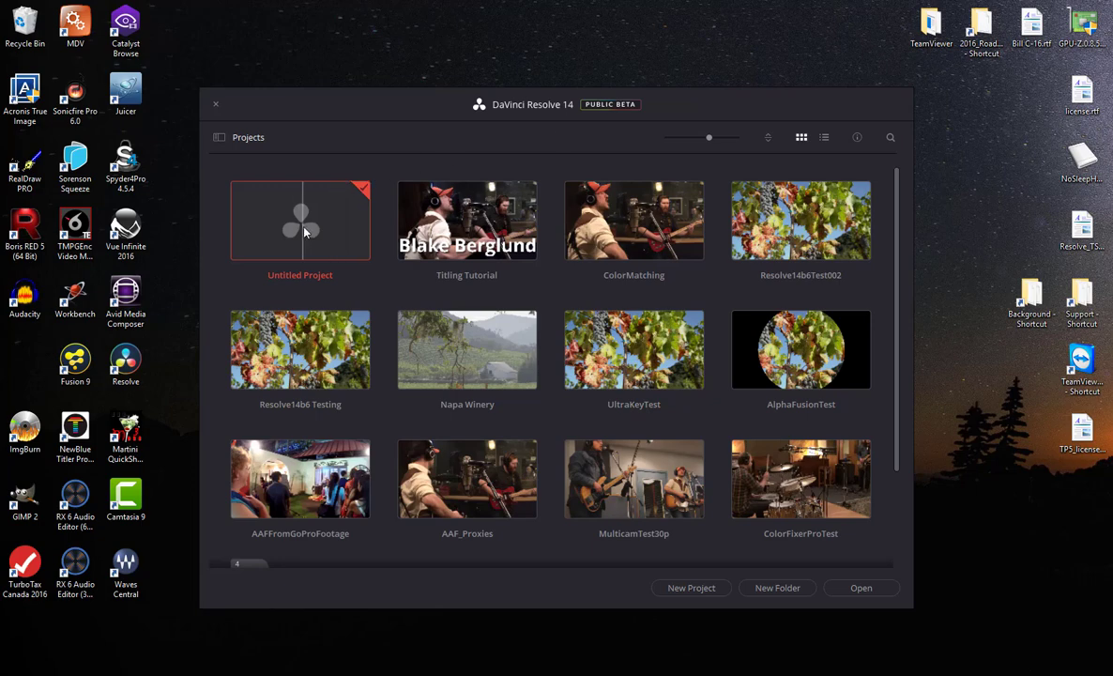
Open Untitled Project and import cam001_xavc from TranscodeTest, matching the project frame rate
{"action": "double_click", "coordinate": [299, 220]}
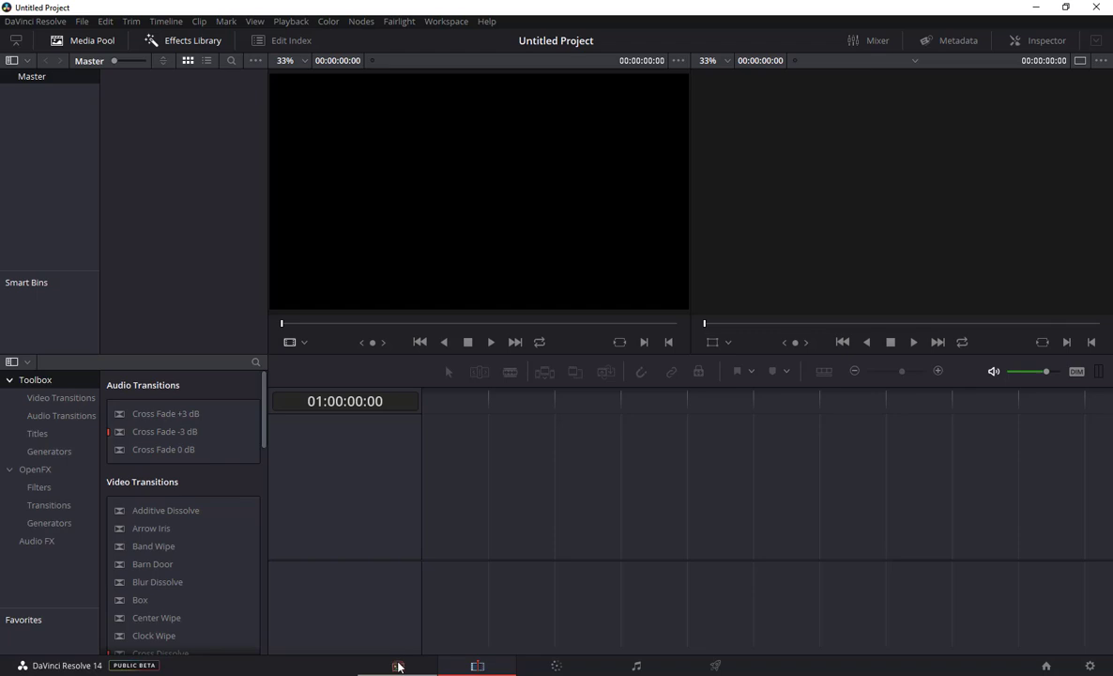
{"action": "left_click", "coordinate": [397, 665]}
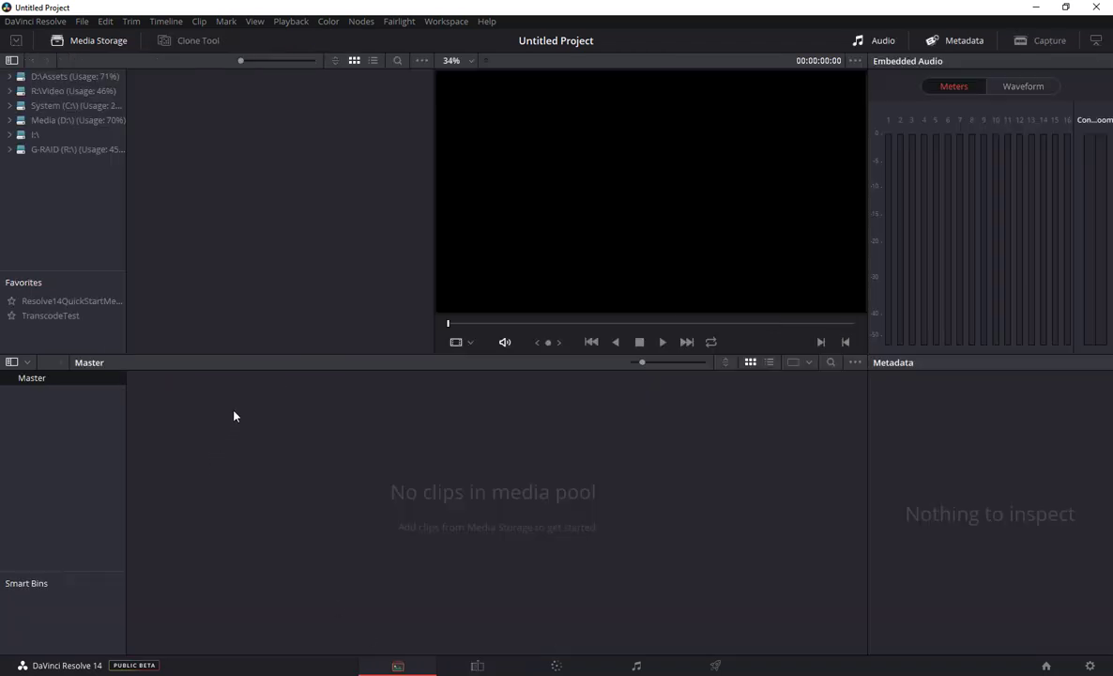
{"action": "mouse_move", "coordinate": [42, 316]}
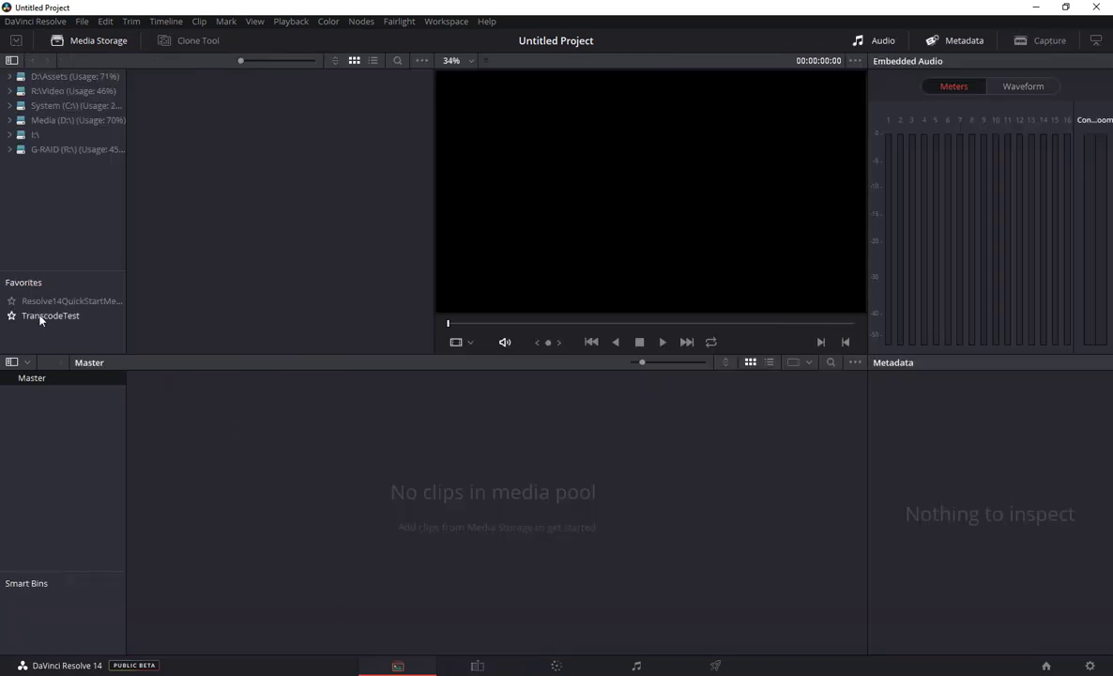
{"action": "left_click", "coordinate": [51, 316]}
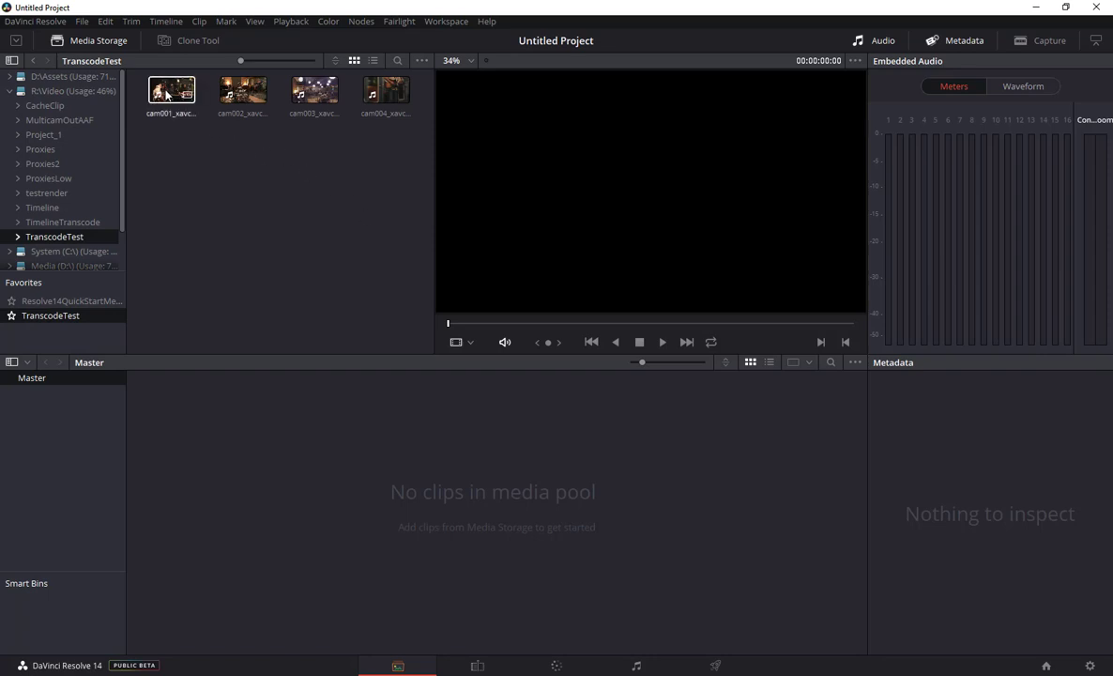
{"action": "left_click_drag", "start_coordinate": [170, 89], "coordinate": [186, 428]}
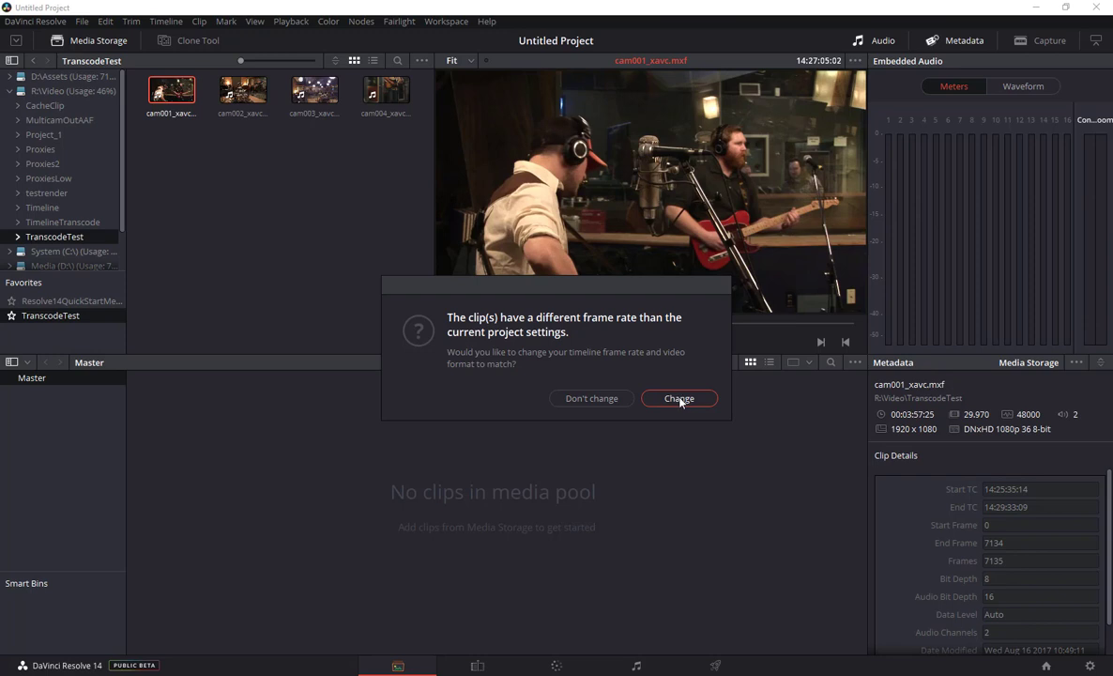
{"action": "left_click", "coordinate": [678, 398]}
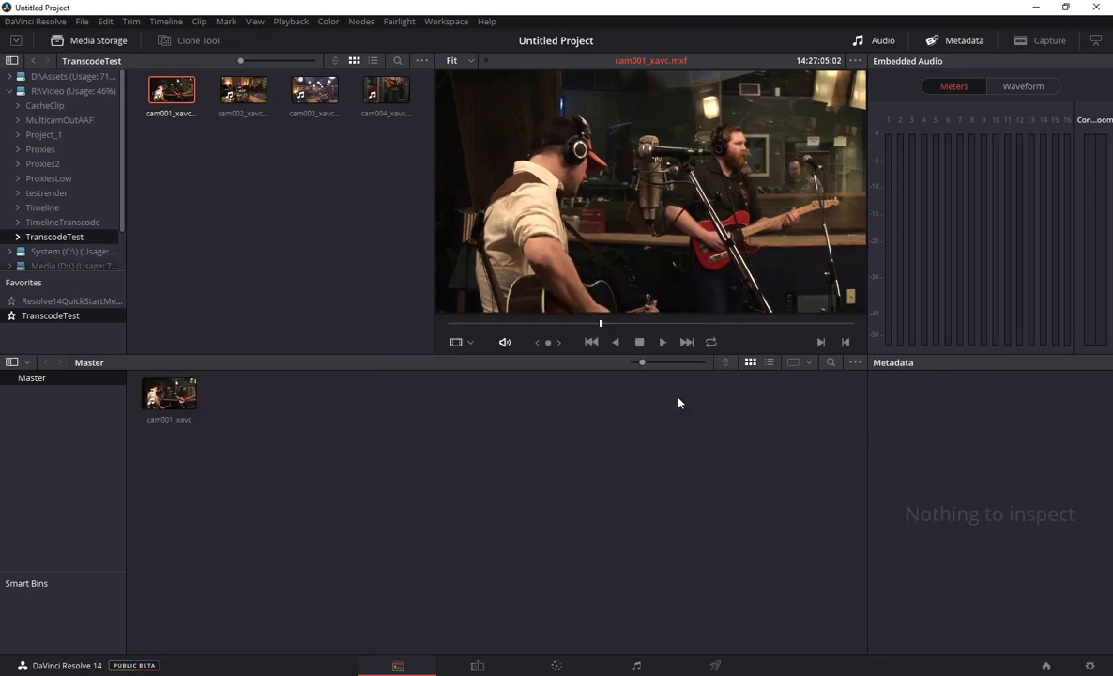
Set cam001_xavc's audio sources to Mute in Clip Attributes, including Audio 2
{"action": "right_click", "coordinate": [170, 395]}
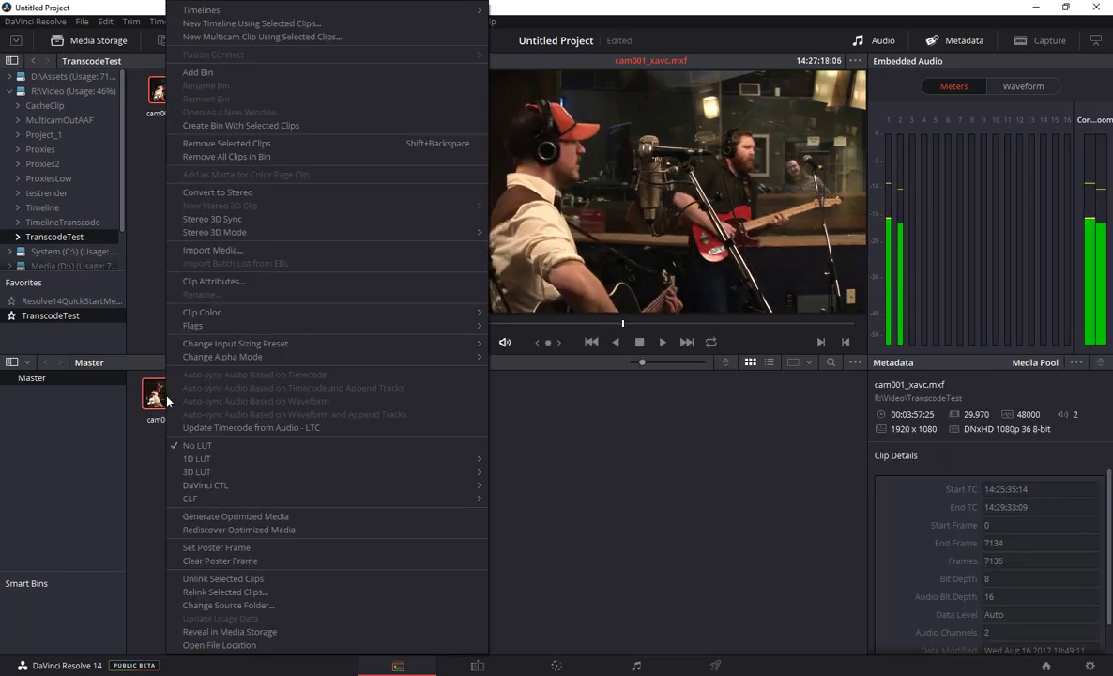
{"action": "left_click", "coordinate": [213, 281]}
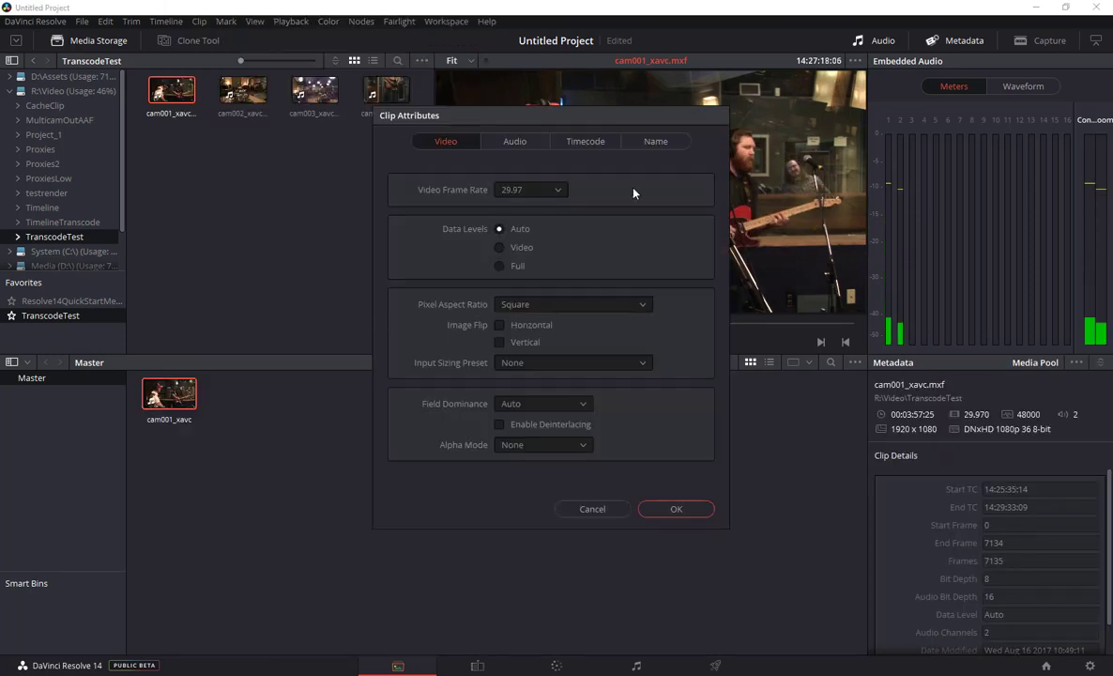
{"action": "left_click", "coordinate": [514, 141]}
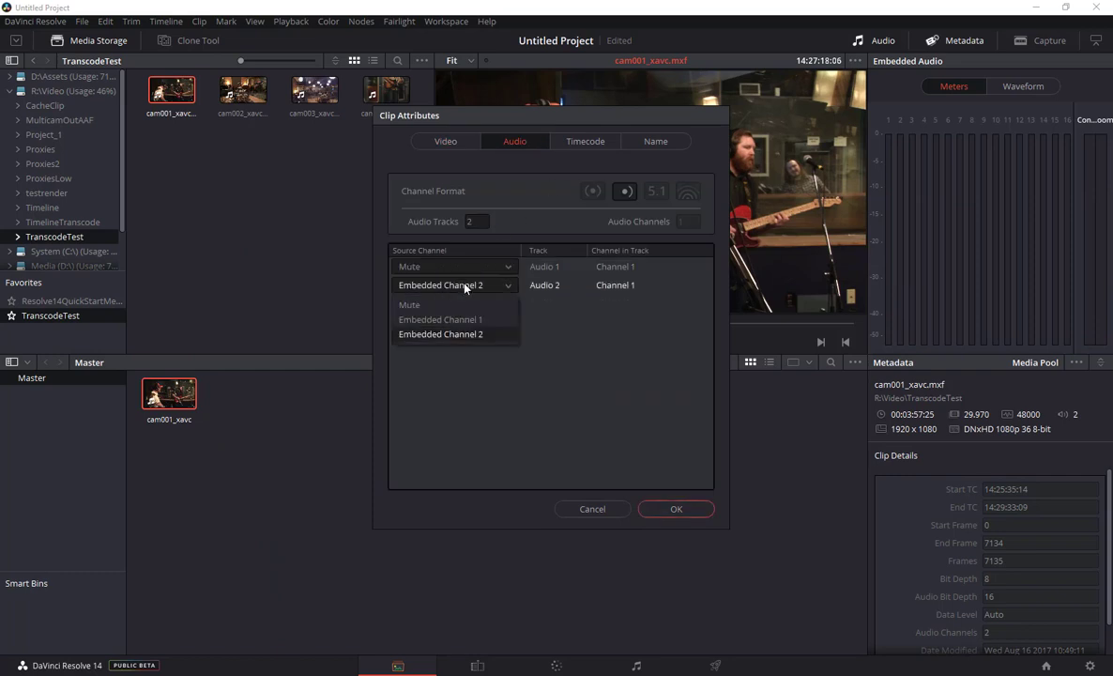
{"action": "left_click", "coordinate": [410, 304]}
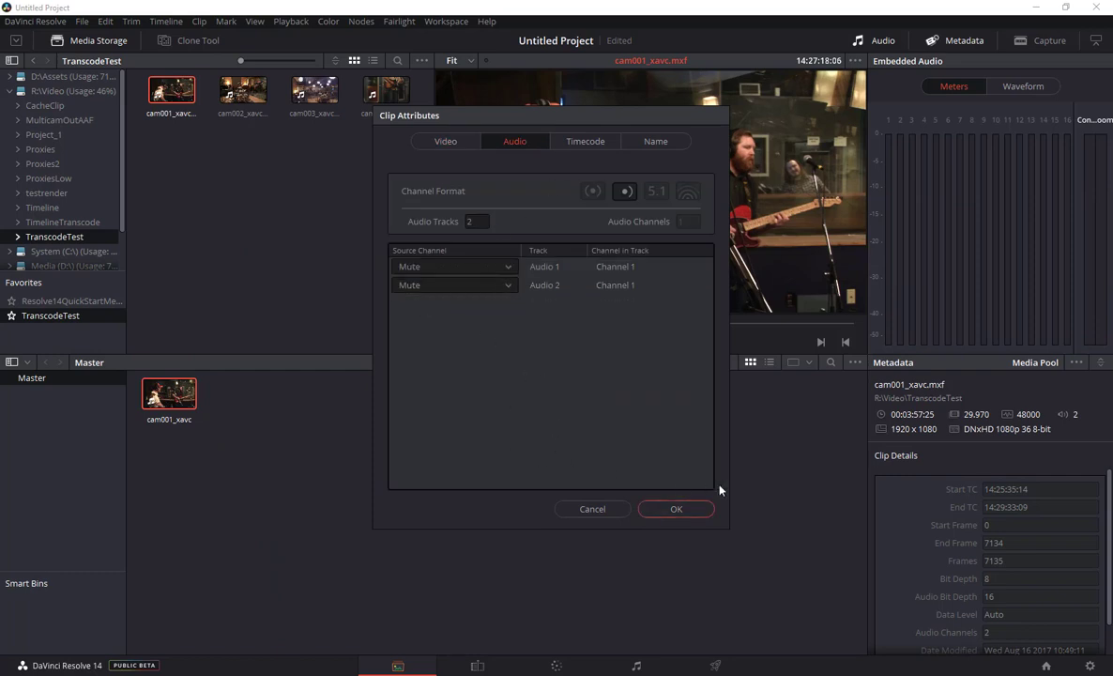
{"action": "mouse_move", "coordinate": [676, 509]}
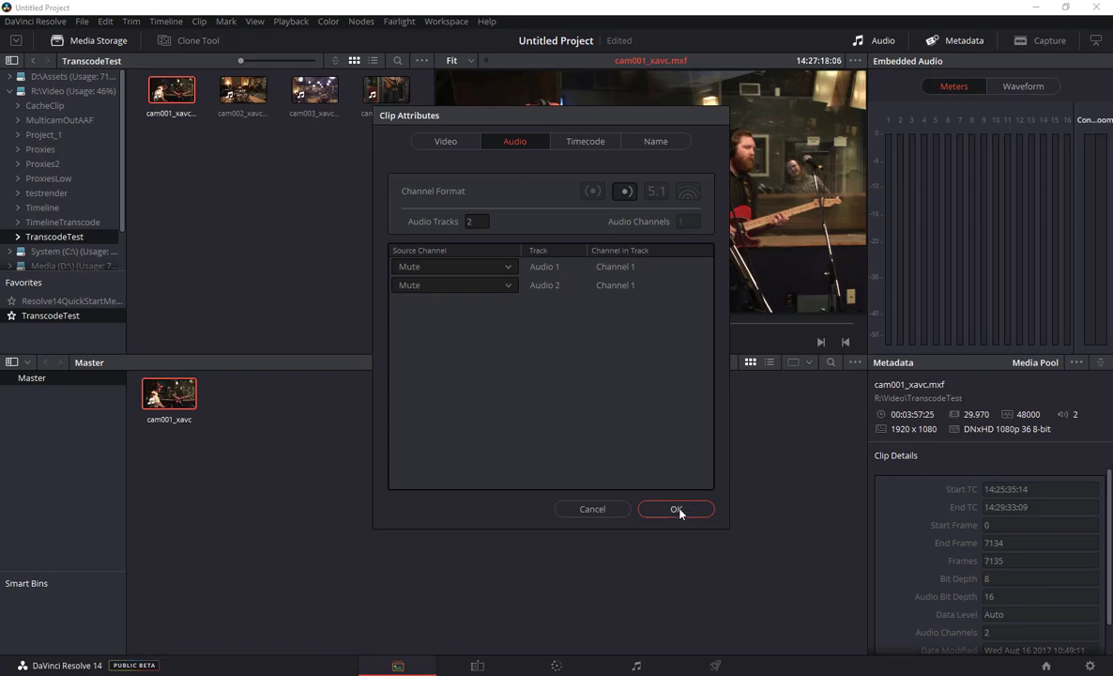
{"action": "left_click", "coordinate": [675, 509]}
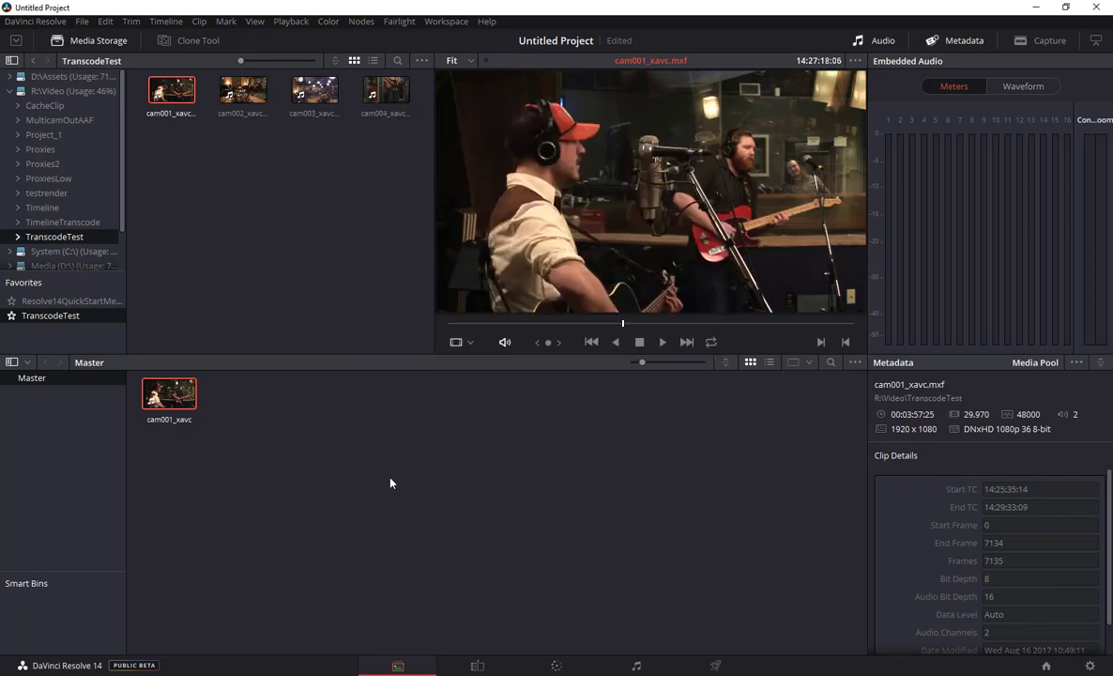
{"action": "mouse_move", "coordinate": [263, 445]}
{"action": "type", "text": "+20"}
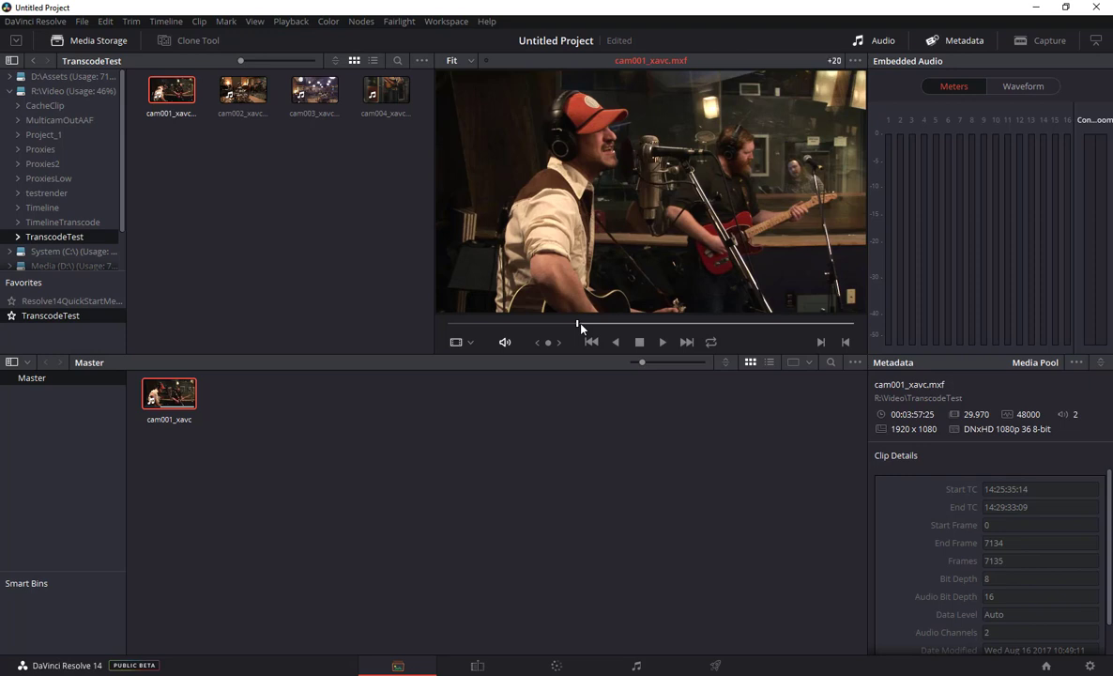
Create Timeline 1 from cam001_xavc using the marked In/Out range
{"action": "left_click", "coordinate": [833, 61]}
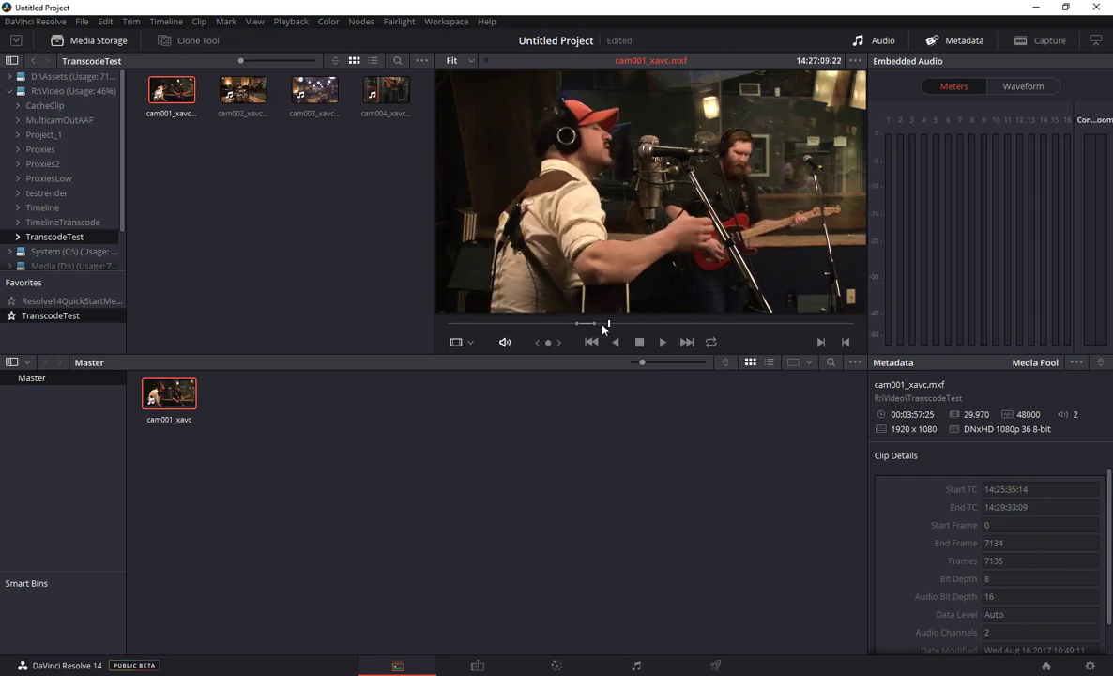
{"action": "right_click", "coordinate": [171, 89]}
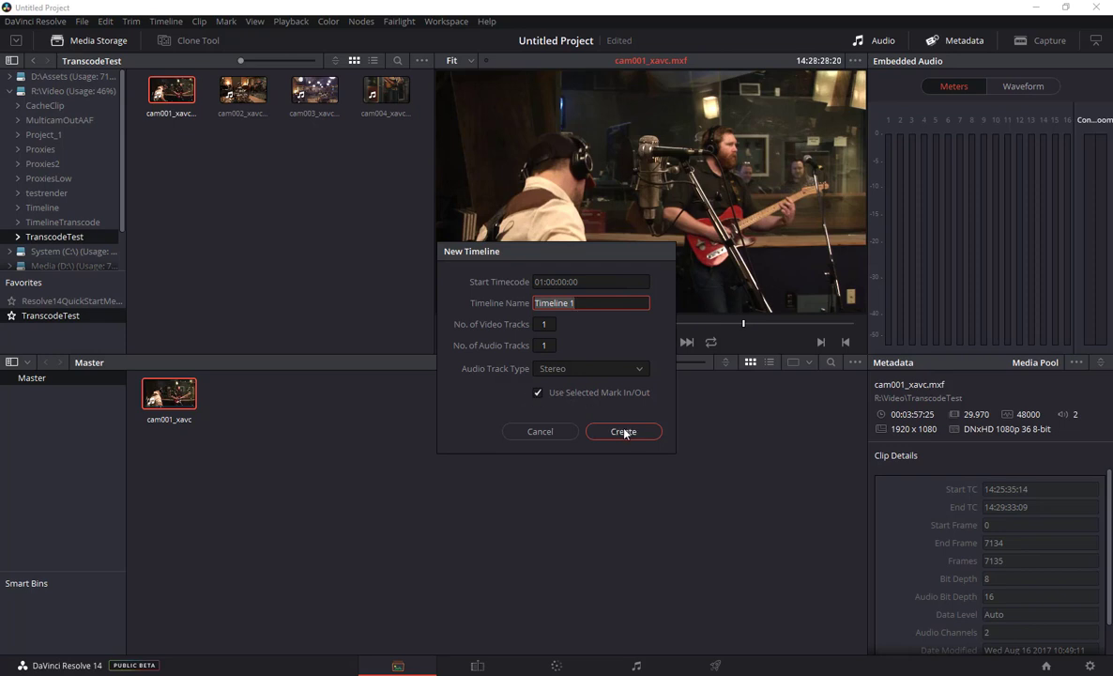
{"action": "left_click", "coordinate": [623, 430]}
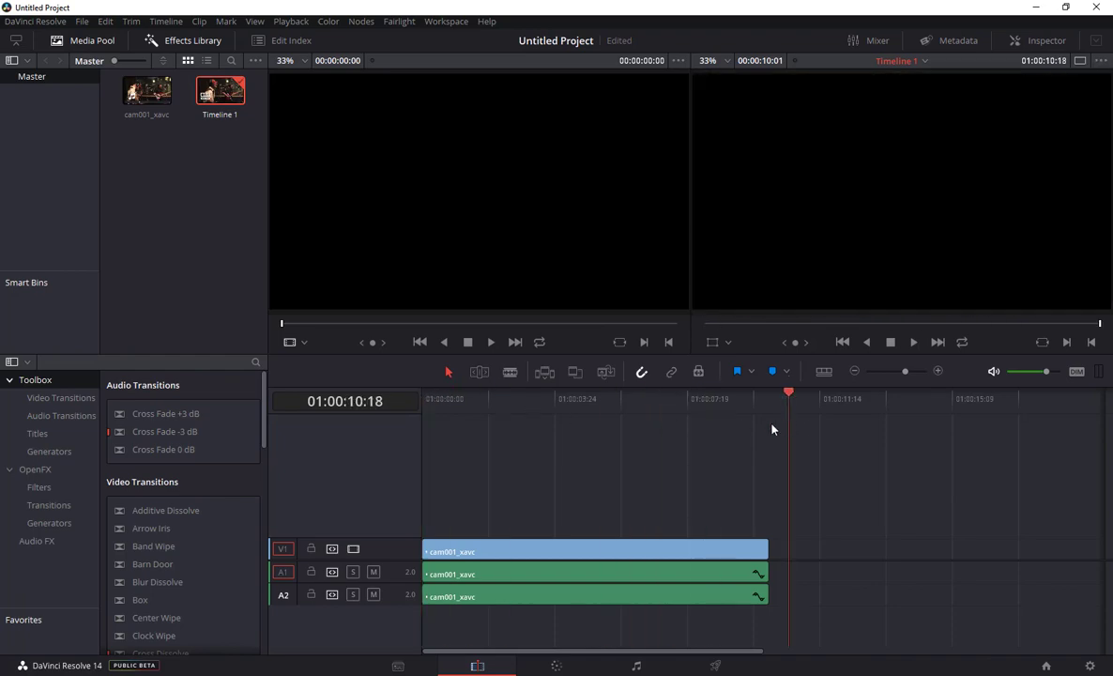
{"action": "left_click", "coordinate": [539, 398]}
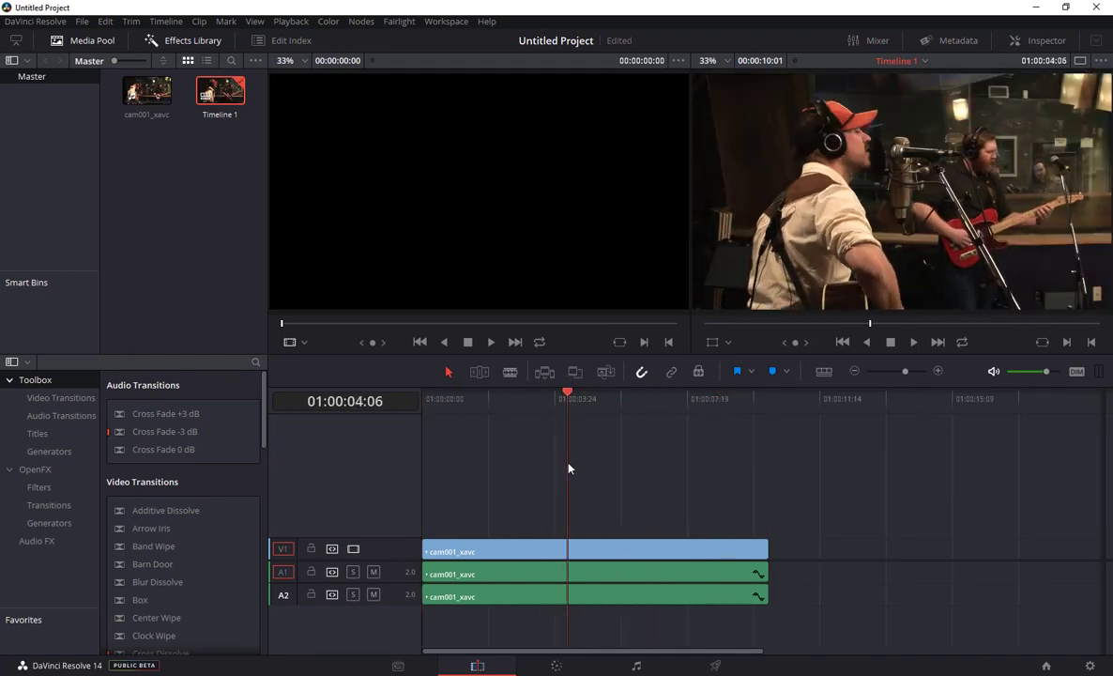
{"action": "left_click", "coordinate": [508, 390]}
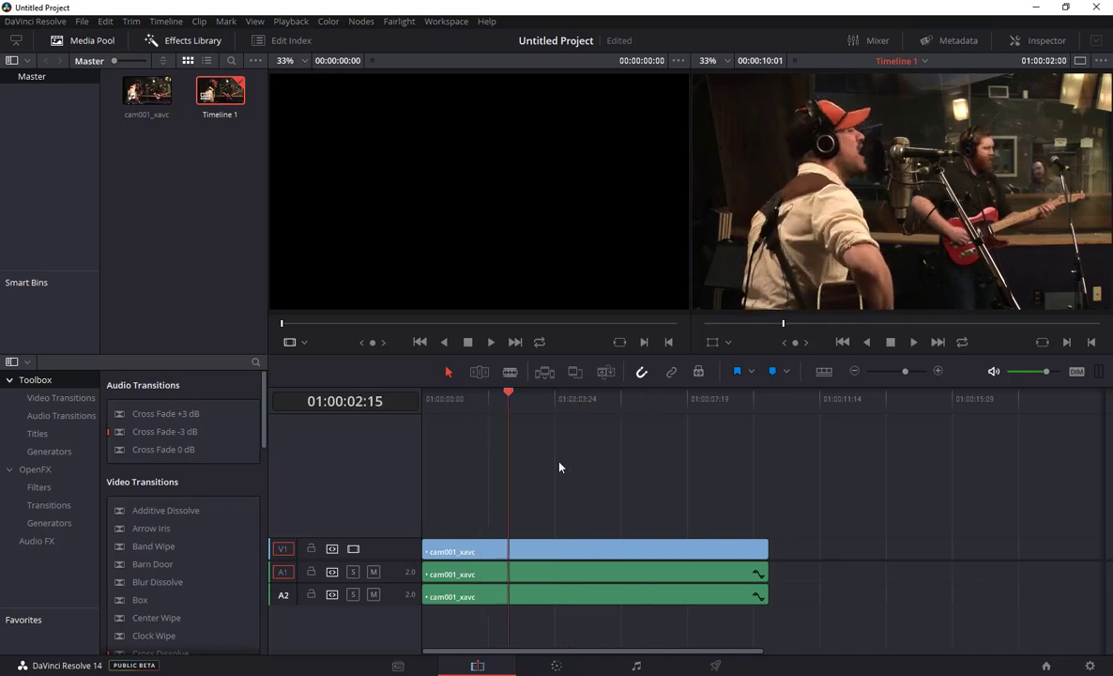
{"action": "left_click", "coordinate": [575, 551]}
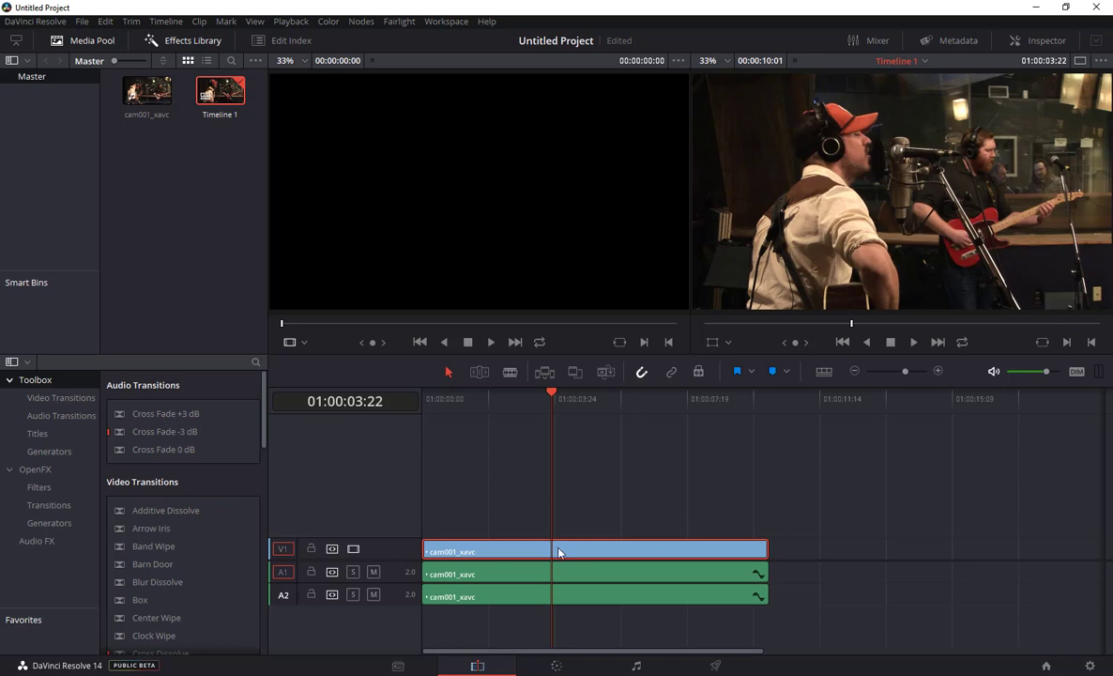
Convert the V1 clip into Fusion Clip 1, a TIFF RGB 8-bit Fusion Connect clip
{"action": "right_click", "coordinate": [573, 551]}
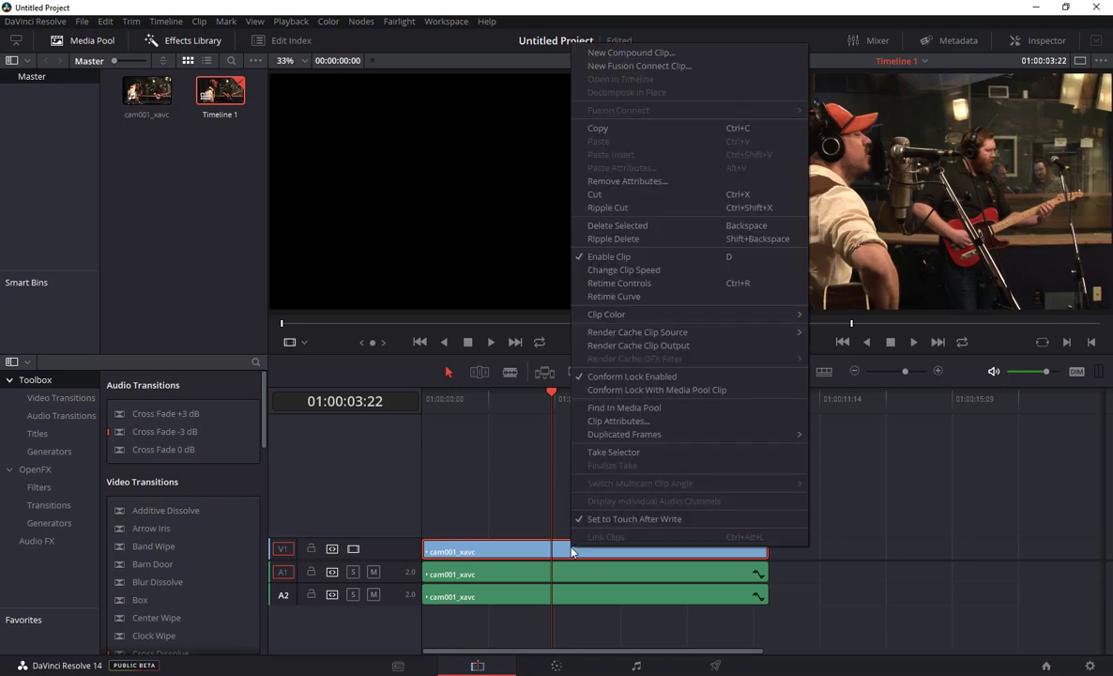
{"action": "mouse_move", "coordinate": [649, 65]}
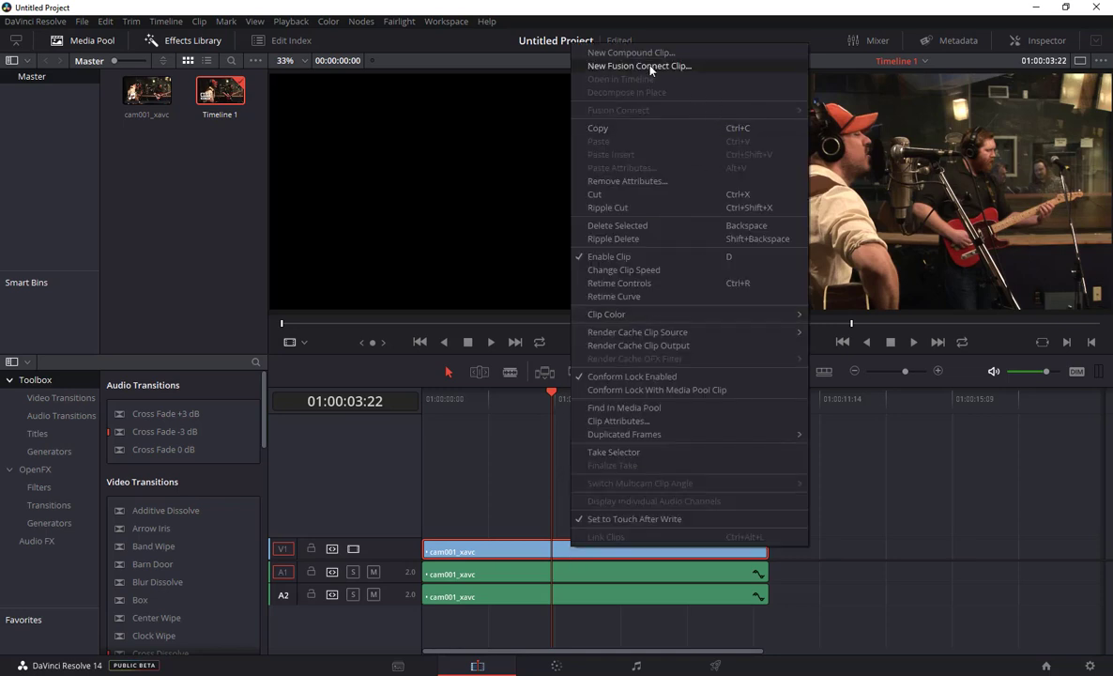
{"action": "left_click", "coordinate": [640, 66]}
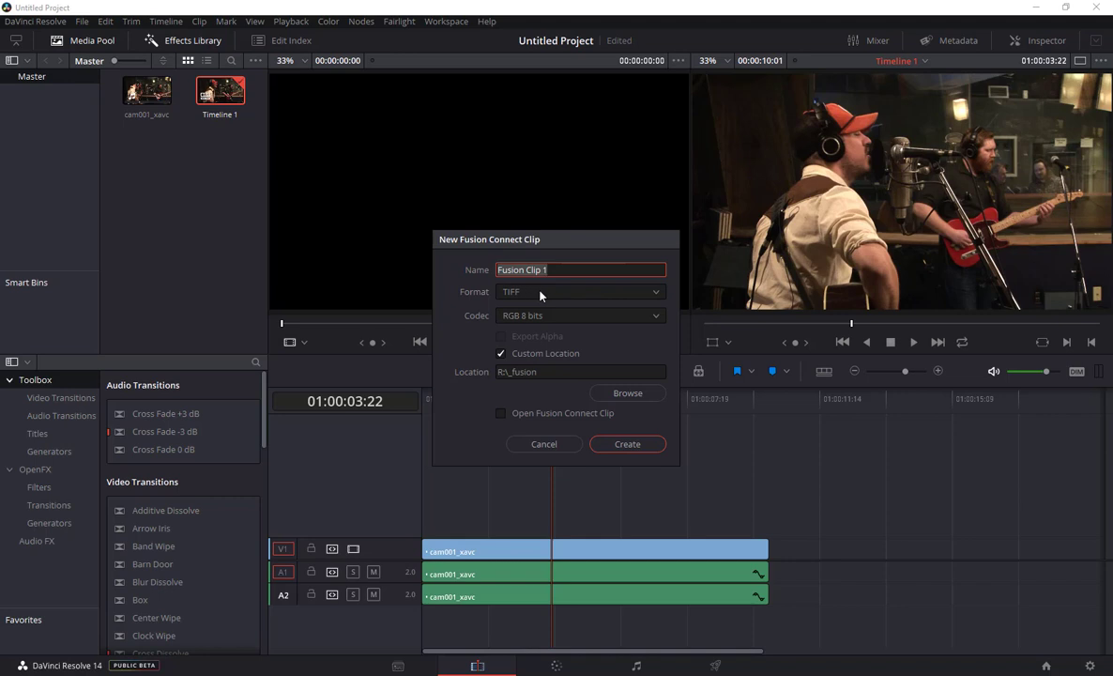
{"action": "mouse_move", "coordinate": [553, 314]}
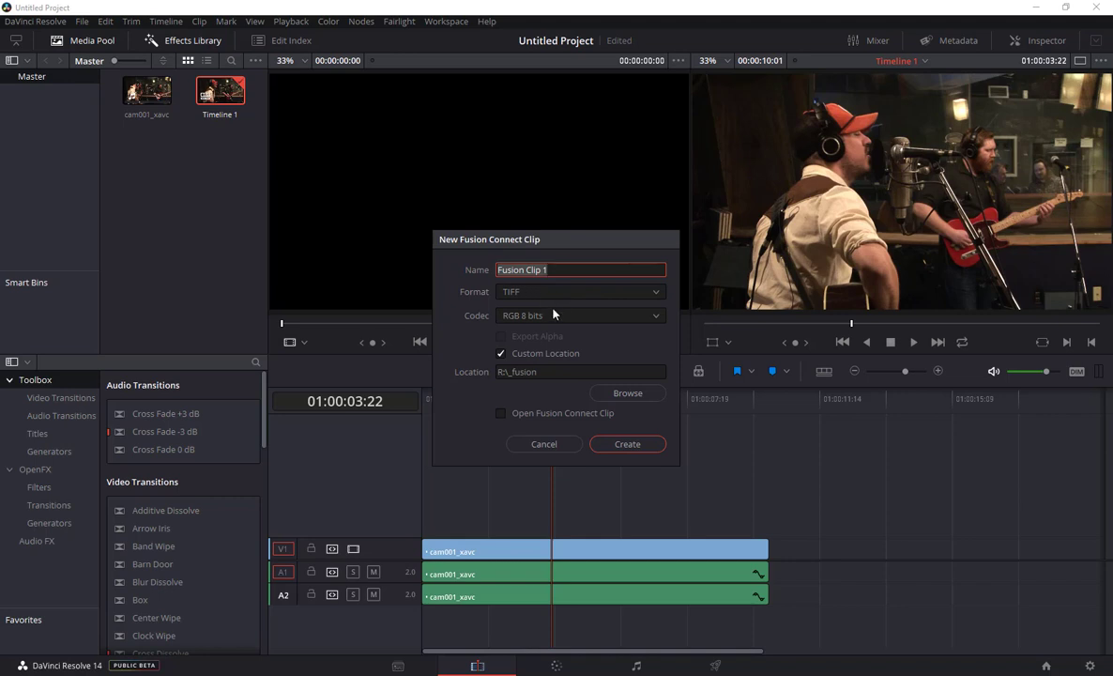
{"action": "mouse_move", "coordinate": [551, 361]}
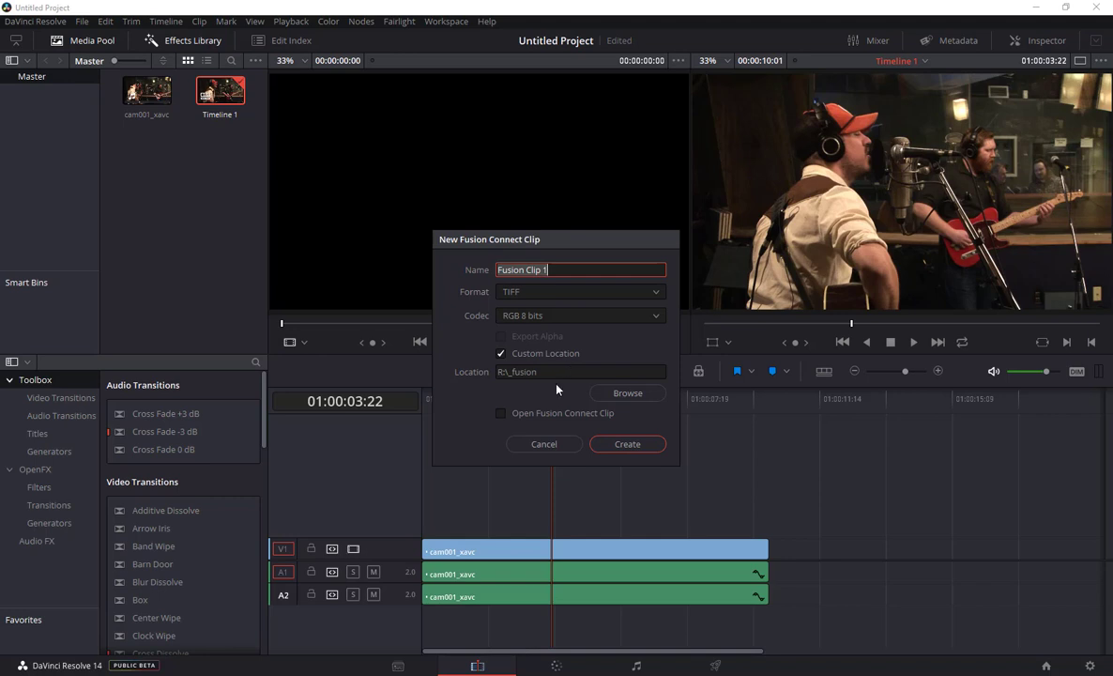
{"action": "left_click", "coordinate": [627, 443]}
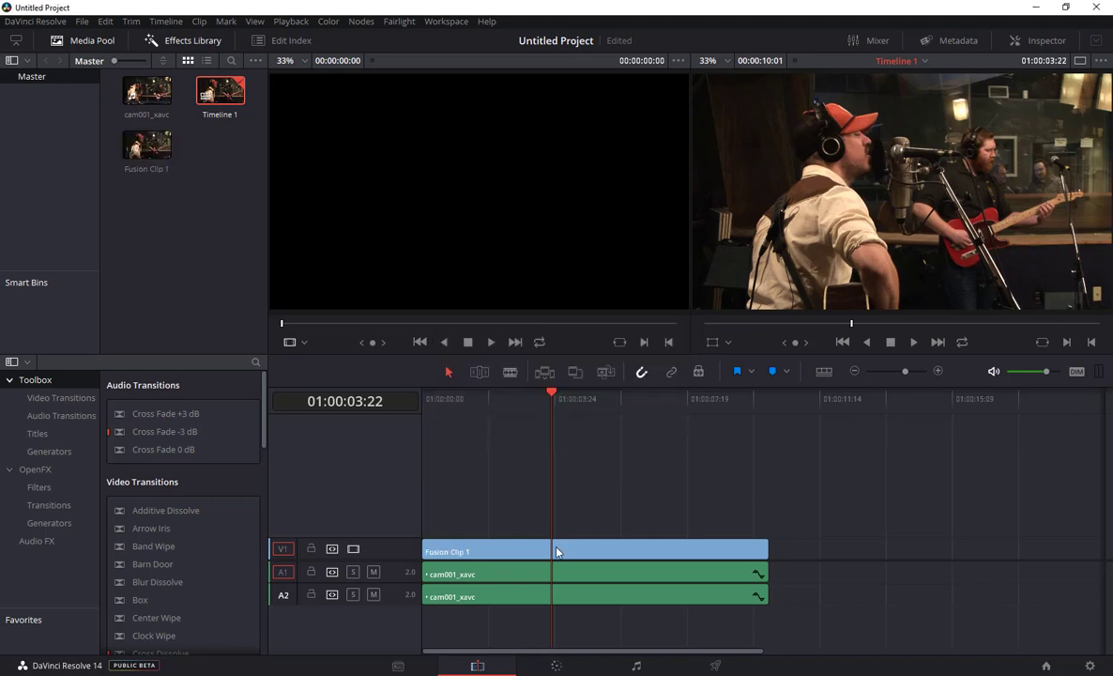
Render Fusion Clip 1's composition media and let the progress dialog finish
{"action": "right_click", "coordinate": [559, 551]}
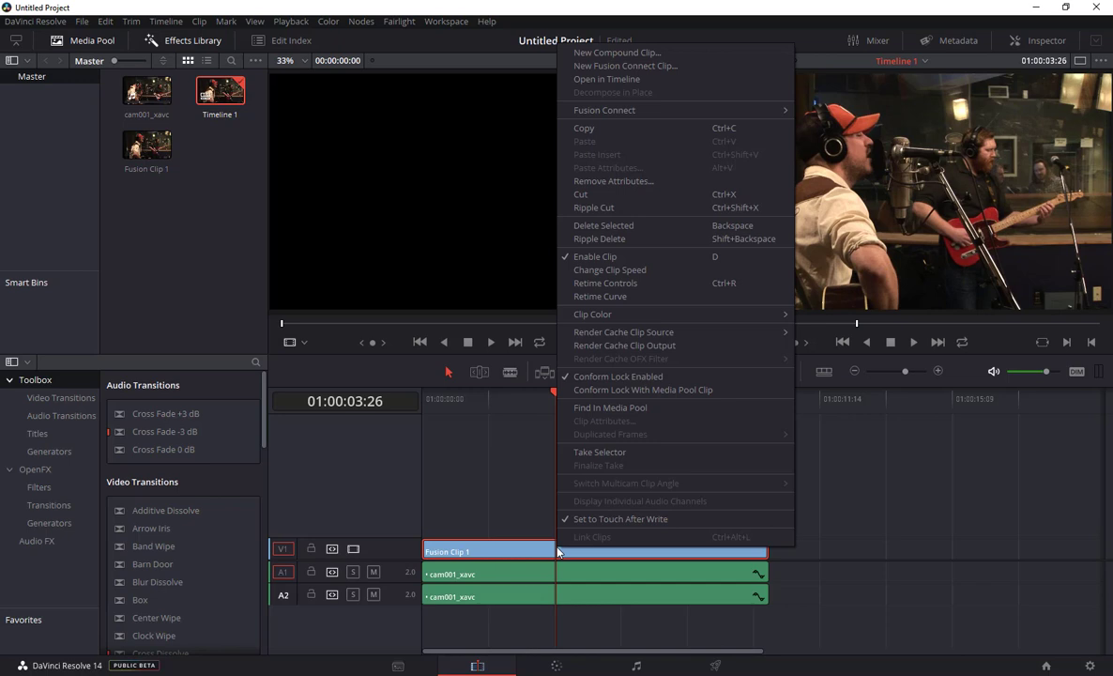
{"action": "mouse_move", "coordinate": [604, 110]}
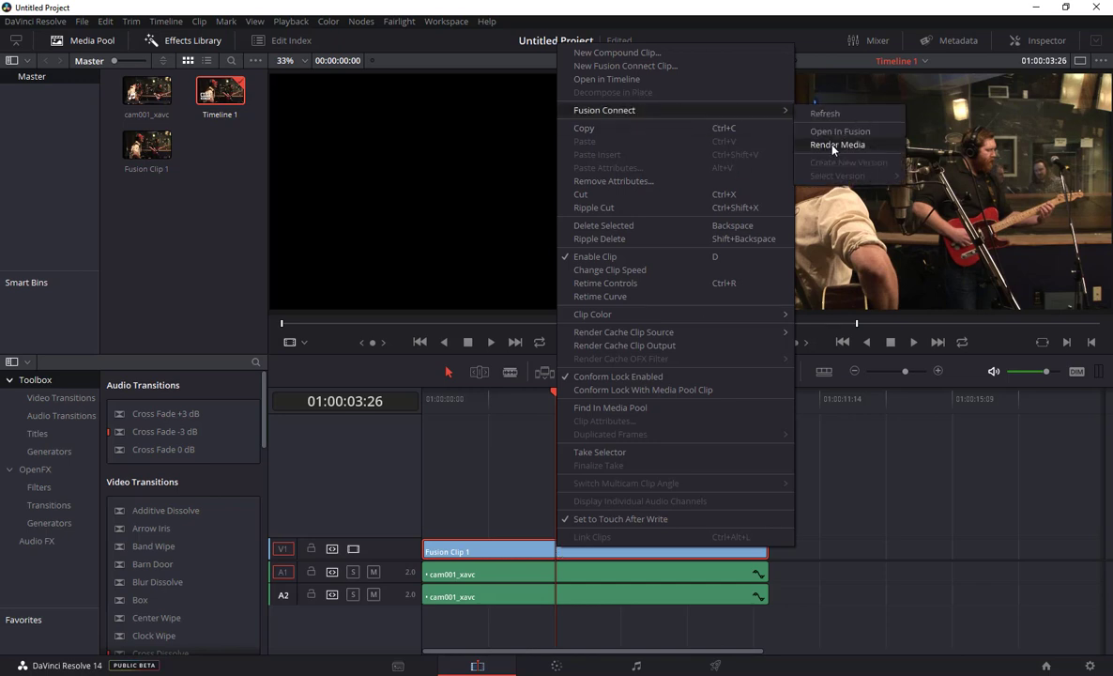
{"action": "left_click", "coordinate": [836, 144]}
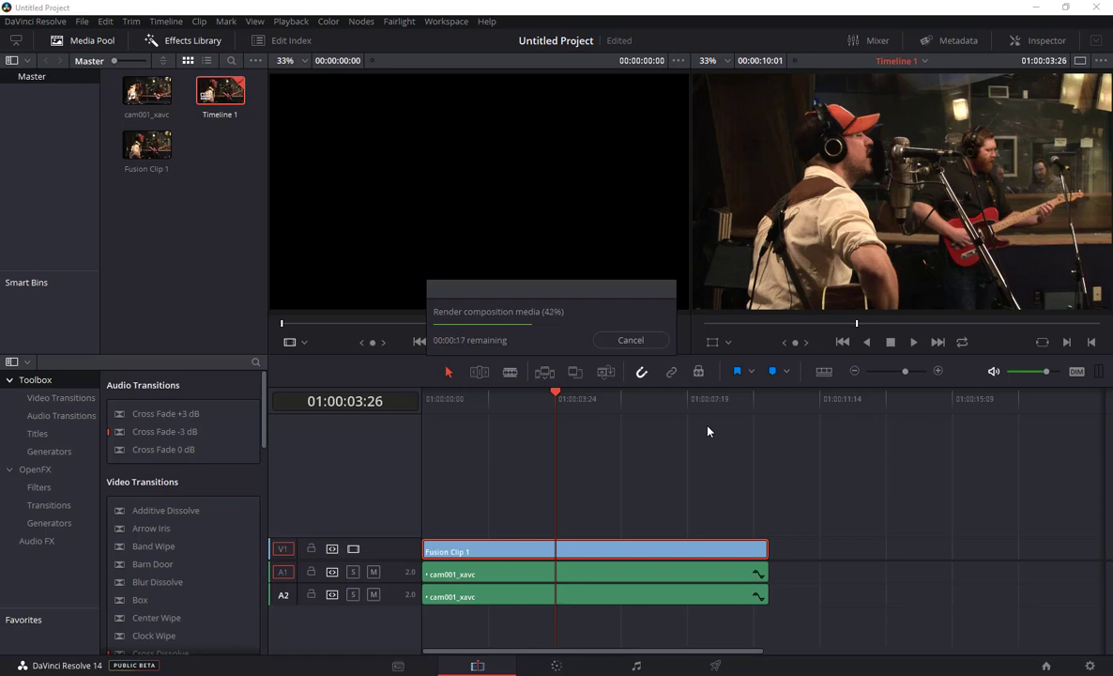
{"action": "left_click", "coordinate": [630, 340]}
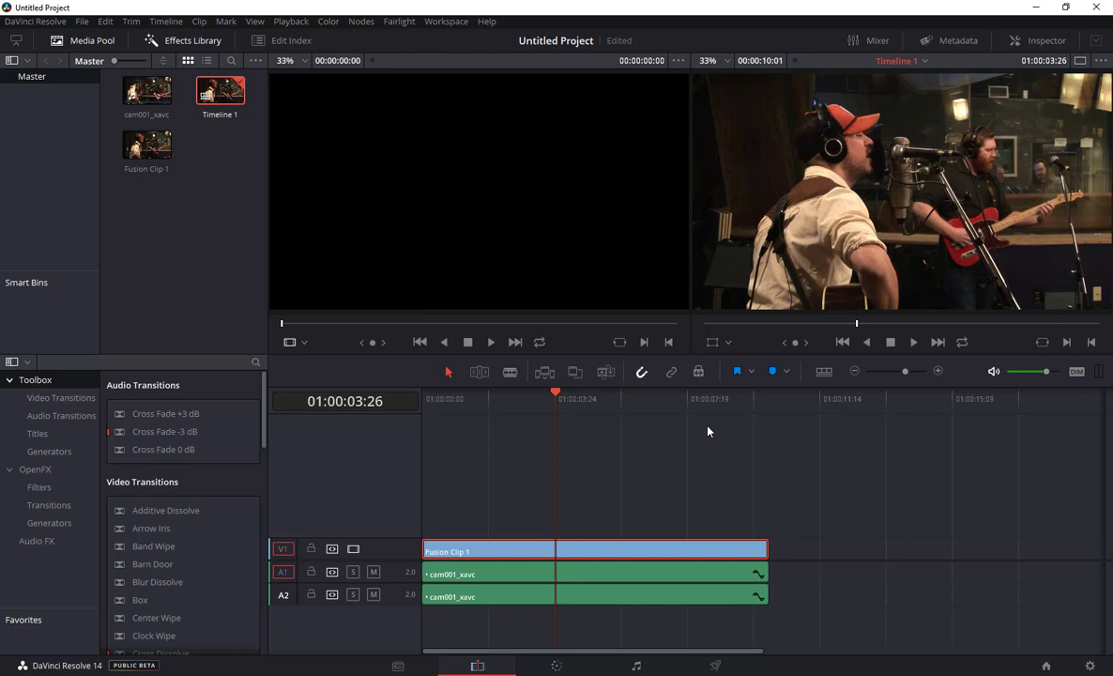
Open Fusion Clip 1 in Fusion Studio through Fusion Connect
{"action": "right_click", "coordinate": [578, 551]}
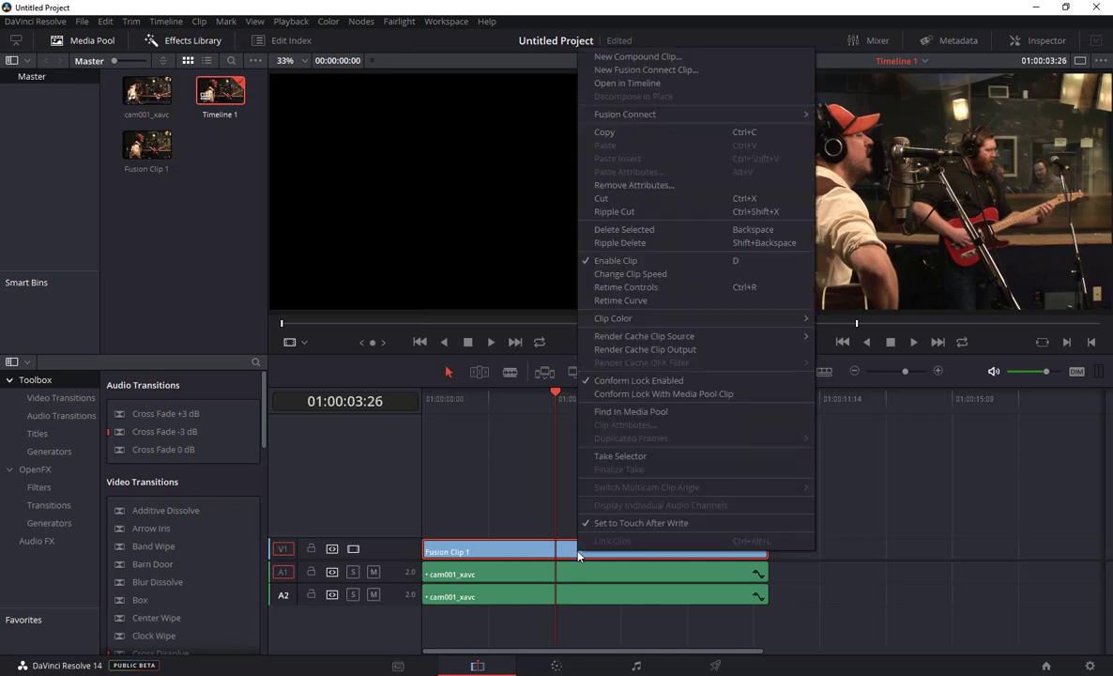
{"action": "mouse_move", "coordinate": [625, 114]}
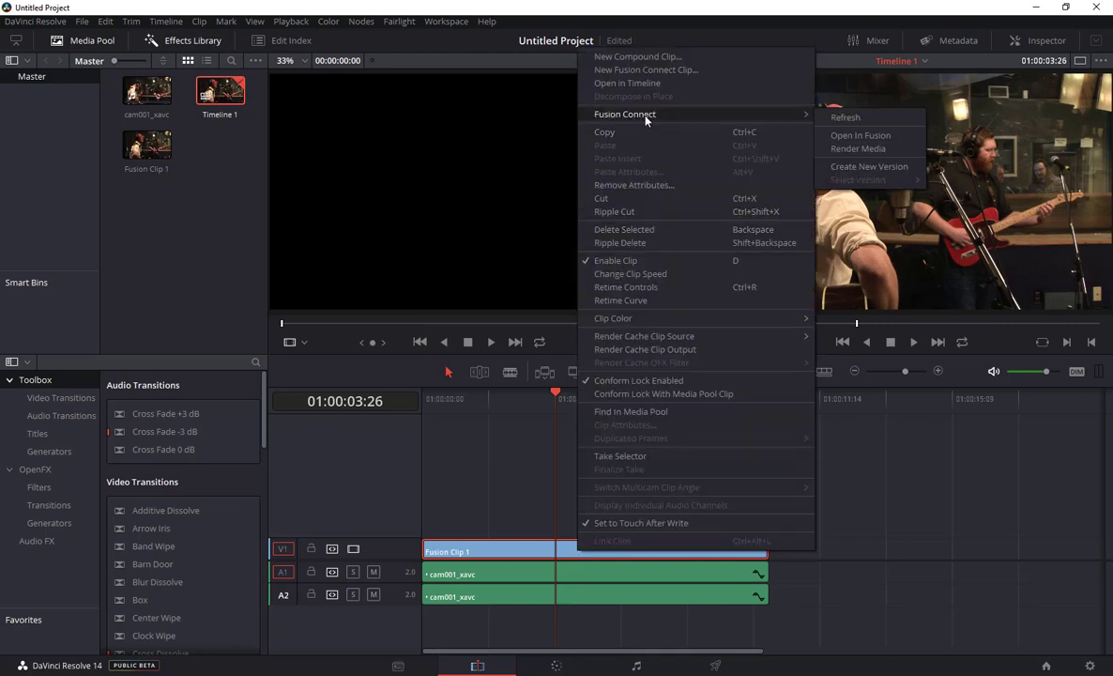
{"action": "mouse_move", "coordinate": [860, 135]}
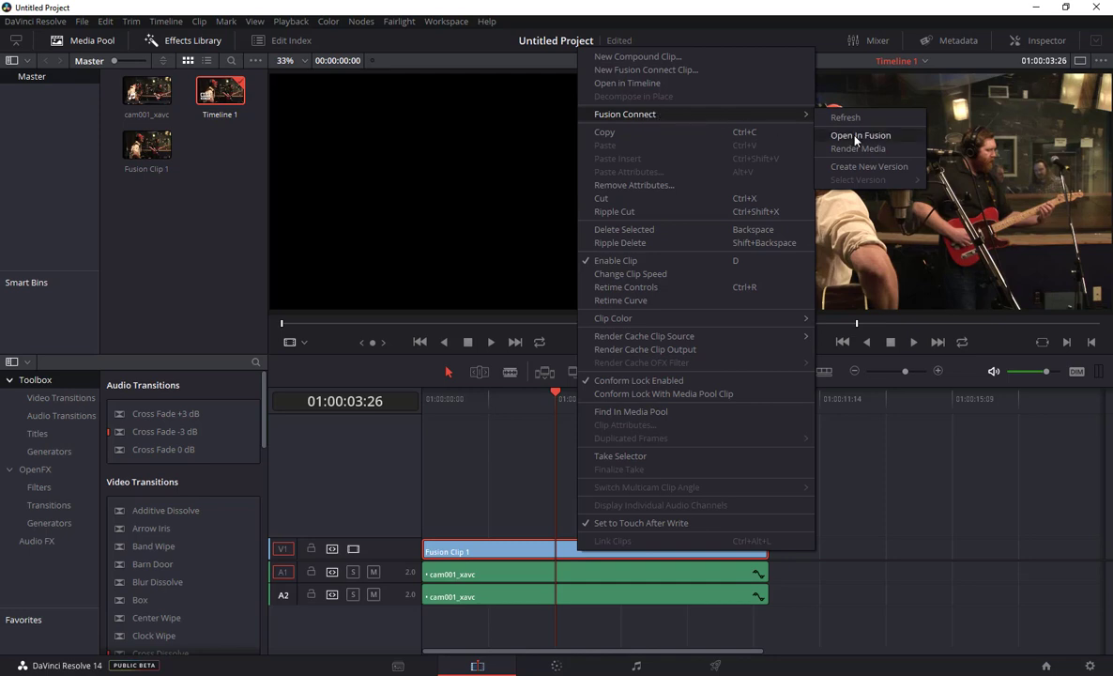
{"action": "left_click", "coordinate": [860, 135]}
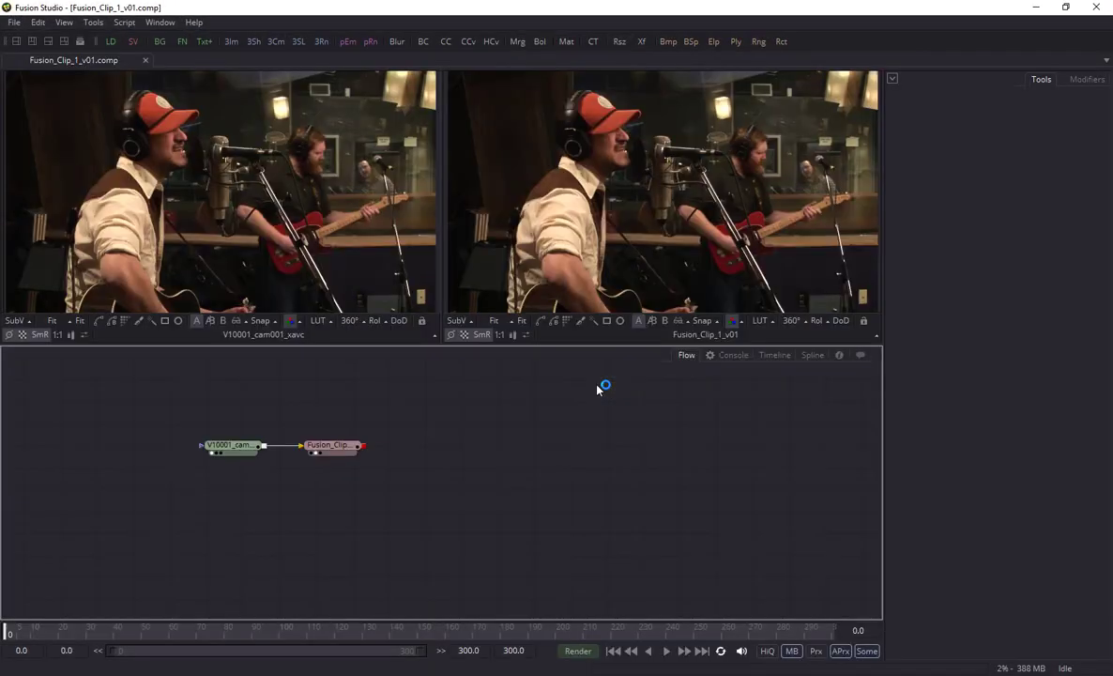
{"action": "mouse_move", "coordinate": [455, 403]}
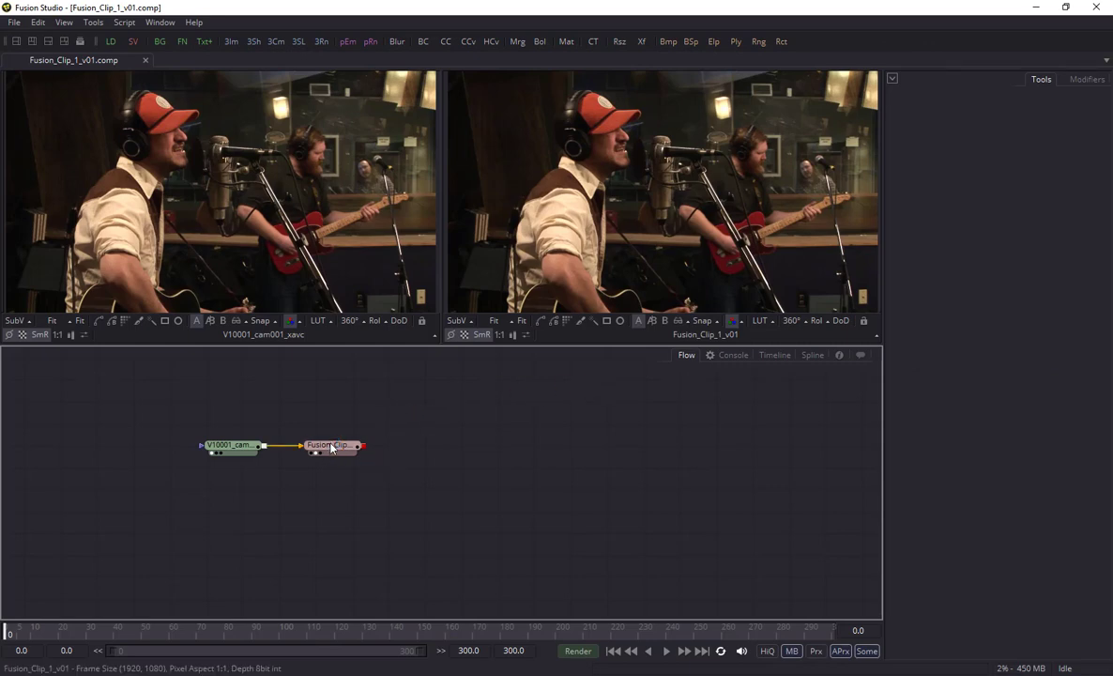
Move the saver node right, away from the loader, and inspect both nodes' settings
{"action": "left_click_drag", "start_coordinate": [329, 445], "coordinate": [618, 445]}
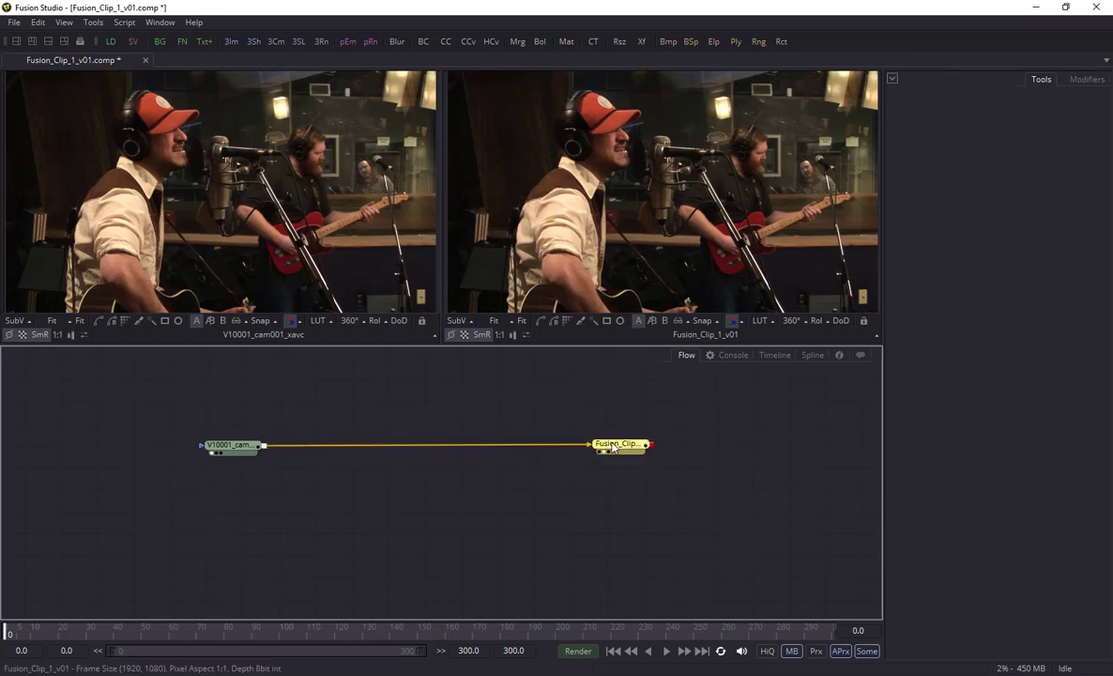
{"action": "left_click", "coordinate": [225, 445]}
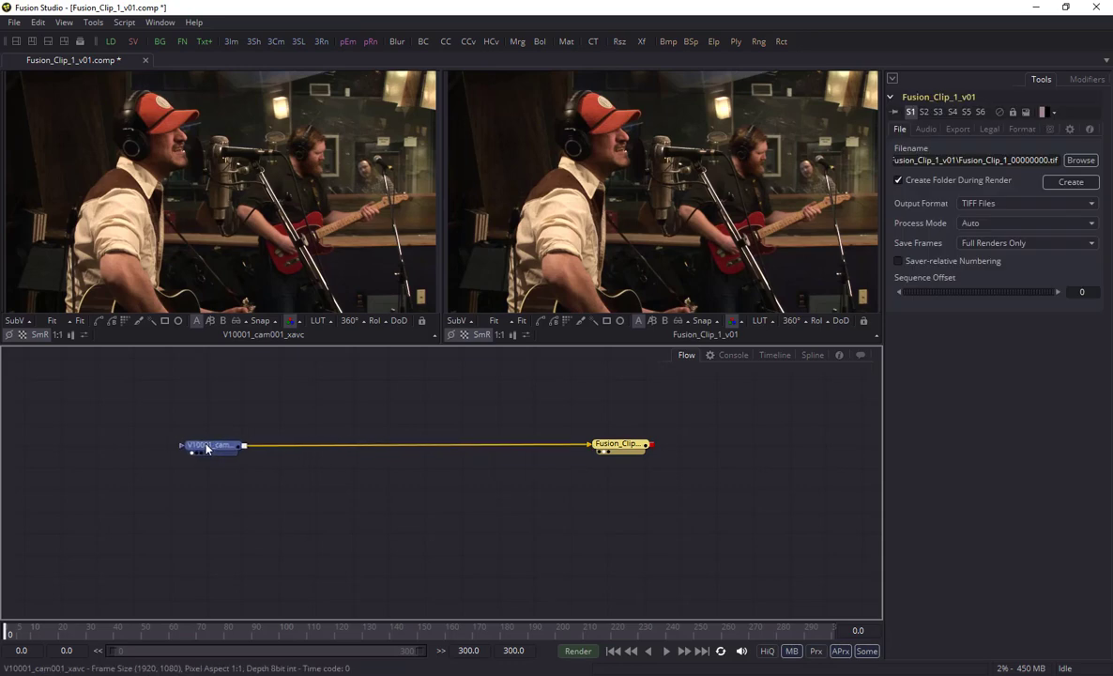
{"action": "left_click", "coordinate": [212, 445]}
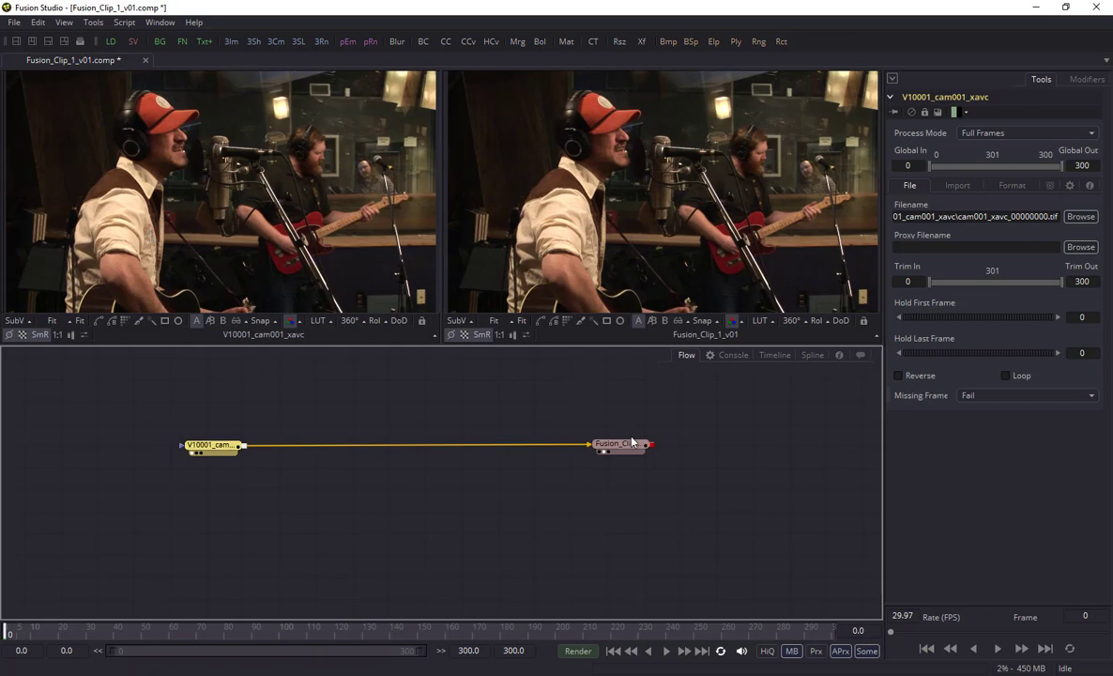
{"action": "left_click", "coordinate": [618, 443]}
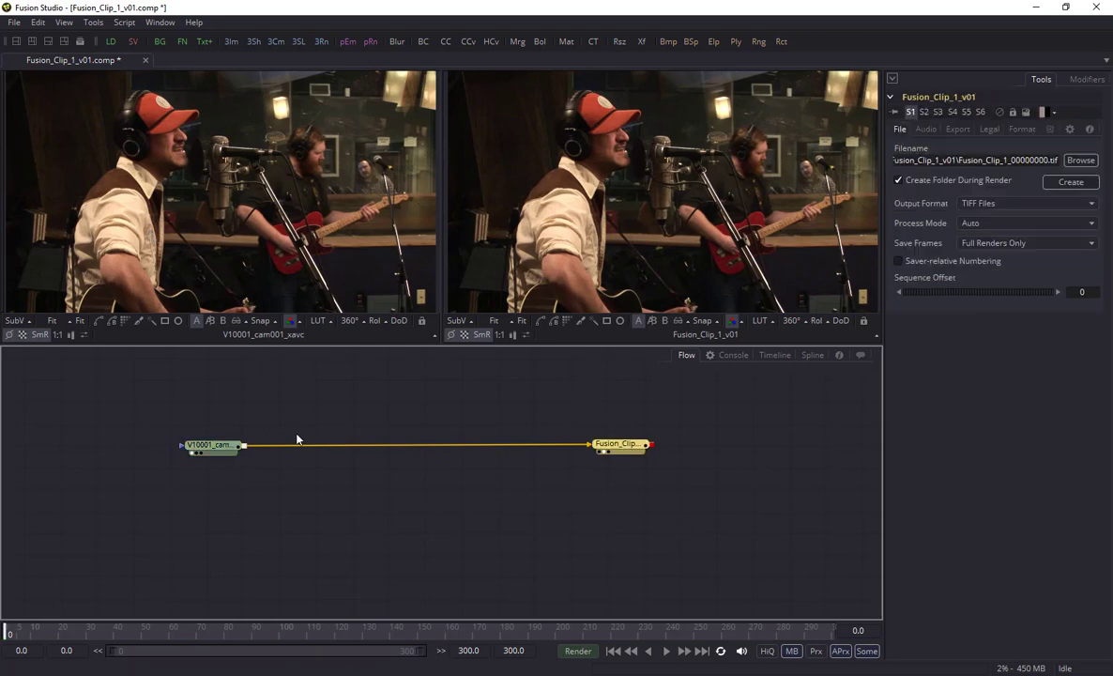
{"action": "left_click", "coordinate": [618, 444]}
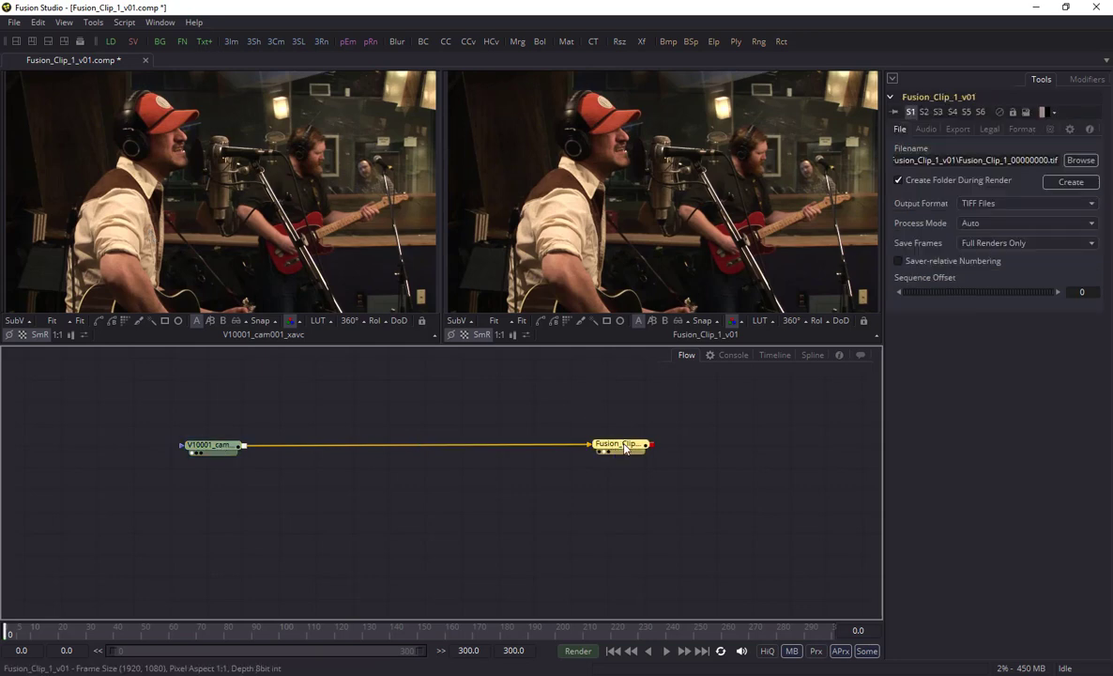
{"action": "left_click", "coordinate": [210, 444]}
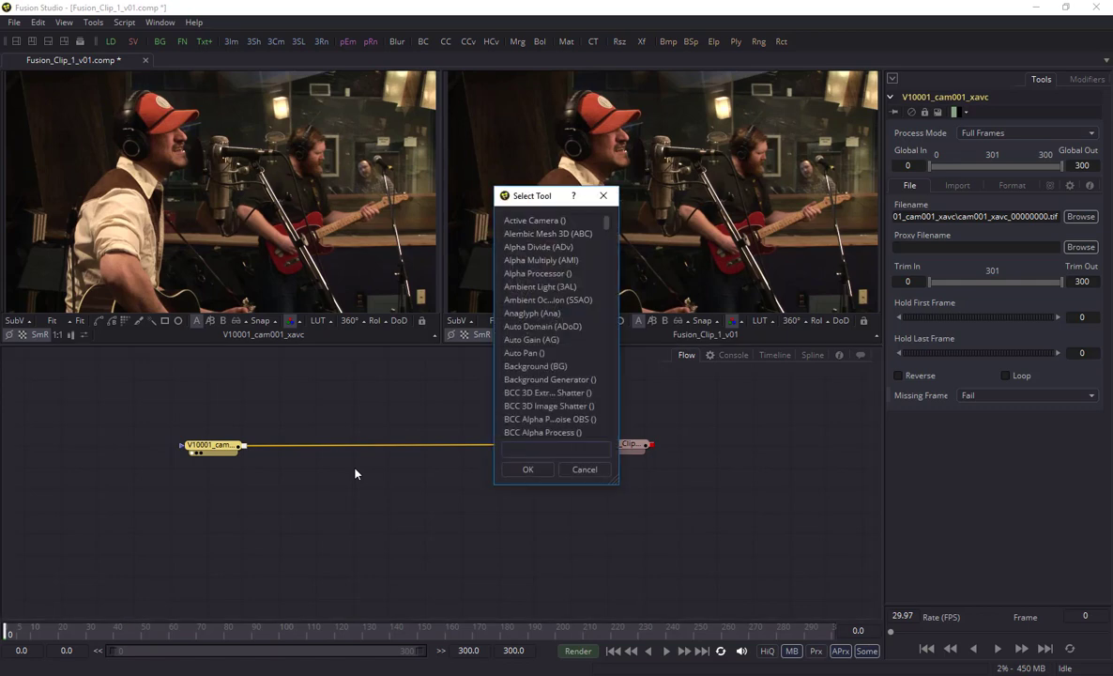
Insert a Text+ node with a Merge over the camera clip, ahead of the saver
{"action": "type", "text": "te"}
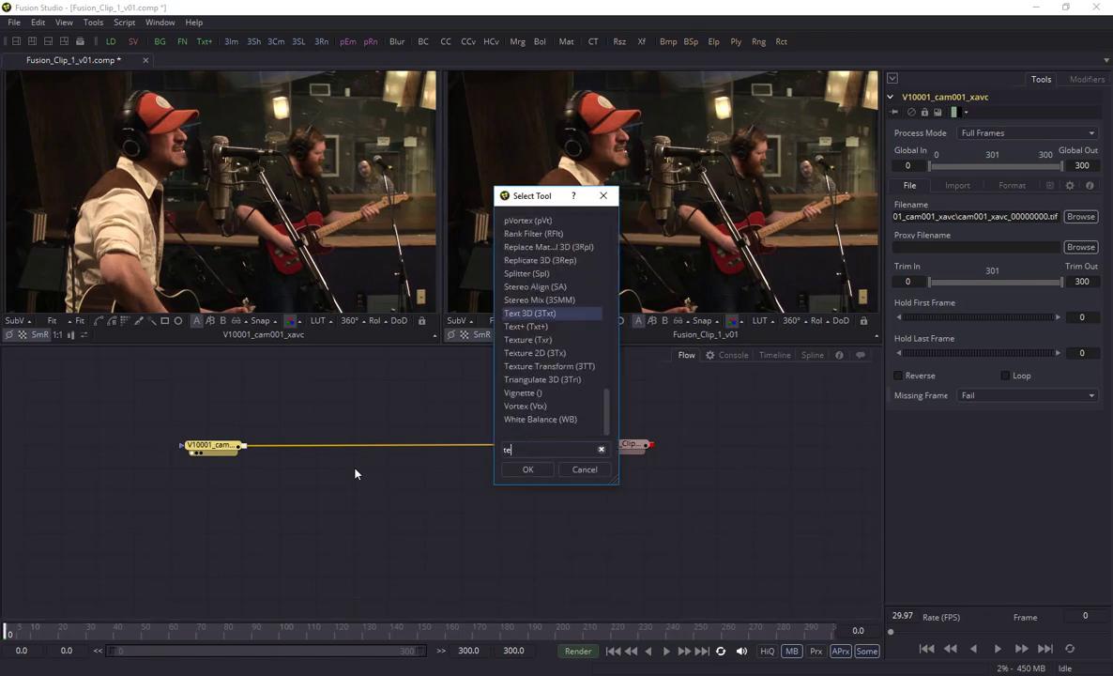
{"action": "type", "text": "Text+"}
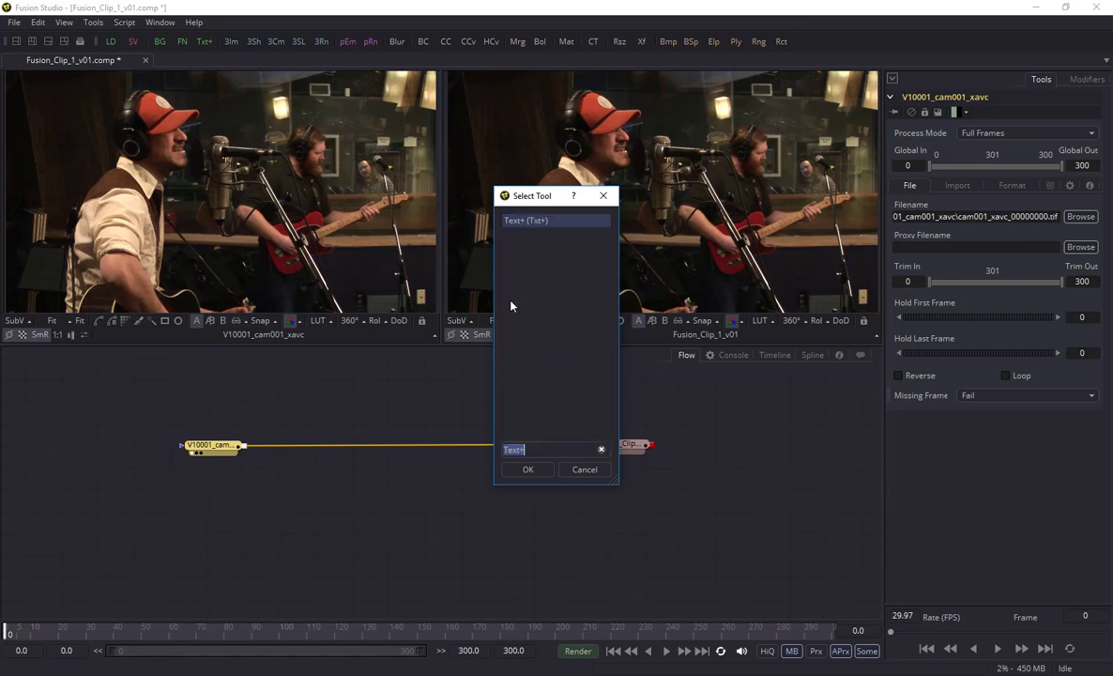
{"action": "left_click", "coordinate": [528, 469]}
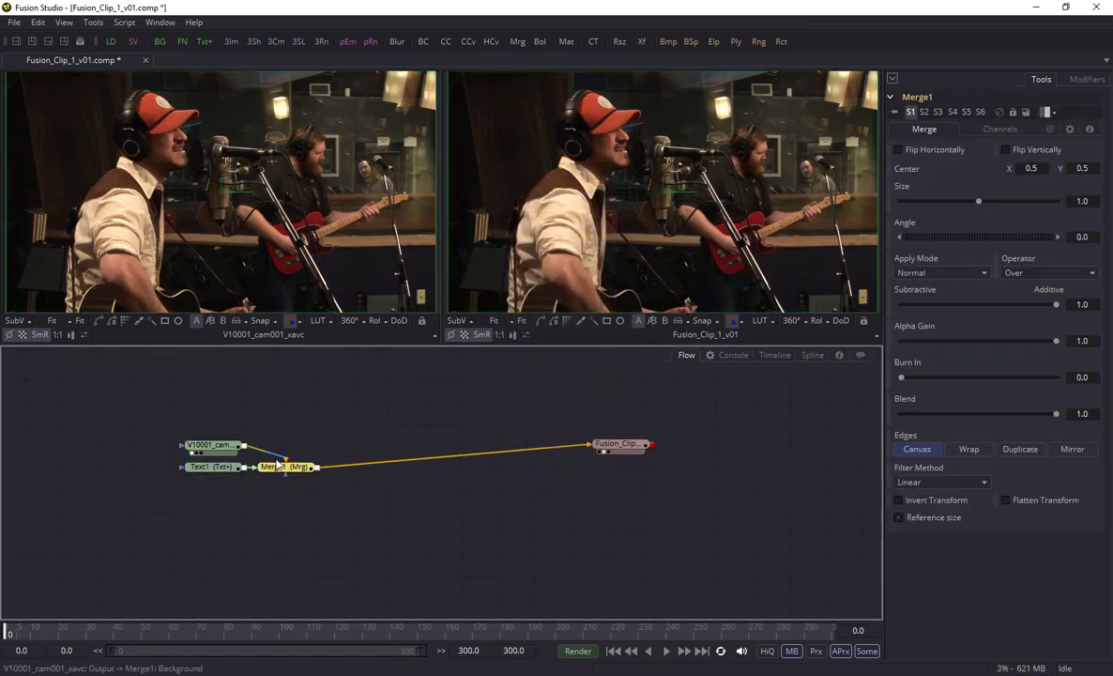
{"action": "left_click", "coordinate": [205, 467]}
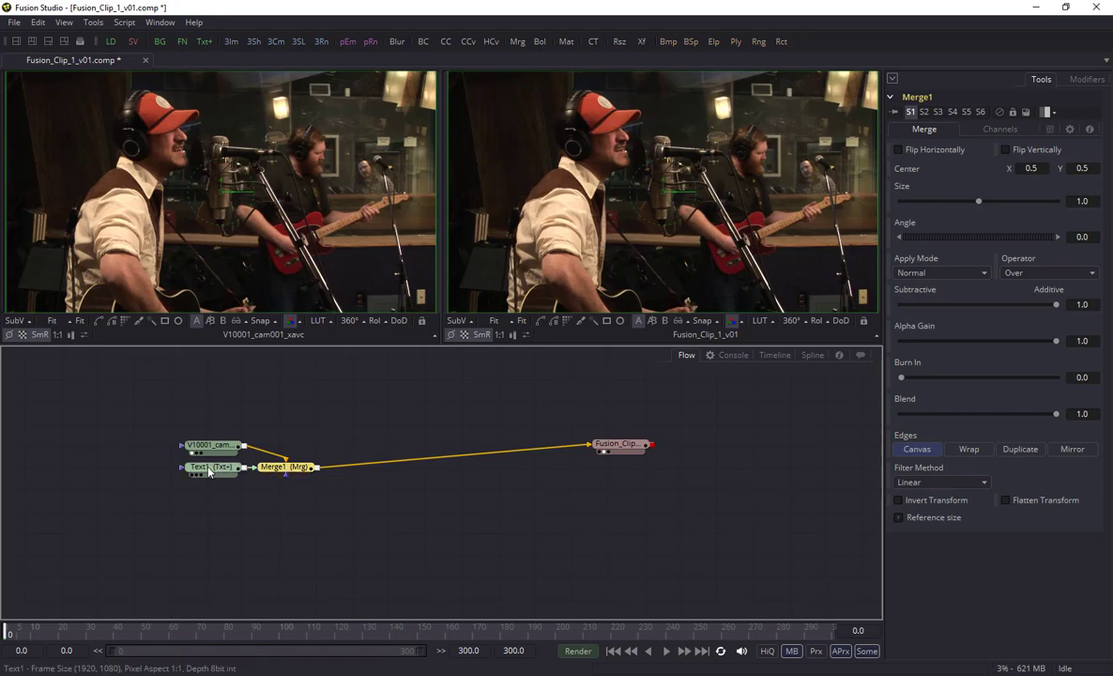
Set Text1's styled text to 'Blake Berglund' and raise its size to about 0.16
{"action": "left_click", "coordinate": [201, 466]}
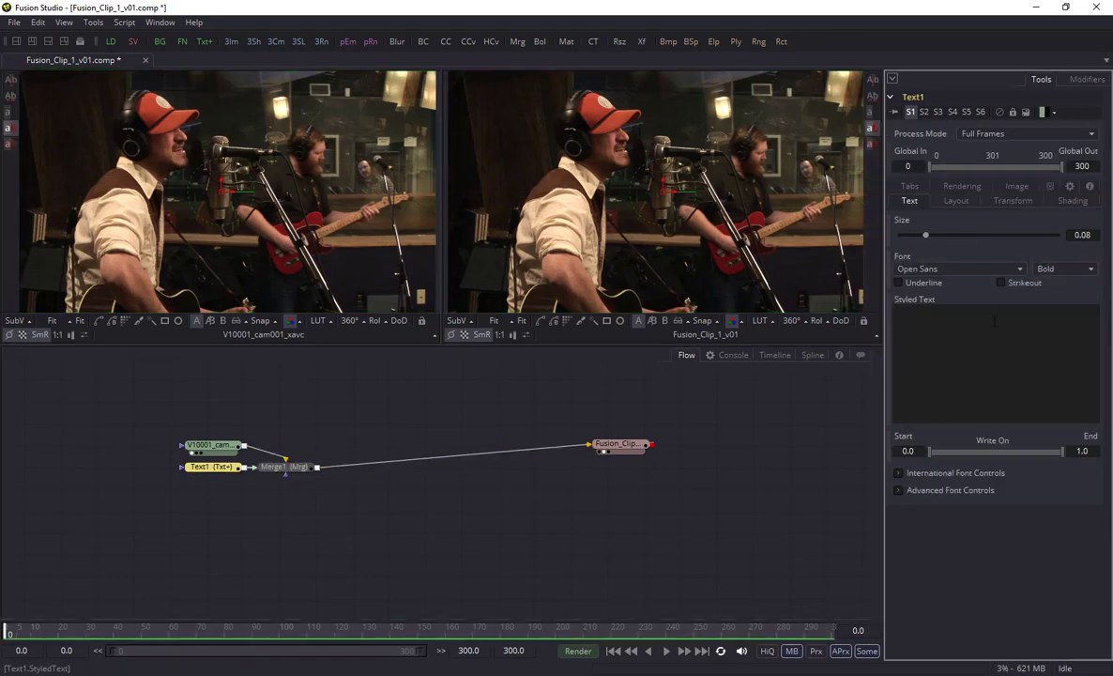
{"action": "type", "text": "B"}
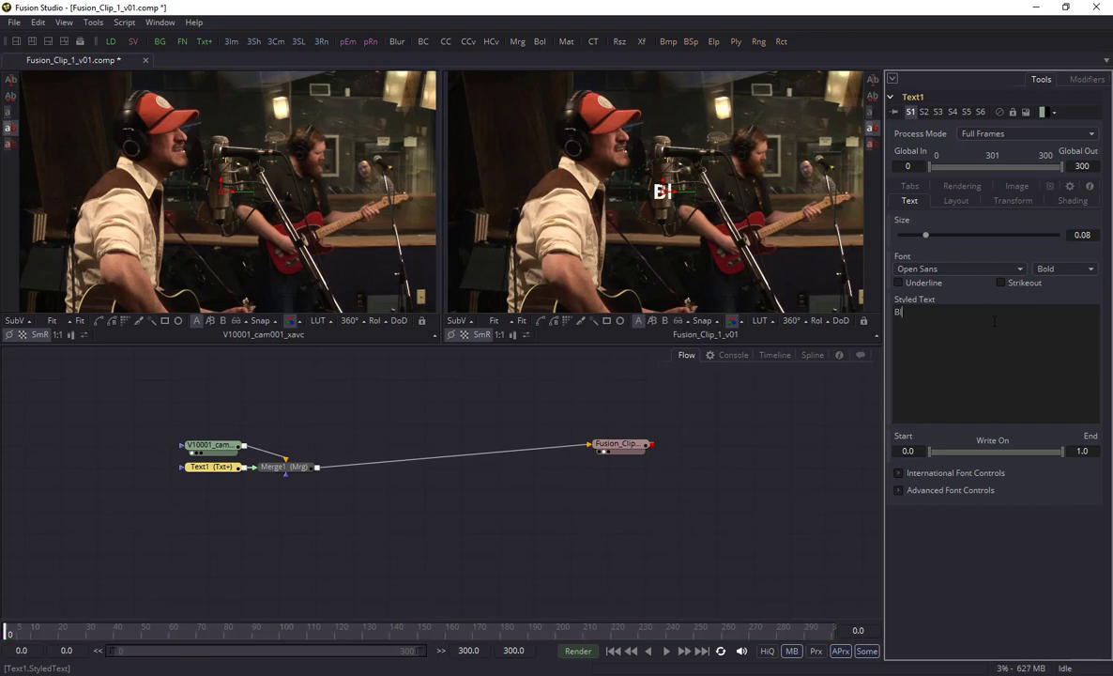
{"action": "type", "text": "lake Ber"}
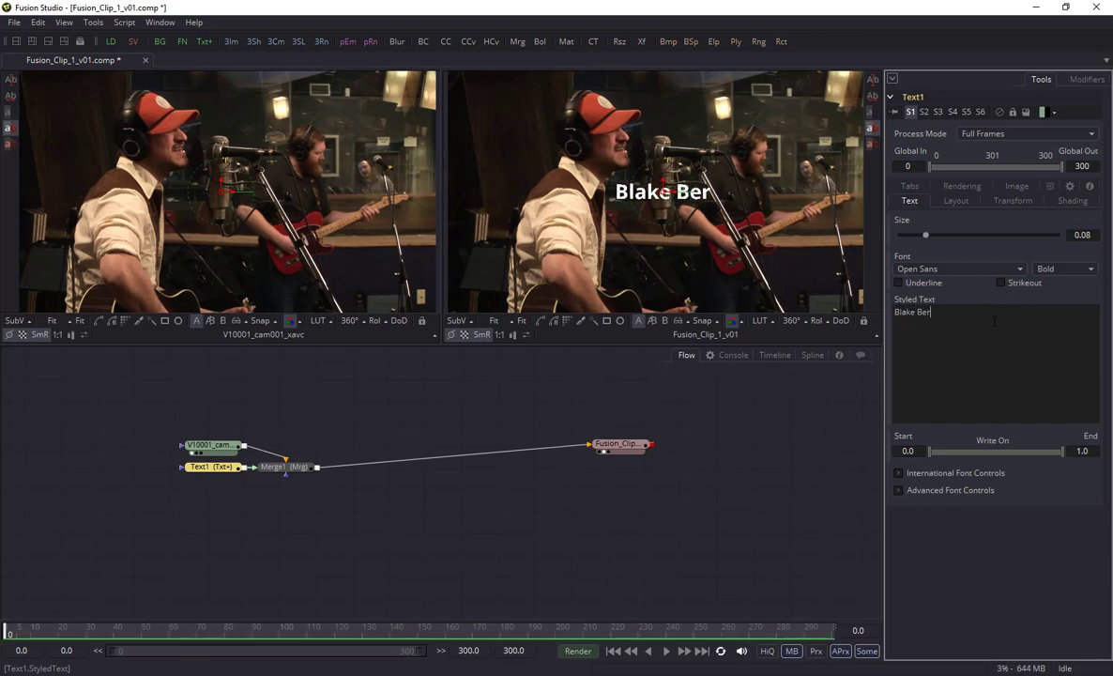
{"action": "type", "text": "glund"}
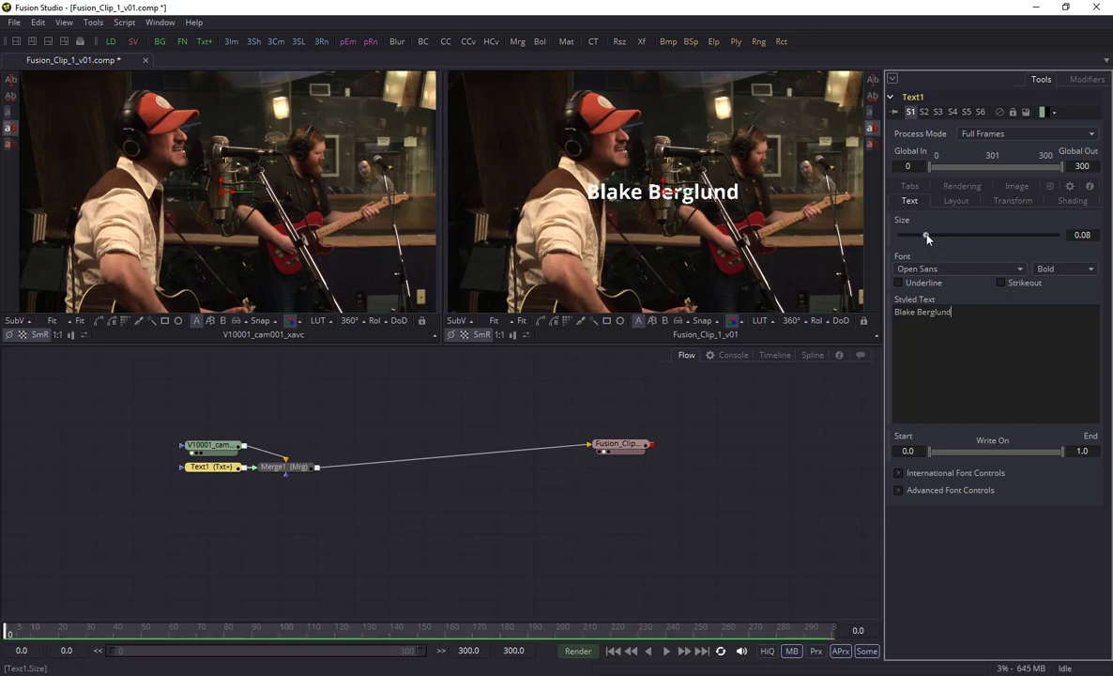
{"action": "left_click_drag", "start_coordinate": [927, 235], "coordinate": [951, 235]}
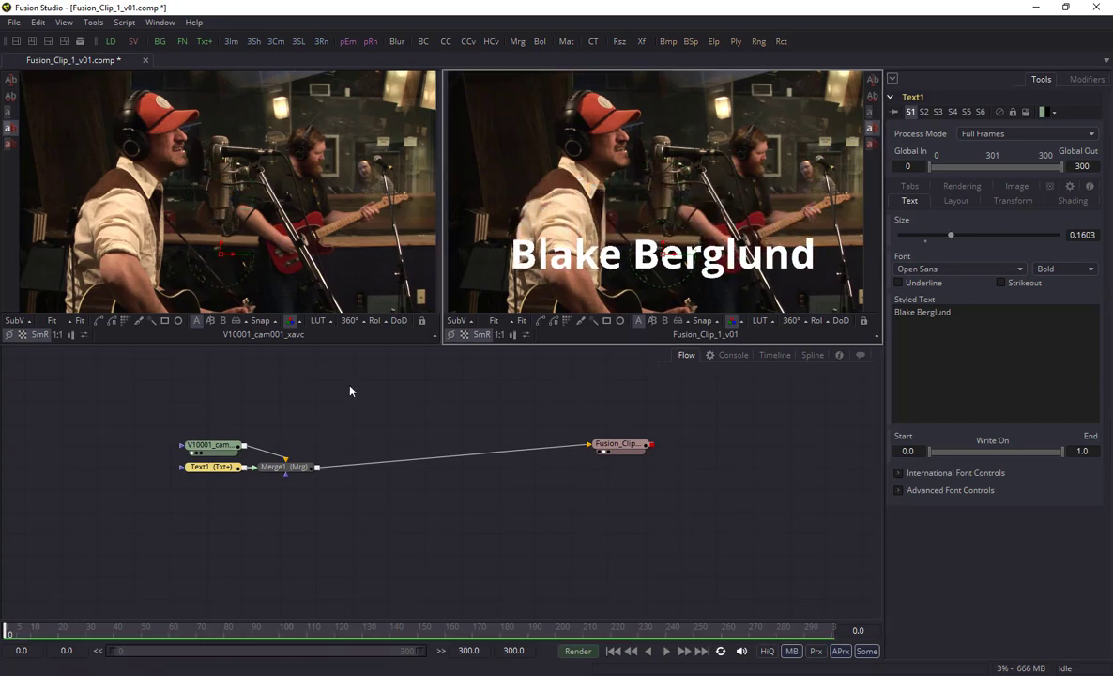
{"action": "left_click", "coordinate": [209, 467]}
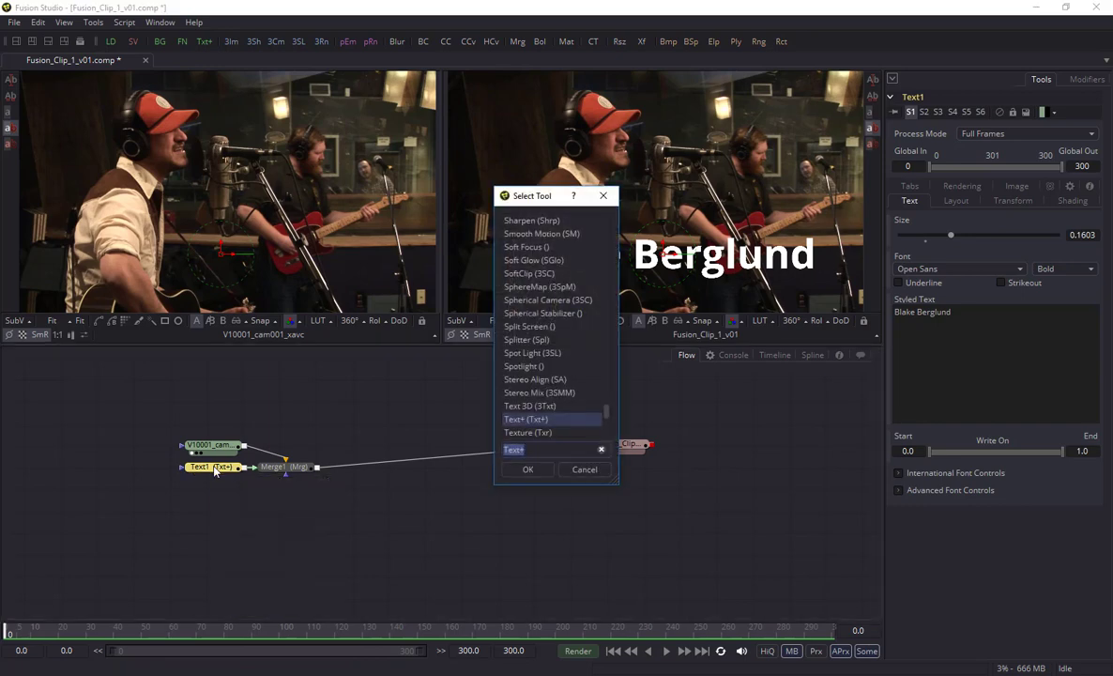
Insert a BCC Drop Shadow node between Text1 and Merge1
{"action": "type", "text": "drop"}
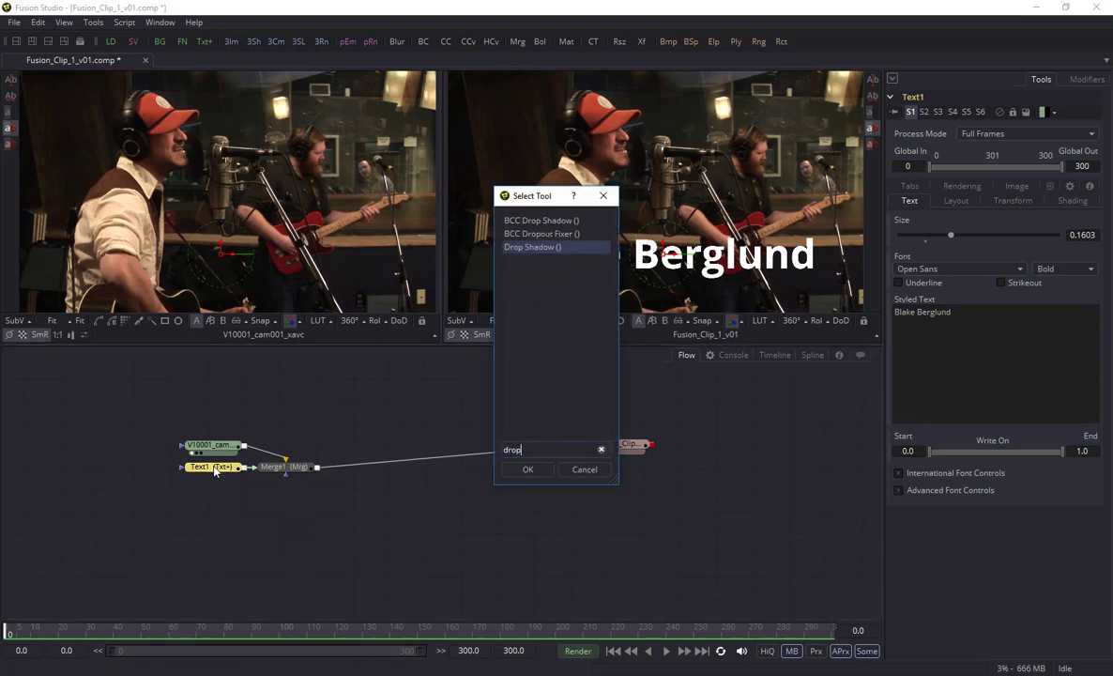
{"action": "left_click", "coordinate": [542, 220]}
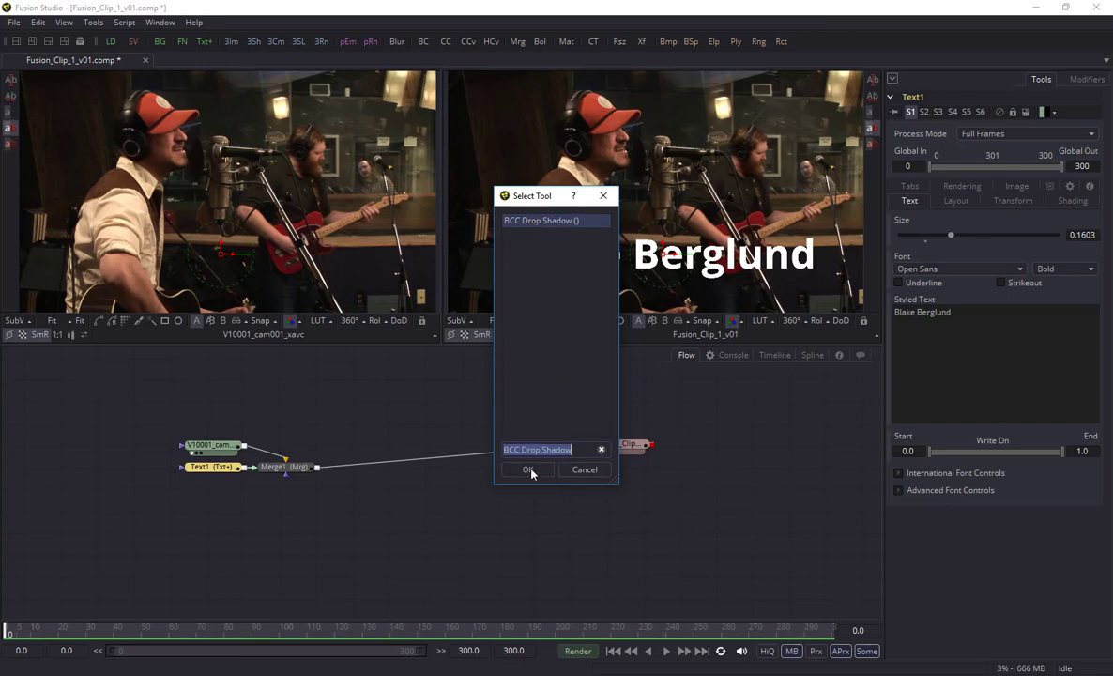
{"action": "left_click", "coordinate": [527, 469]}
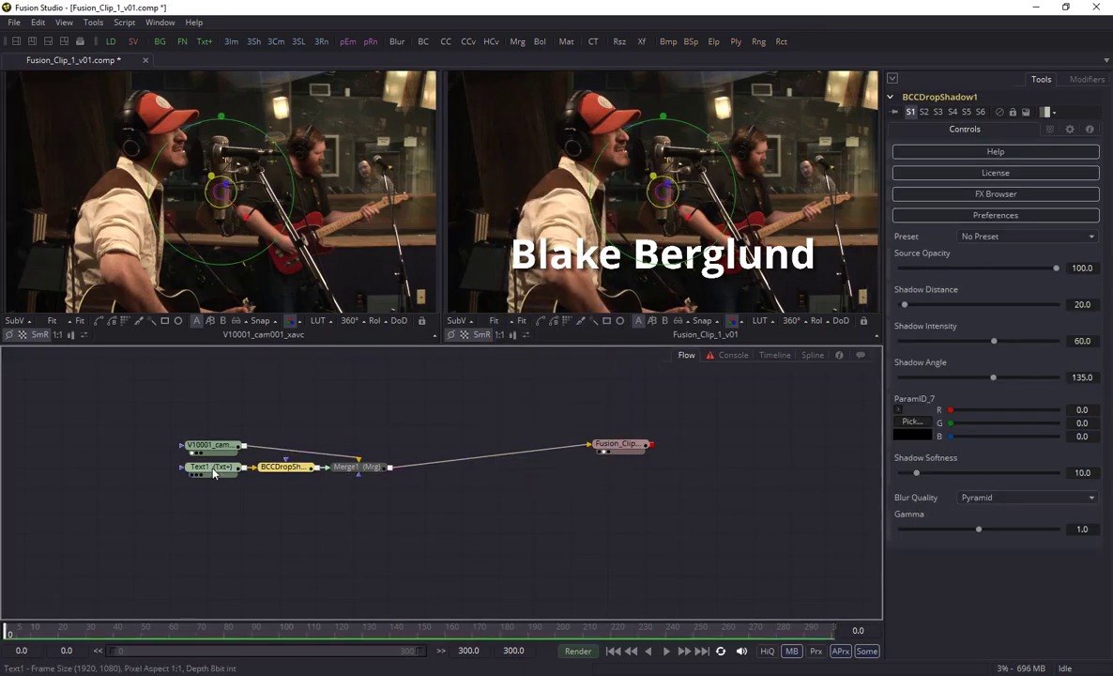
{"action": "left_click", "coordinate": [284, 466]}
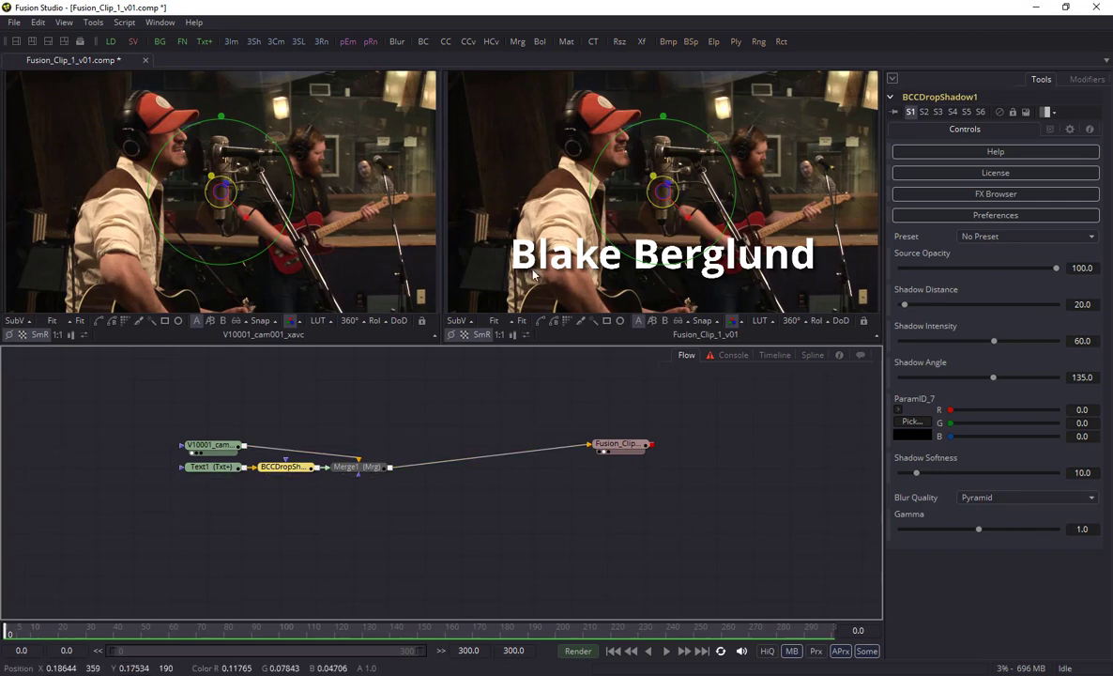
{"action": "mouse_move", "coordinate": [627, 296]}
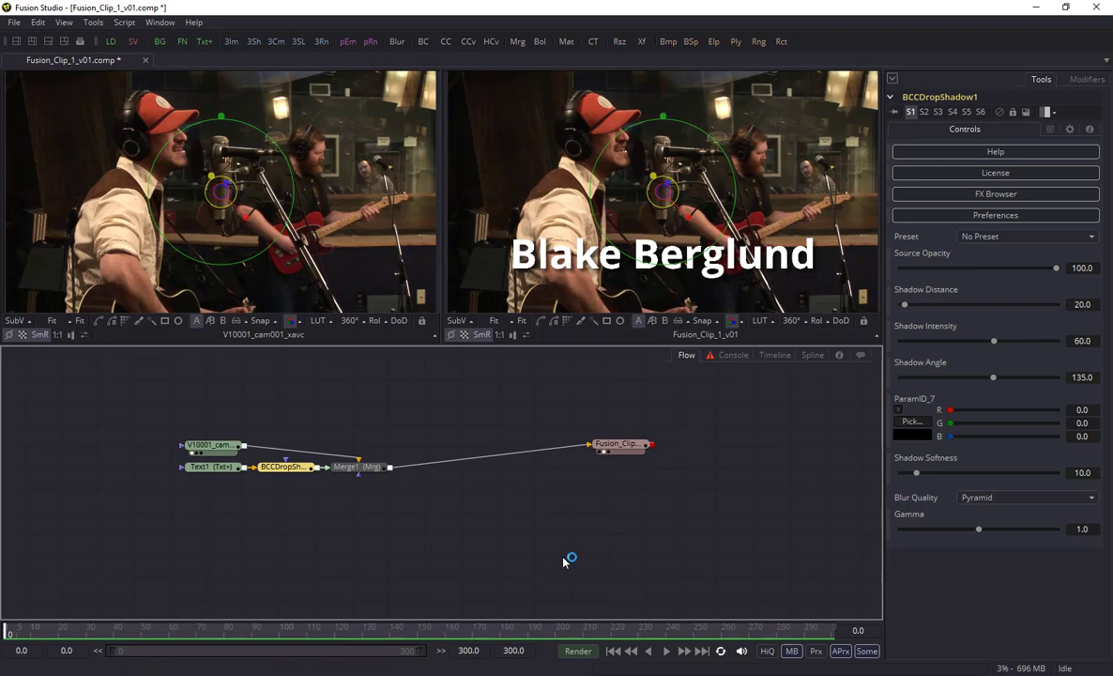
{"action": "mouse_move", "coordinate": [445, 570]}
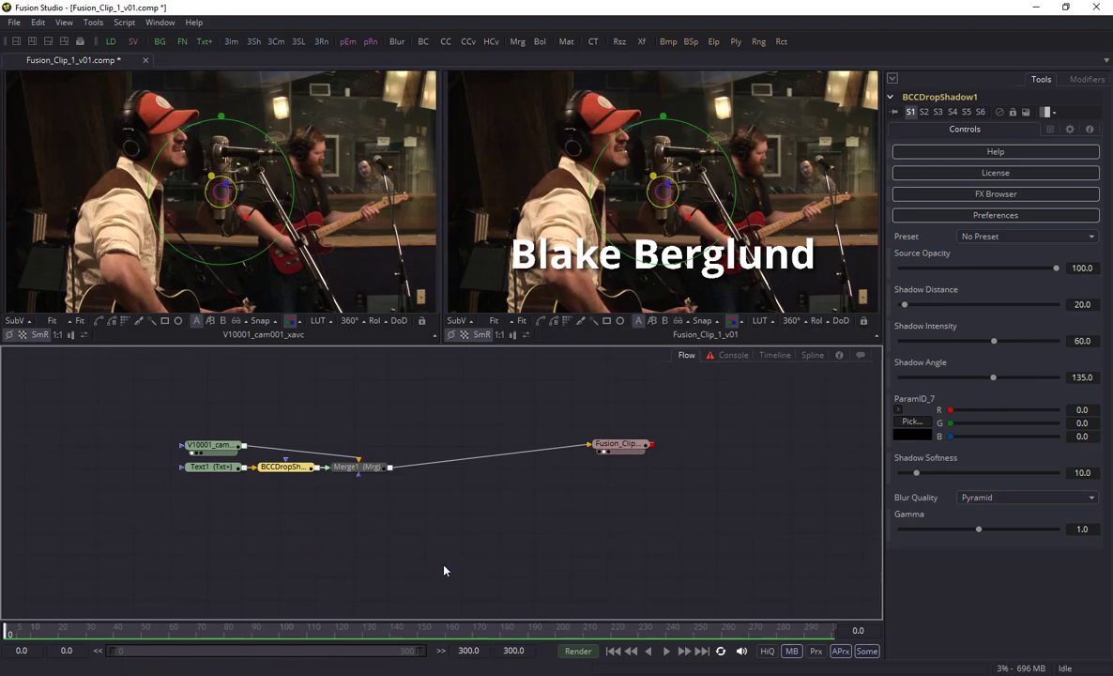
{"action": "mouse_move", "coordinate": [596, 648]}
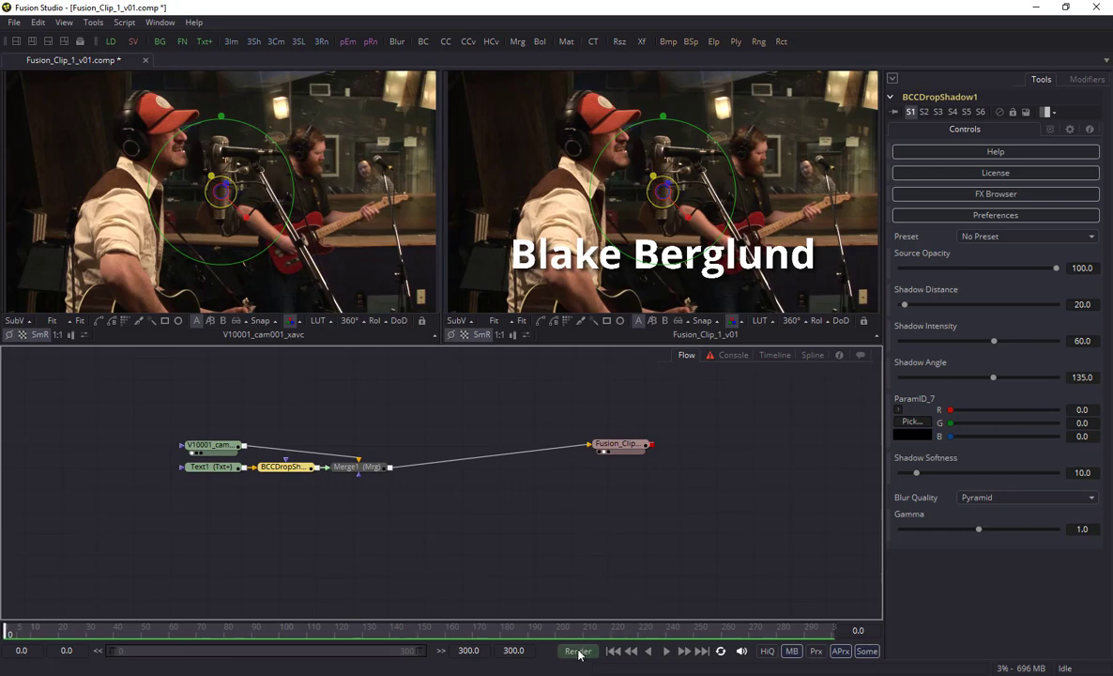
Render the full 0–300 frame composition and dismiss the completion notice
{"action": "left_click", "coordinate": [577, 651]}
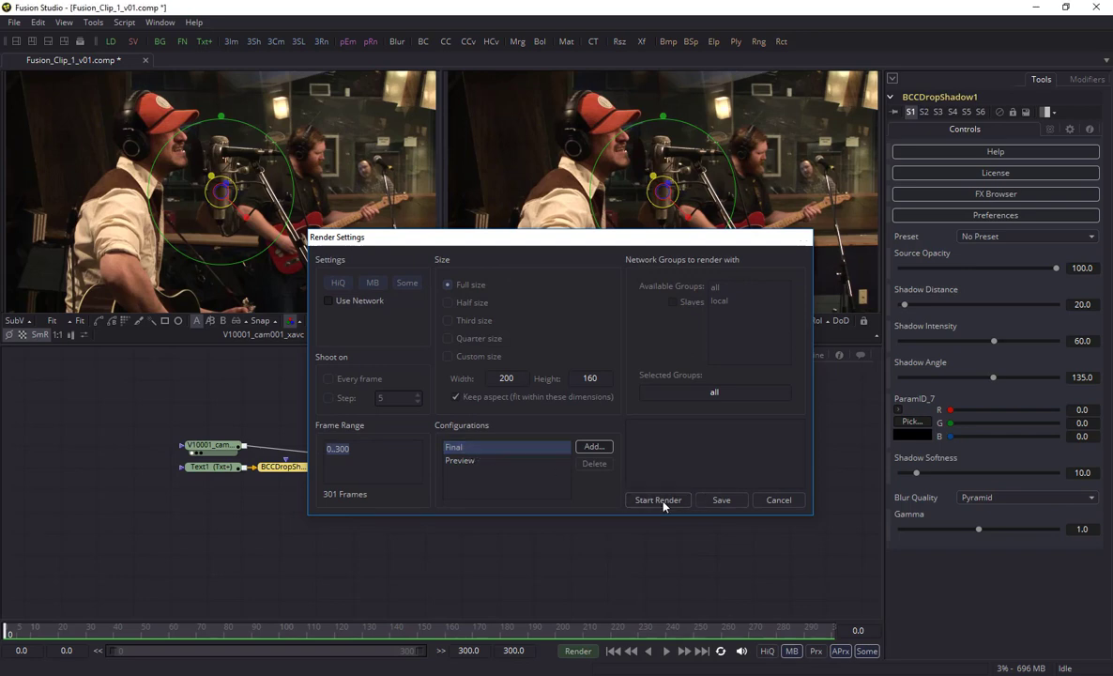
{"action": "left_click", "coordinate": [657, 500]}
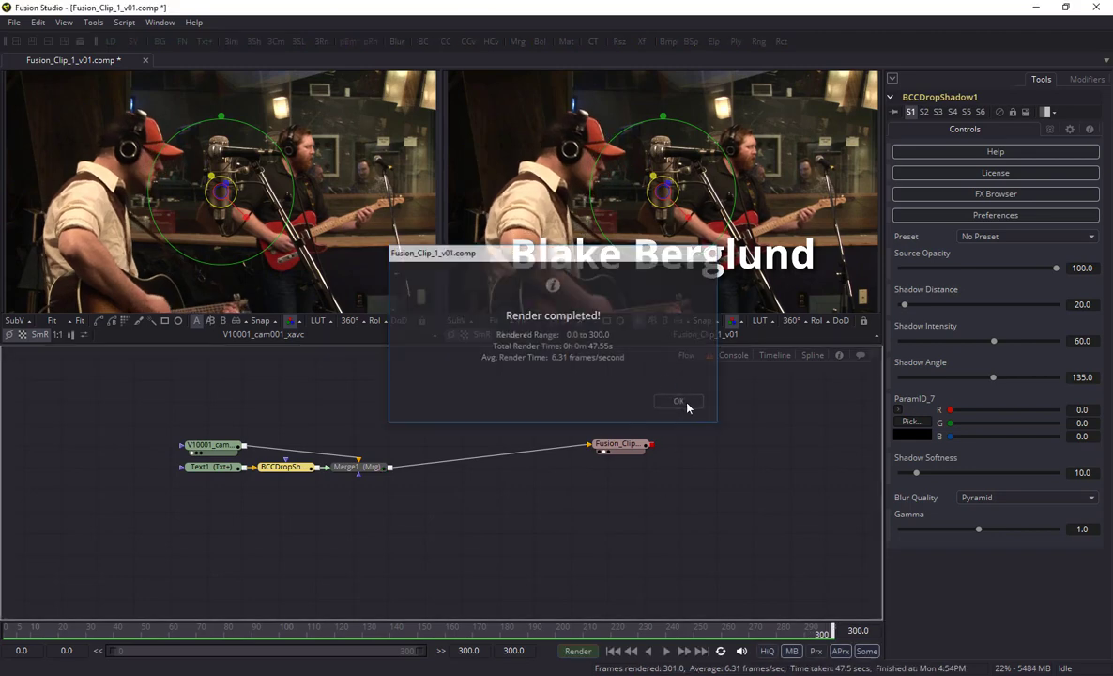
{"action": "left_click", "coordinate": [678, 401]}
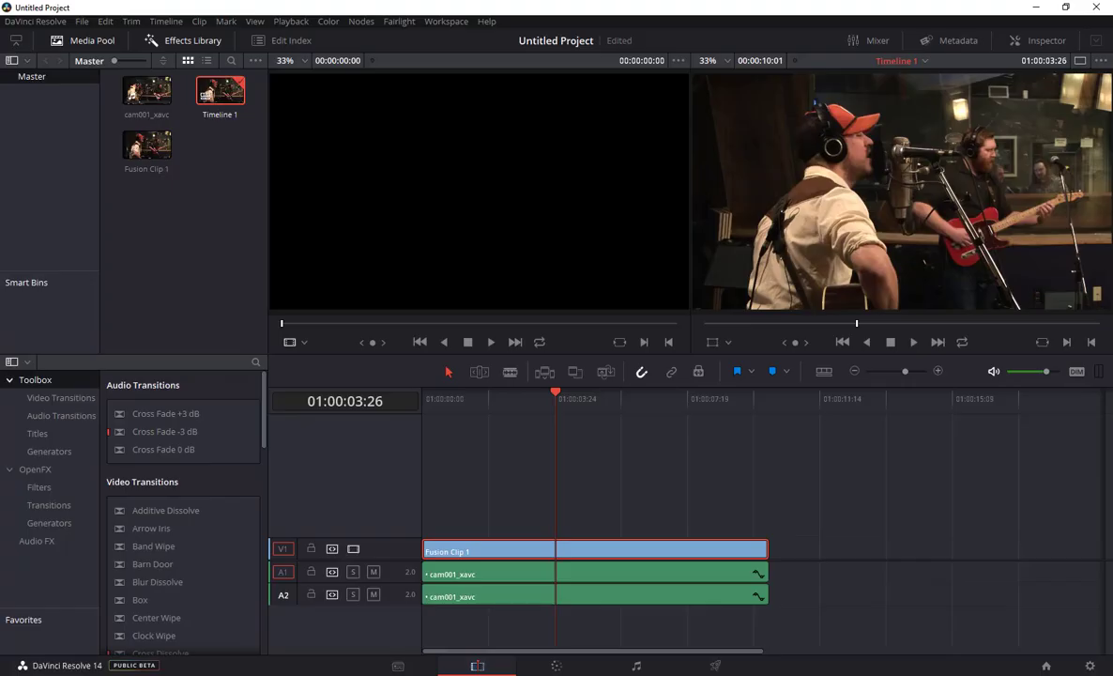
{"action": "mouse_move", "coordinate": [555, 395]}
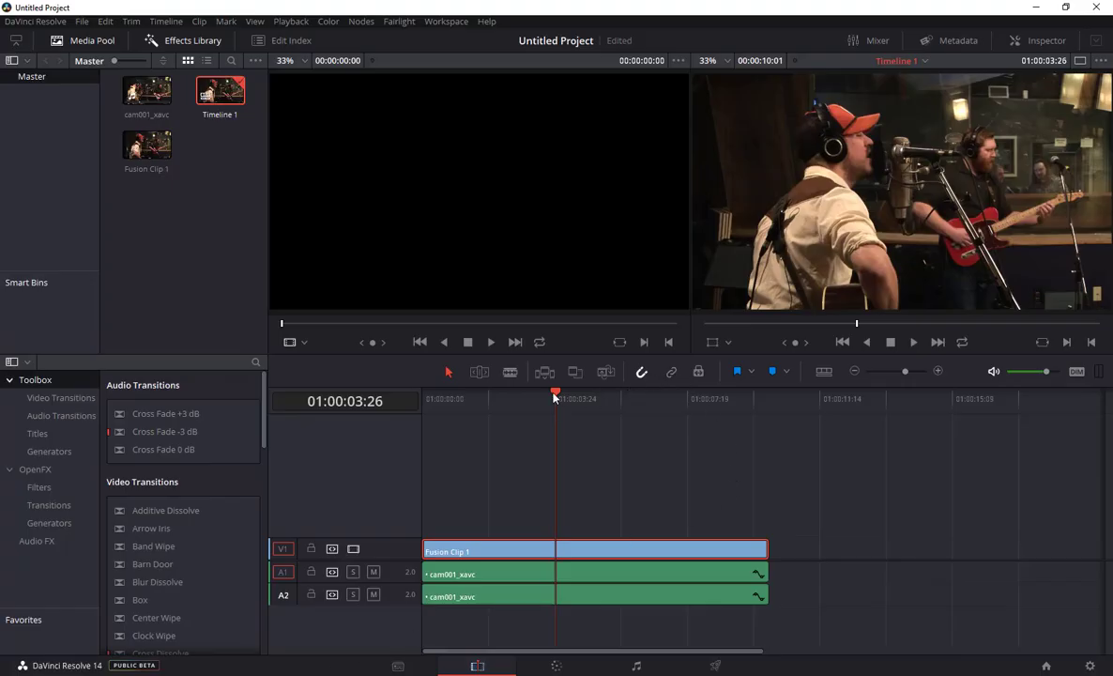
Scrub the playhead across Fusion Clip 1 to preview the 'Blake Berglund' title
{"action": "left_click", "coordinate": [549, 398]}
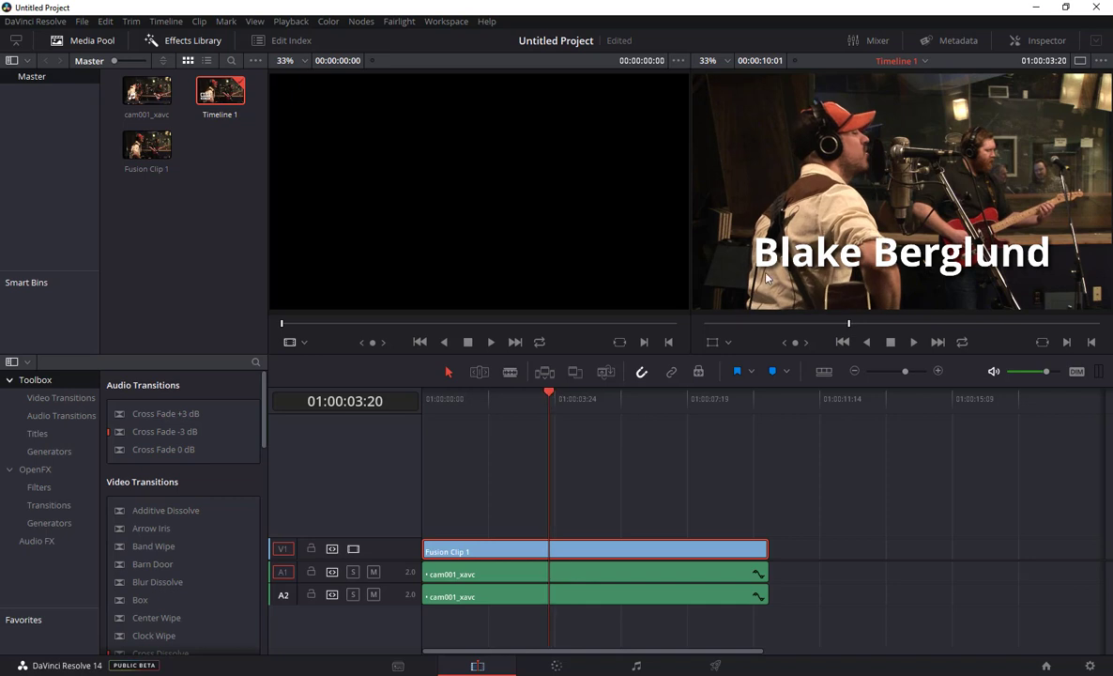
{"action": "left_click", "coordinate": [474, 398]}
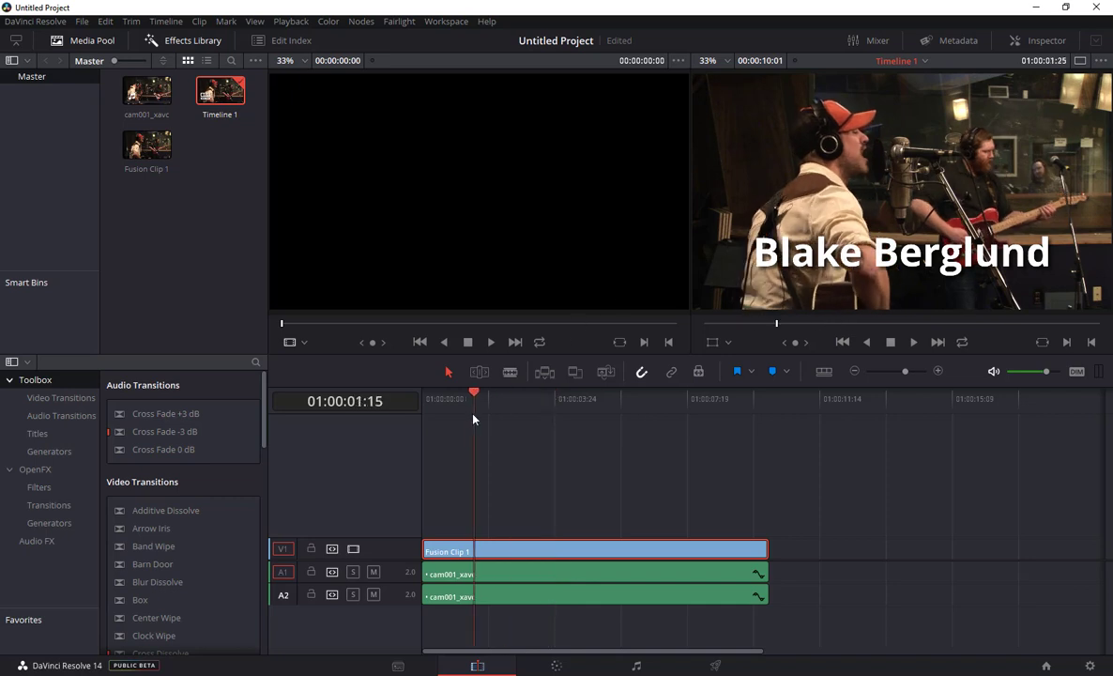
{"action": "left_click", "coordinate": [507, 441]}
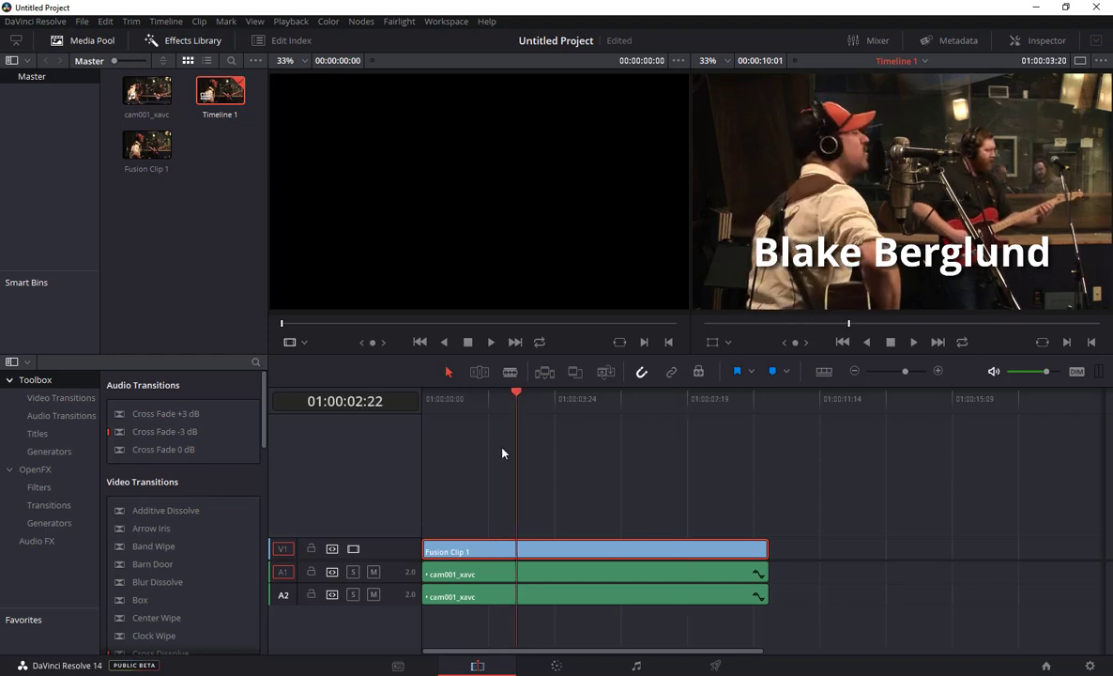
{"action": "left_click", "coordinate": [600, 398]}
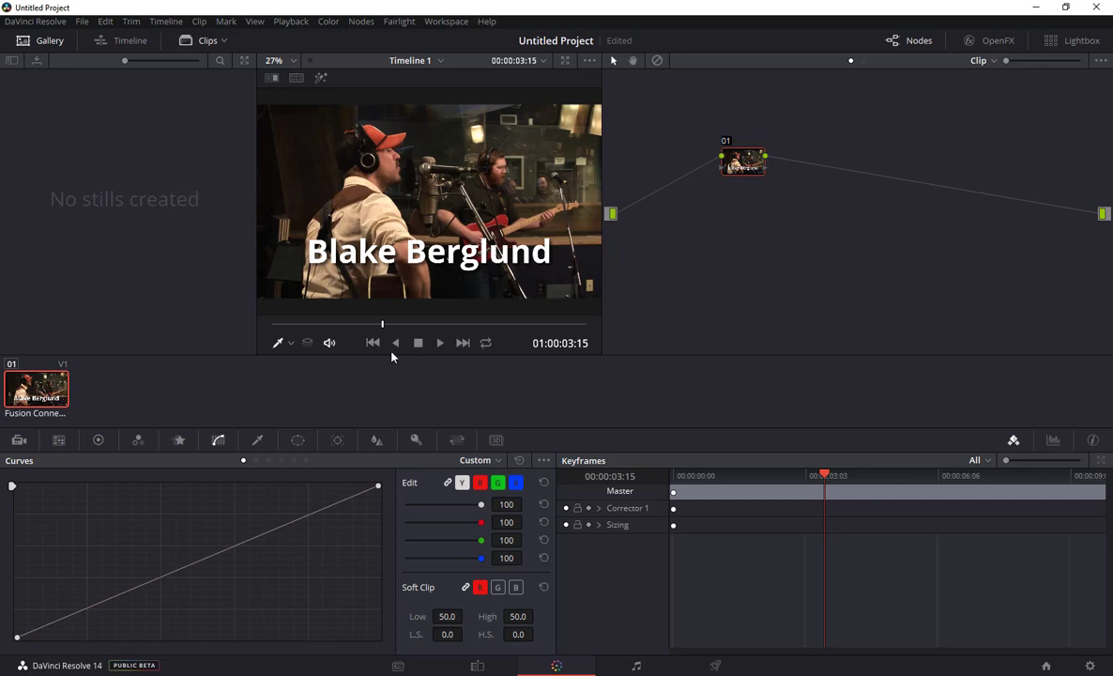
Show the primary colour wheels, tint Lift toward red and Gain toward green
{"action": "left_click", "coordinate": [97, 440]}
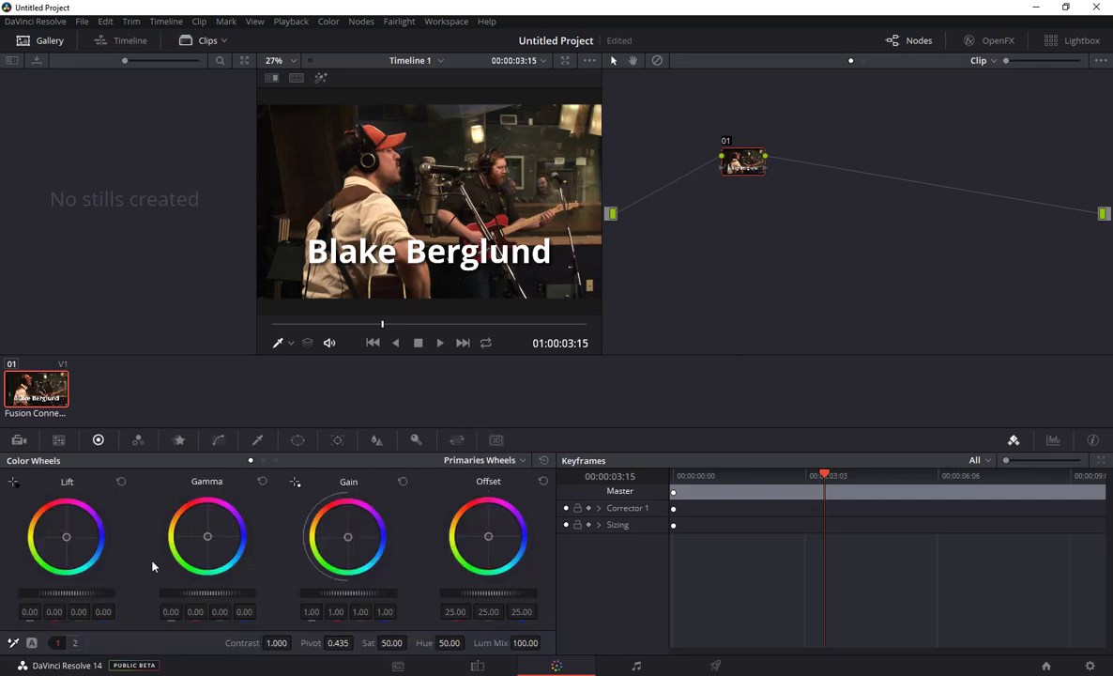
{"action": "left_click_drag", "start_coordinate": [66, 536], "coordinate": [65, 535]}
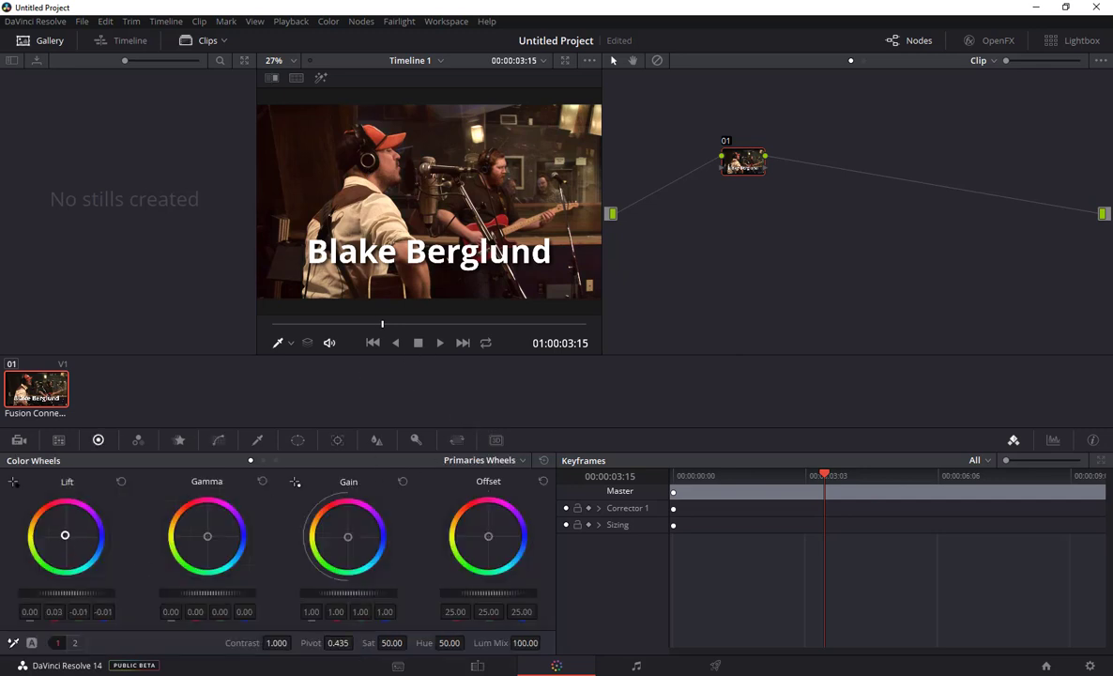
{"action": "left_click_drag", "start_coordinate": [65, 535], "coordinate": [61, 527]}
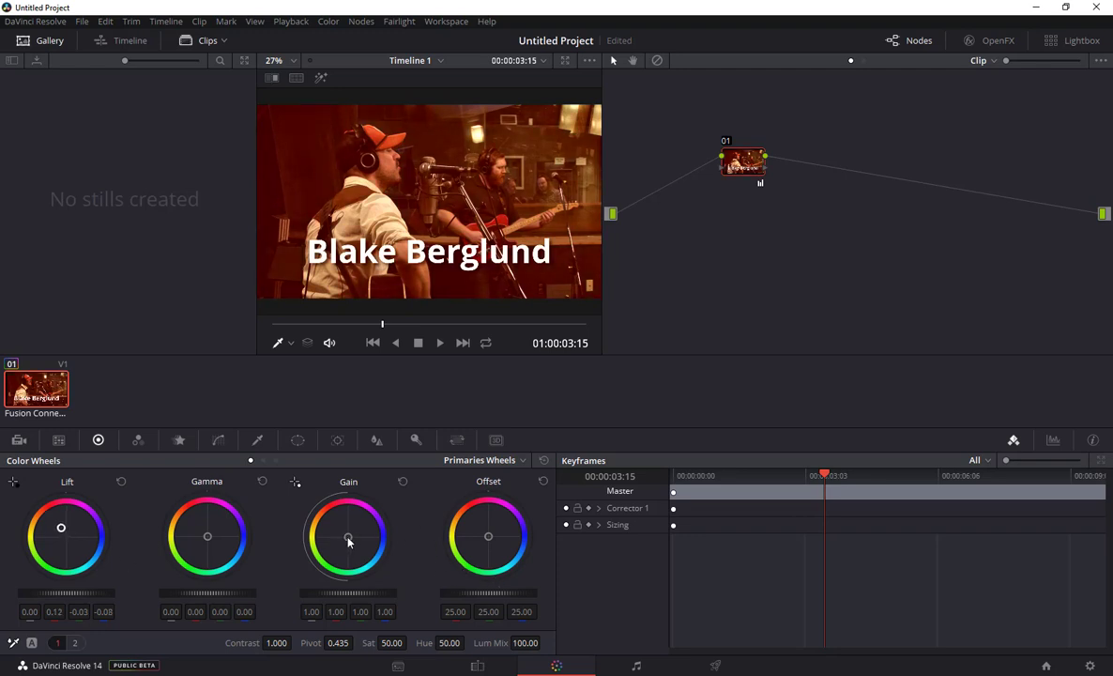
{"action": "left_click_drag", "start_coordinate": [347, 535], "coordinate": [339, 539]}
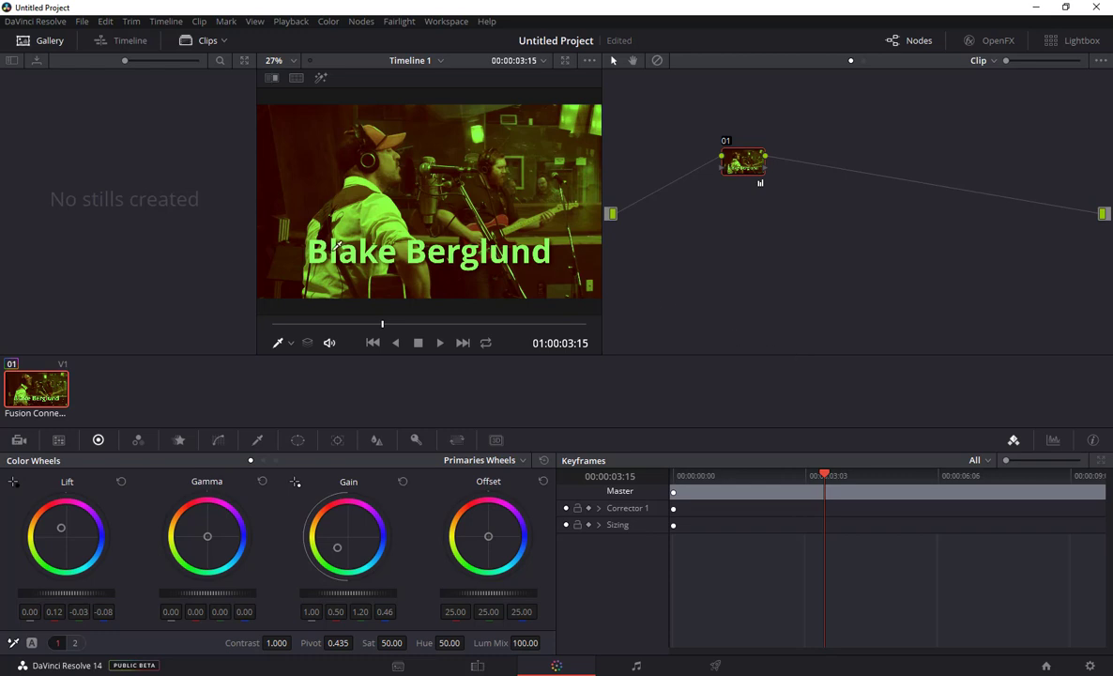
{"action": "mouse_move", "coordinate": [754, 370]}
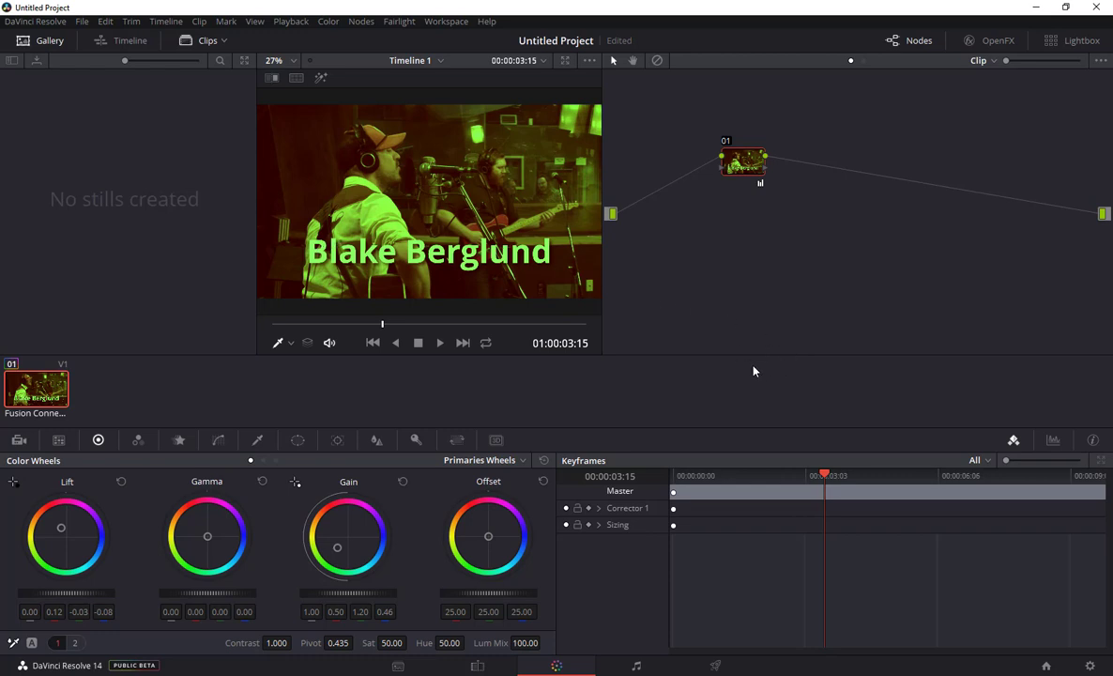
{"action": "mouse_move", "coordinate": [732, 154]}
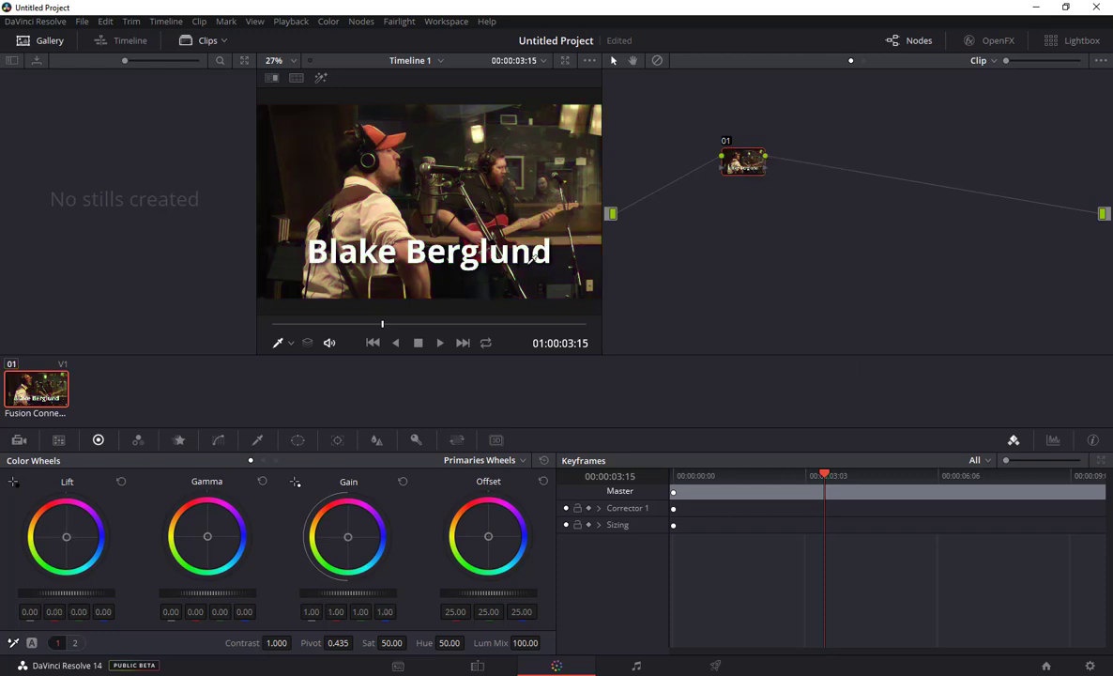
{"action": "mouse_move", "coordinate": [428, 597]}
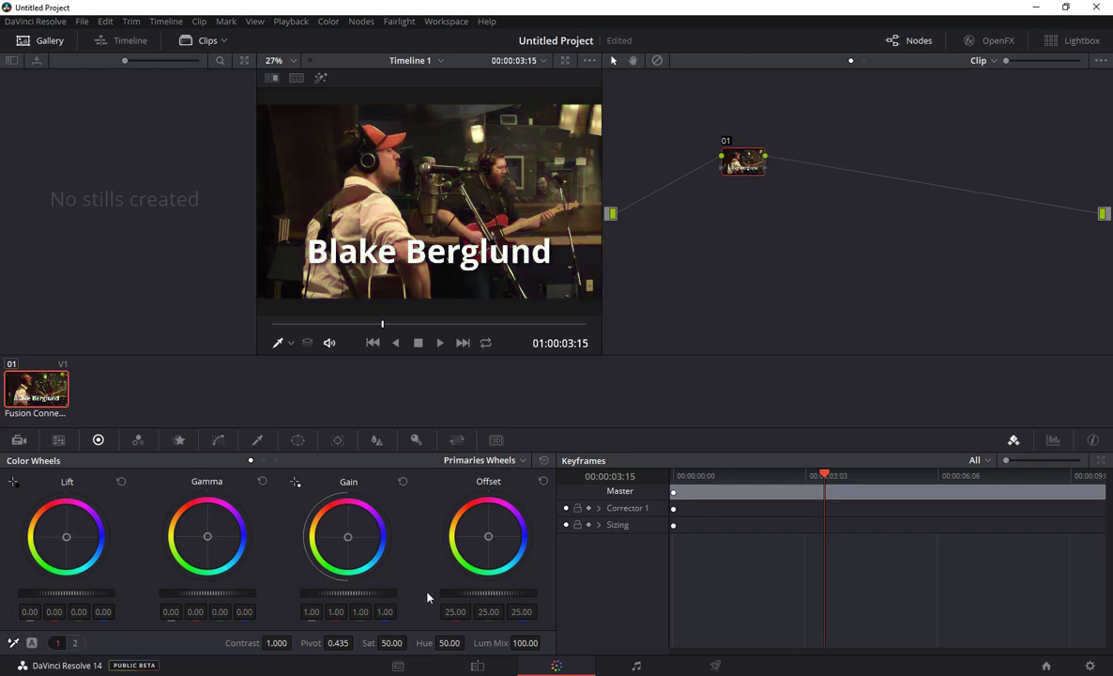
{"action": "mouse_move", "coordinate": [629, 394]}
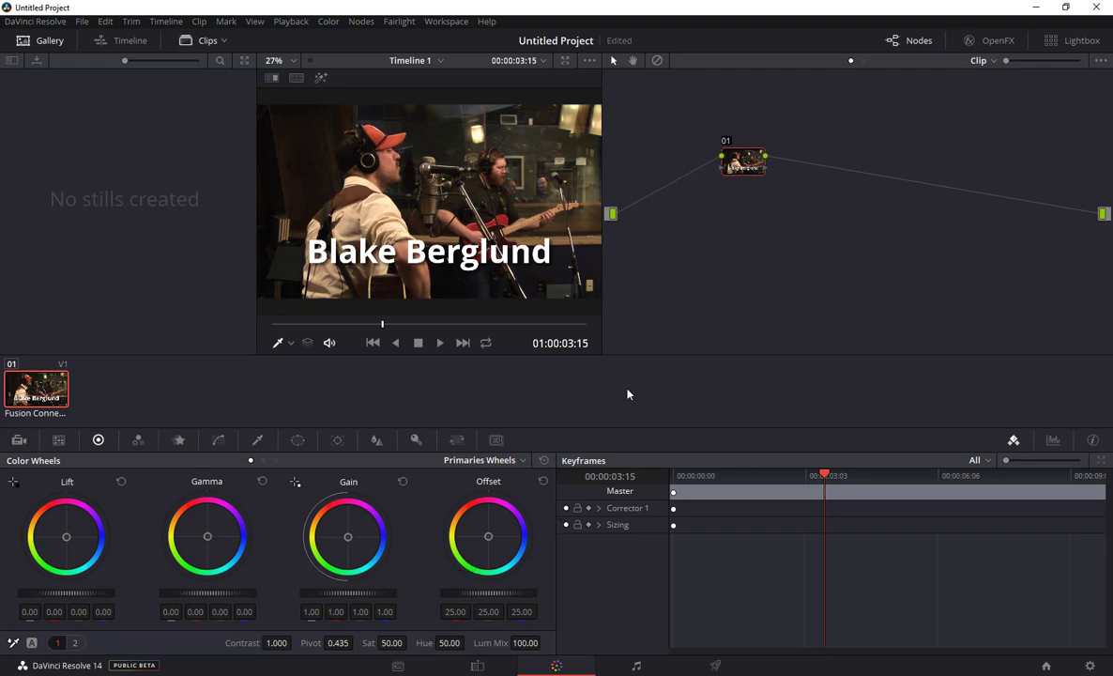
{"action": "mouse_move", "coordinate": [502, 383]}
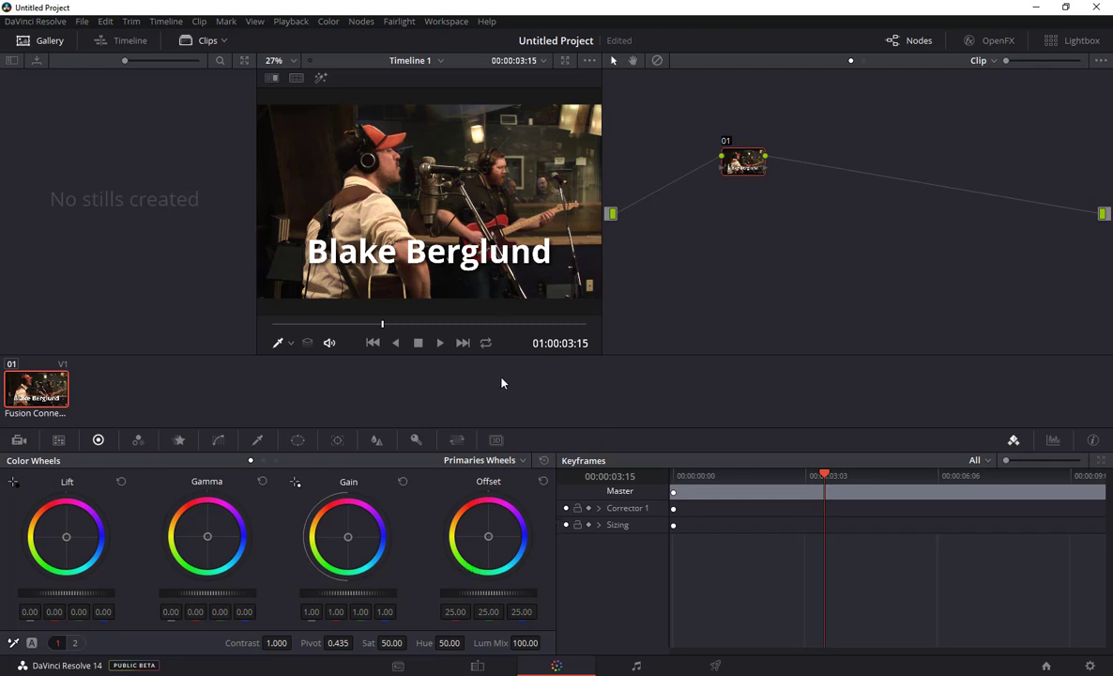
{"action": "mouse_move", "coordinate": [85, 449]}
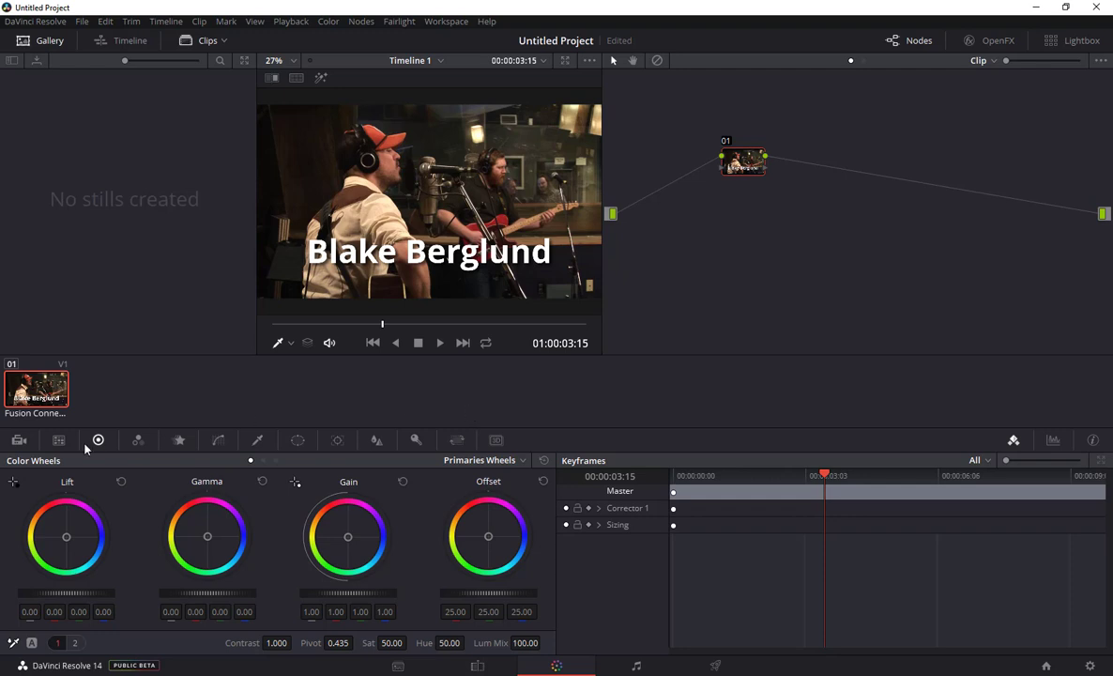
Go to the Edit page and open Fusion Clip 1's context menu
{"action": "left_click", "coordinate": [477, 665]}
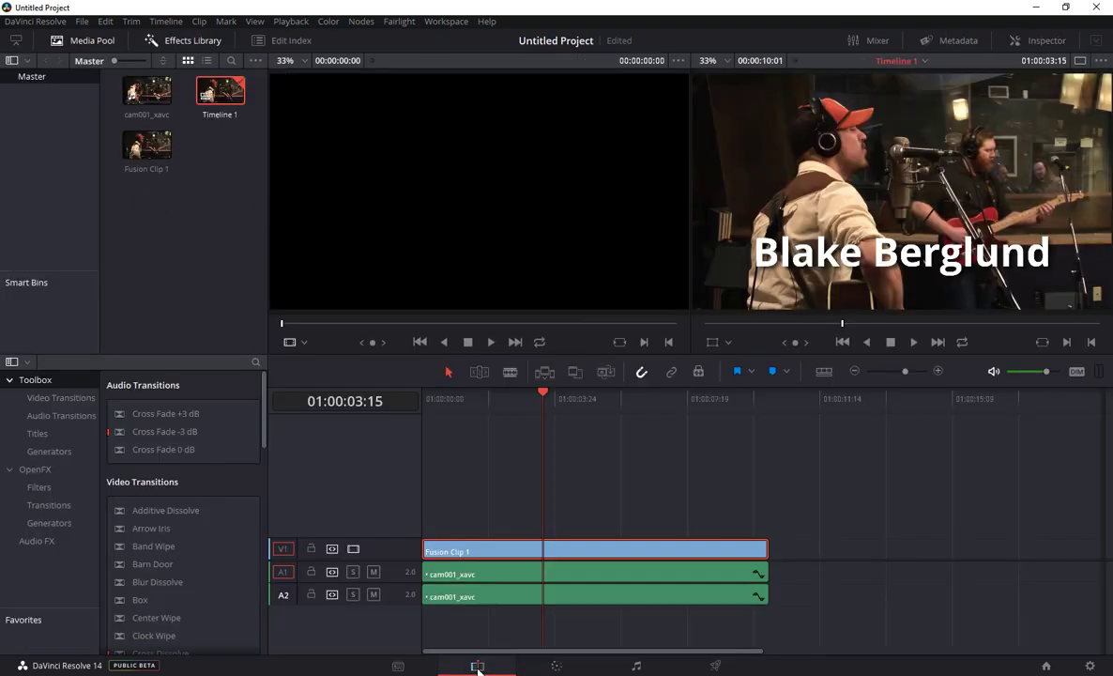
{"action": "mouse_move", "coordinate": [521, 550]}
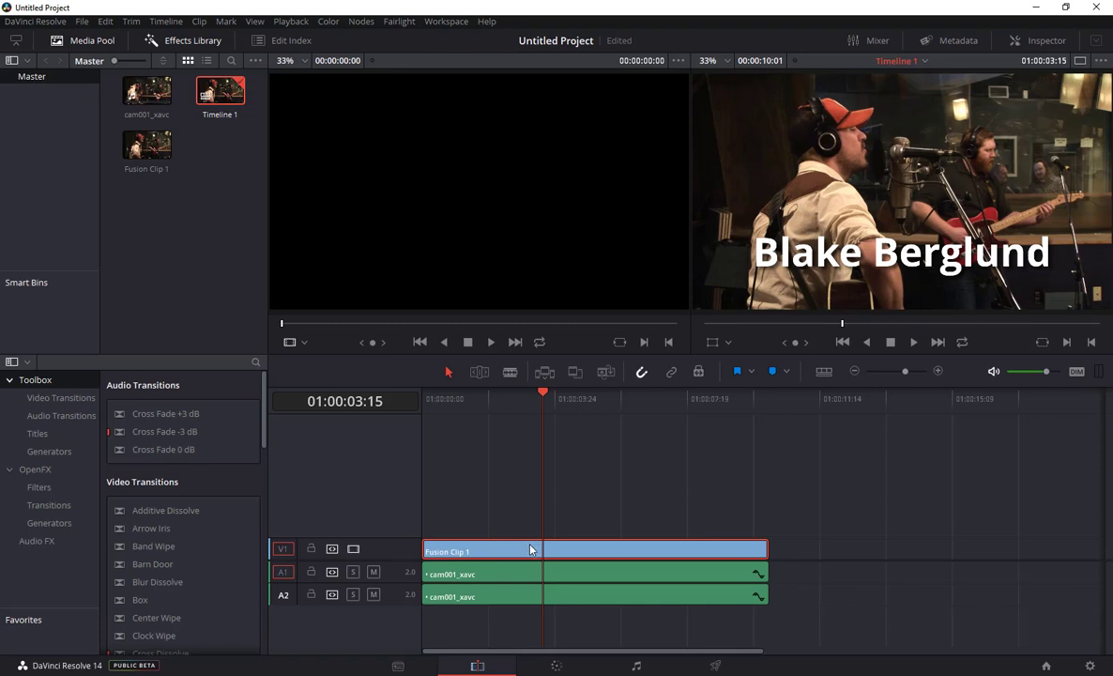
{"action": "mouse_move", "coordinate": [558, 553]}
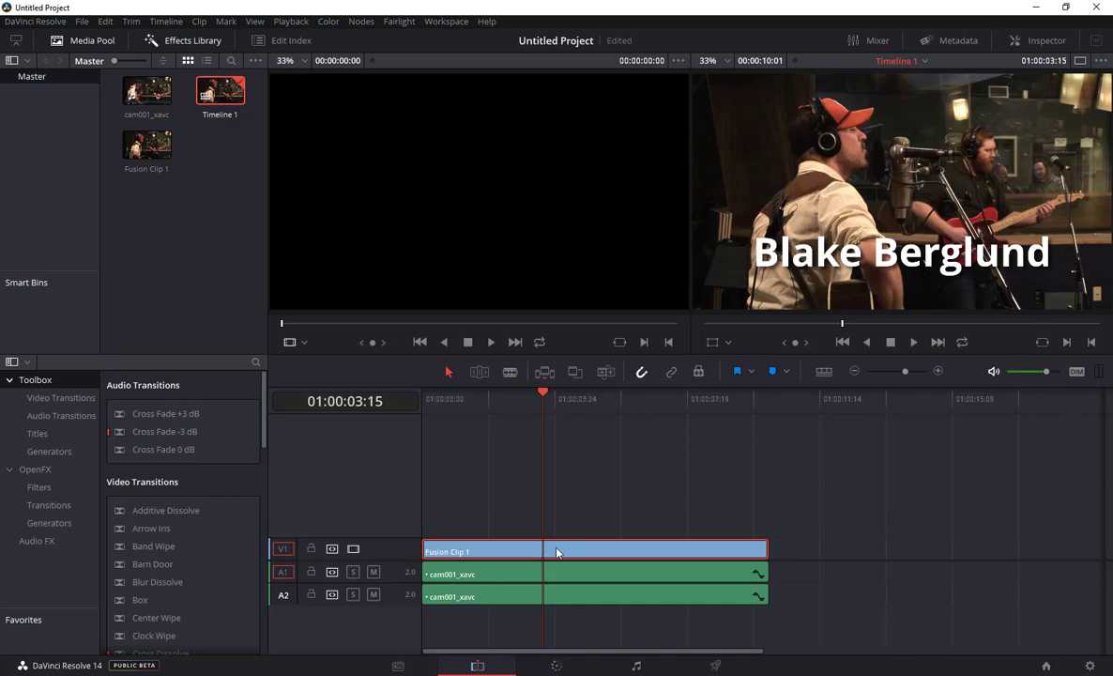
{"action": "right_click", "coordinate": [558, 551]}
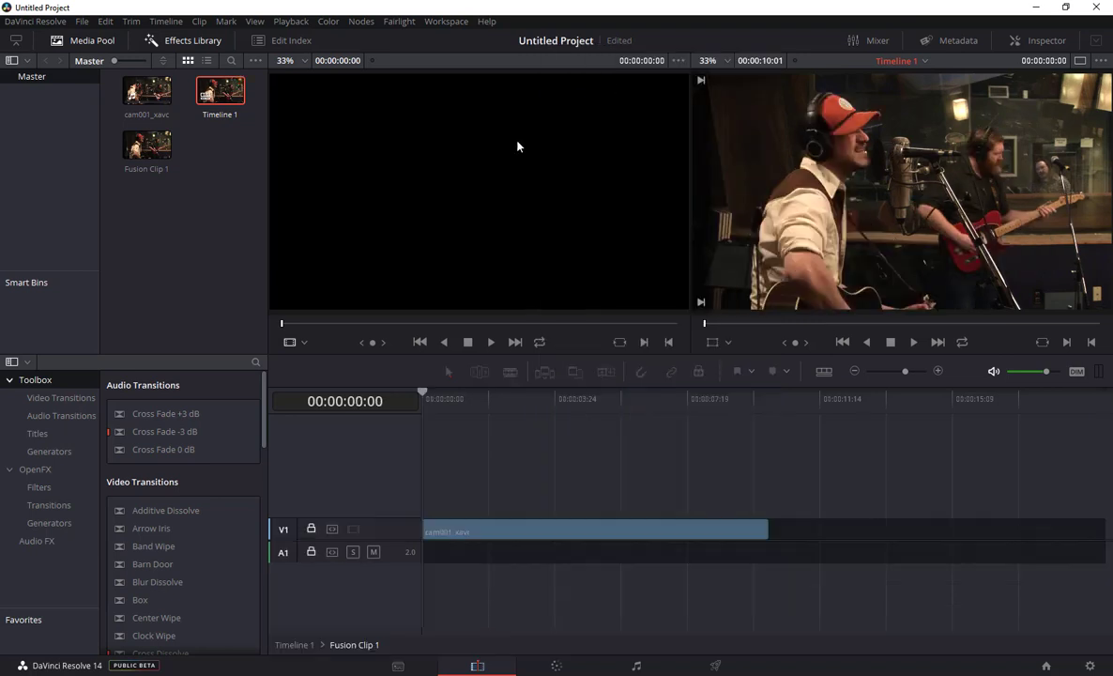
{"action": "mouse_move", "coordinate": [441, 542]}
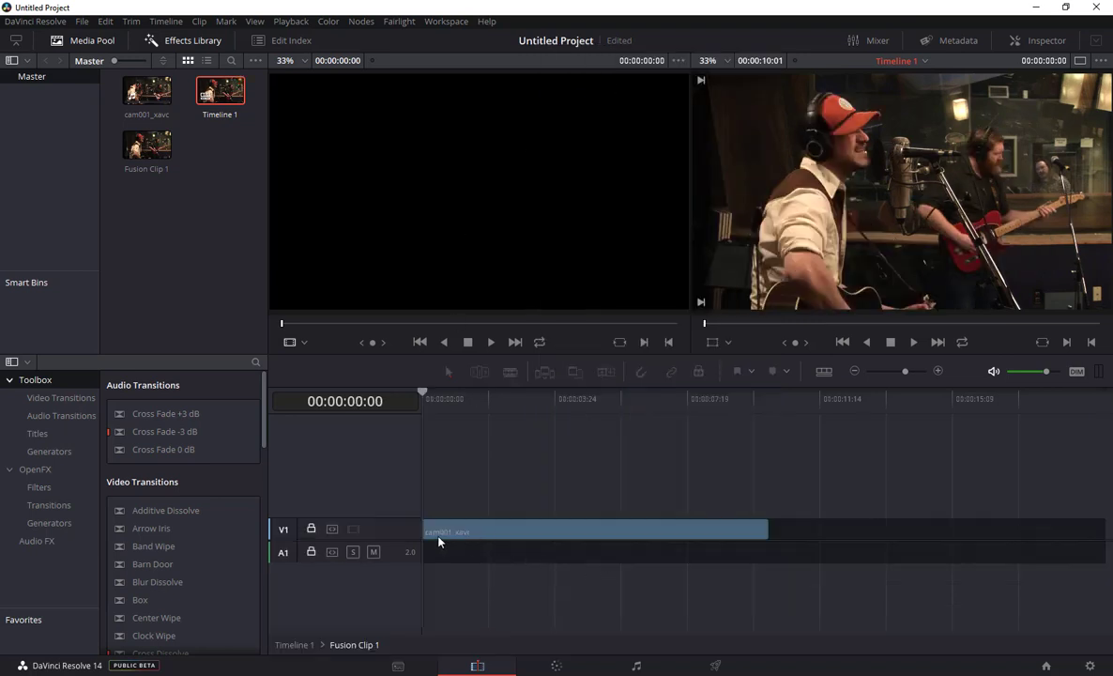
{"action": "mouse_move", "coordinate": [514, 533]}
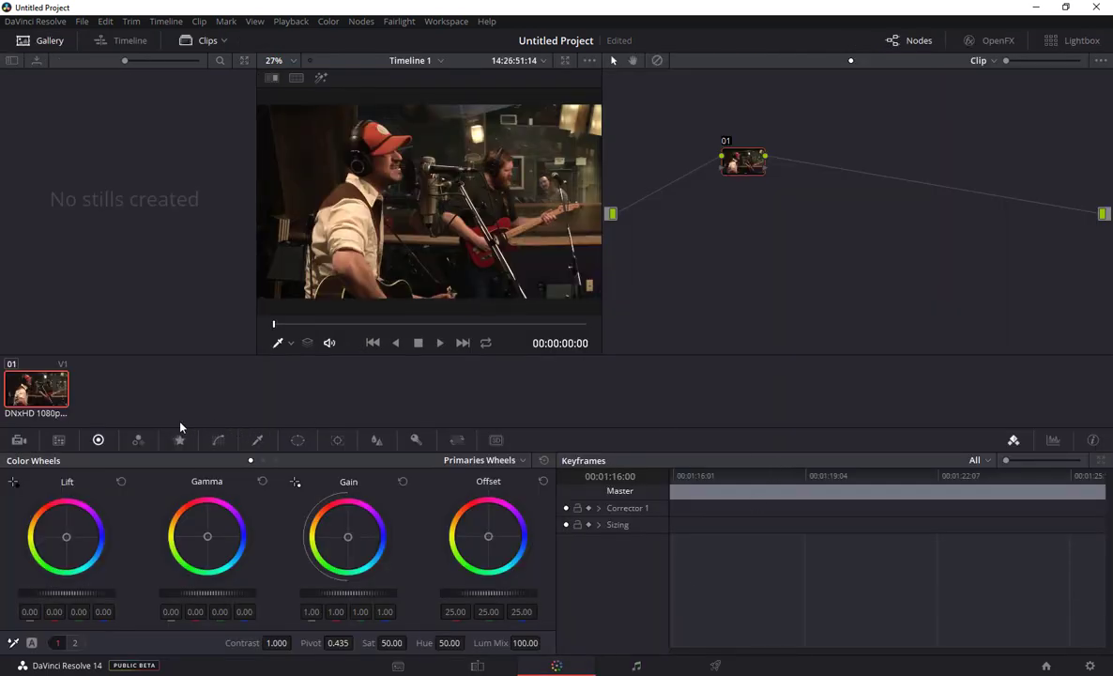
{"action": "mouse_move", "coordinate": [13, 481]}
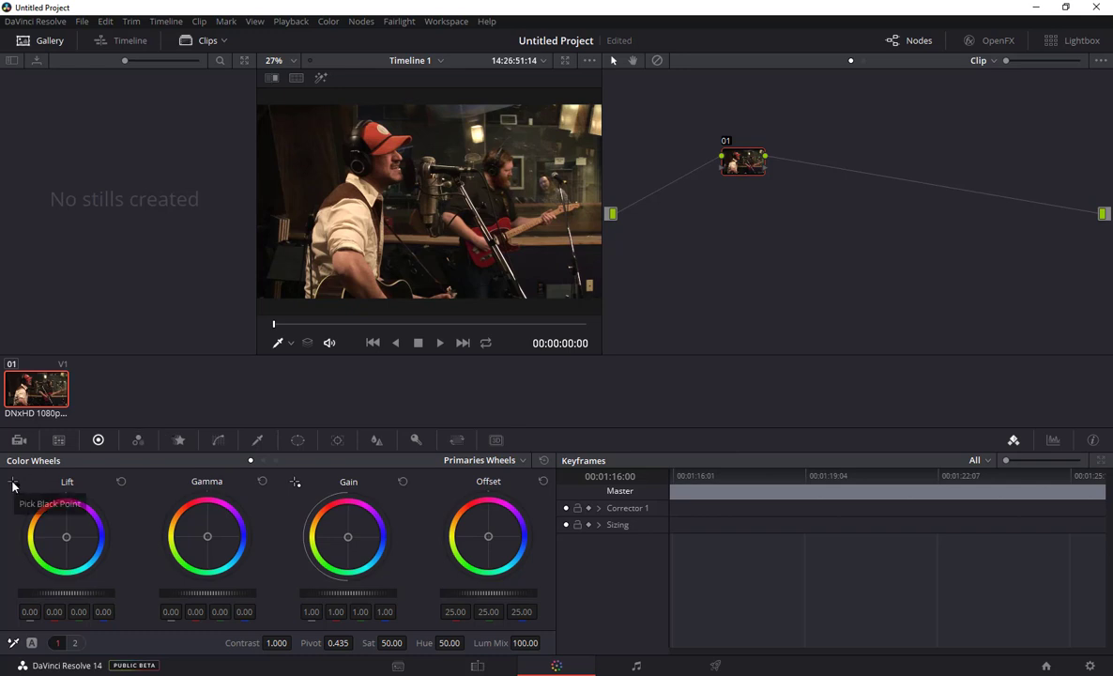
{"action": "mouse_move", "coordinate": [537, 284]}
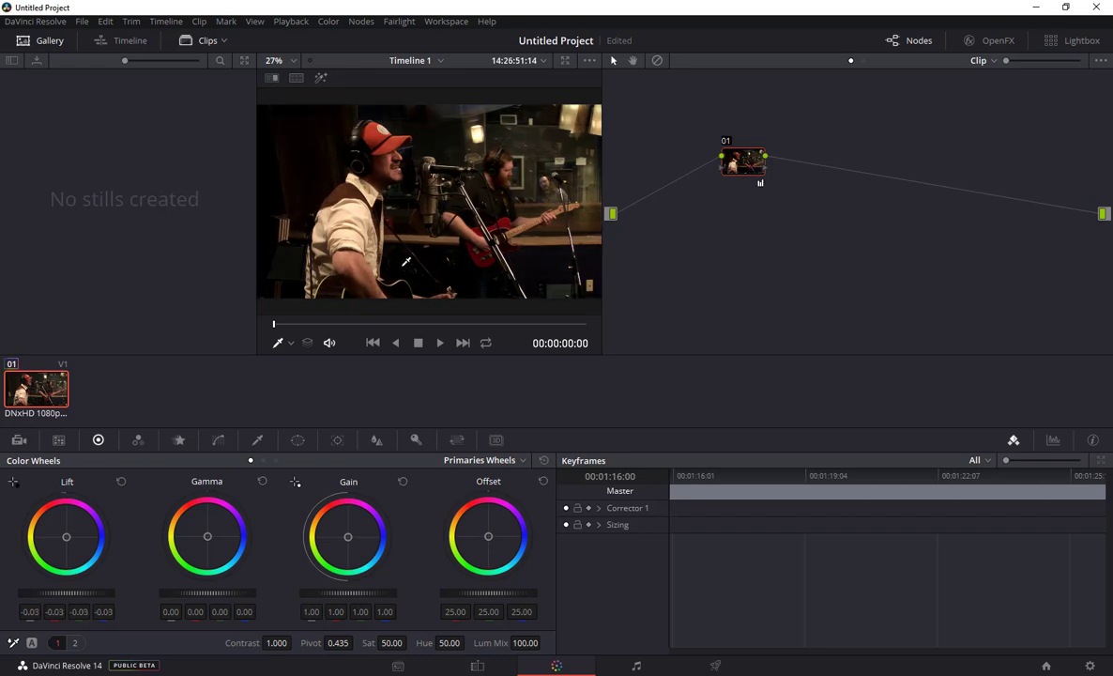
{"action": "mouse_move", "coordinate": [434, 321]}
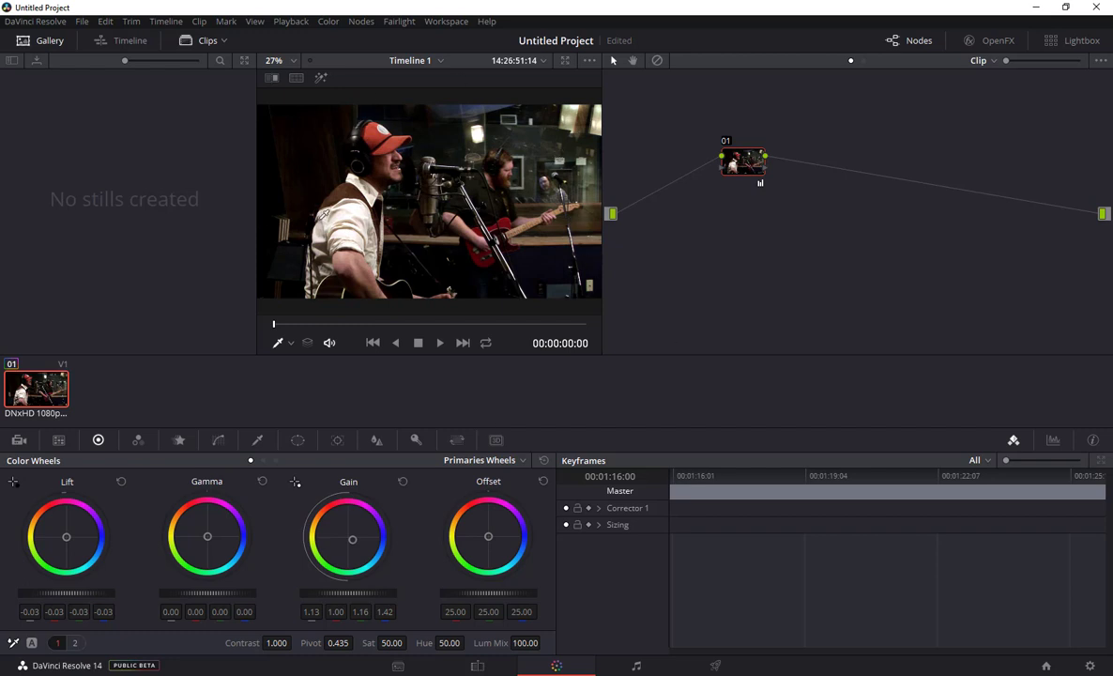
{"action": "mouse_move", "coordinate": [716, 363]}
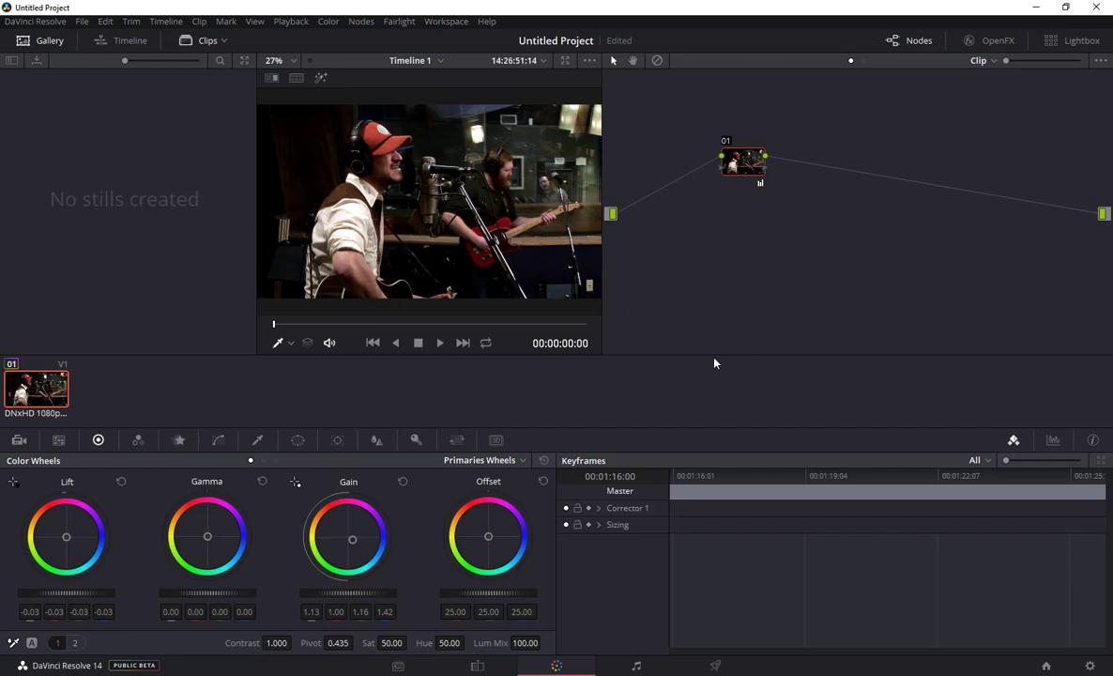
{"action": "mouse_move", "coordinate": [617, 398]}
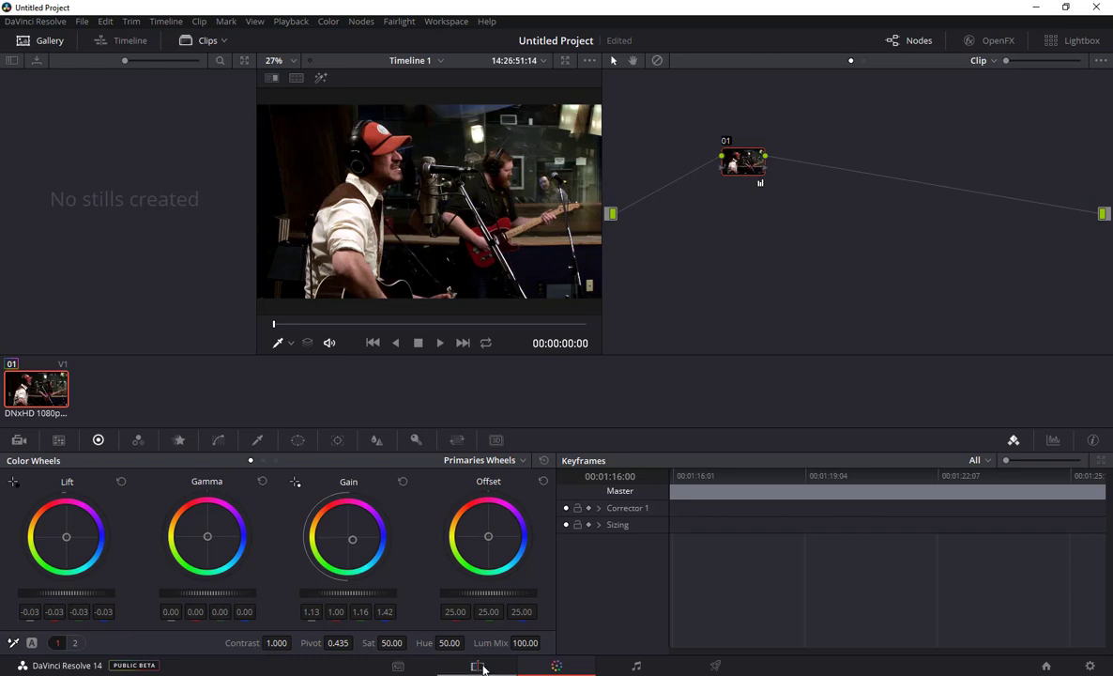
On the Edit page, run Fusion Connect > Render Media on Fusion Clip 1
{"action": "left_click", "coordinate": [477, 665]}
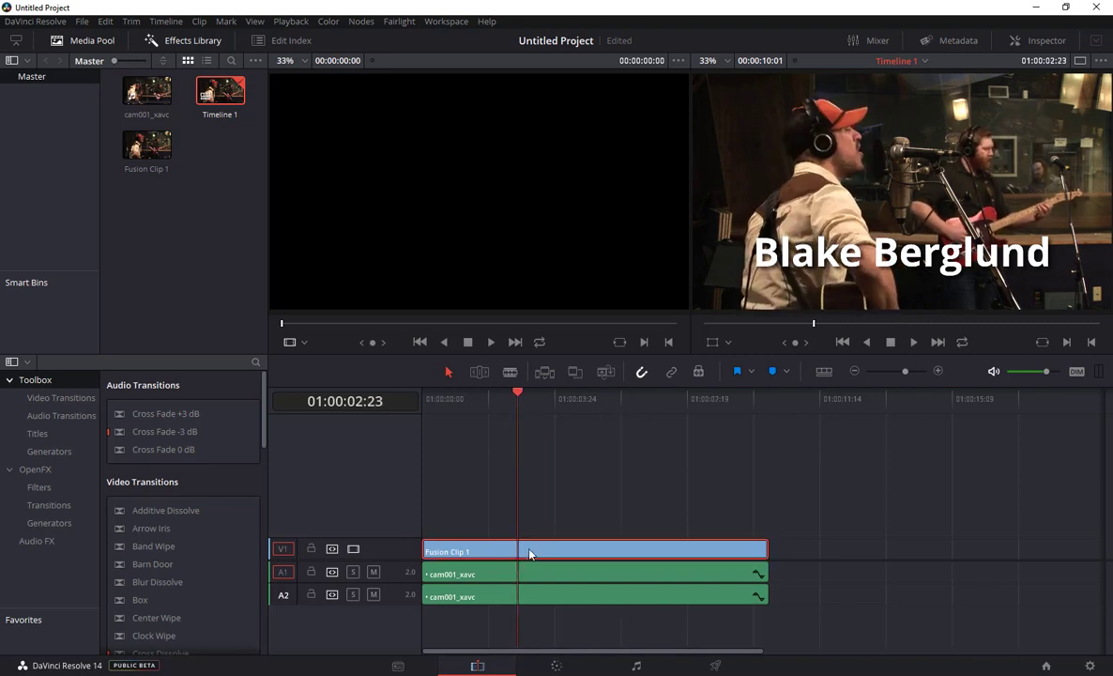
{"action": "right_click", "coordinate": [516, 551]}
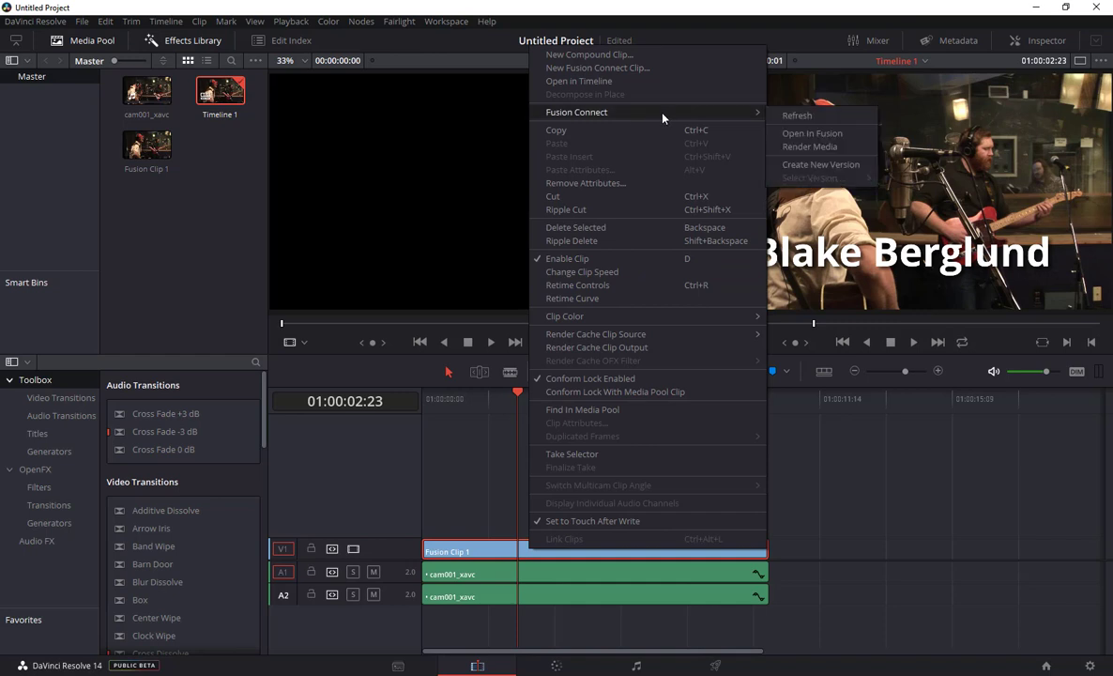
{"action": "mouse_move", "coordinate": [810, 147]}
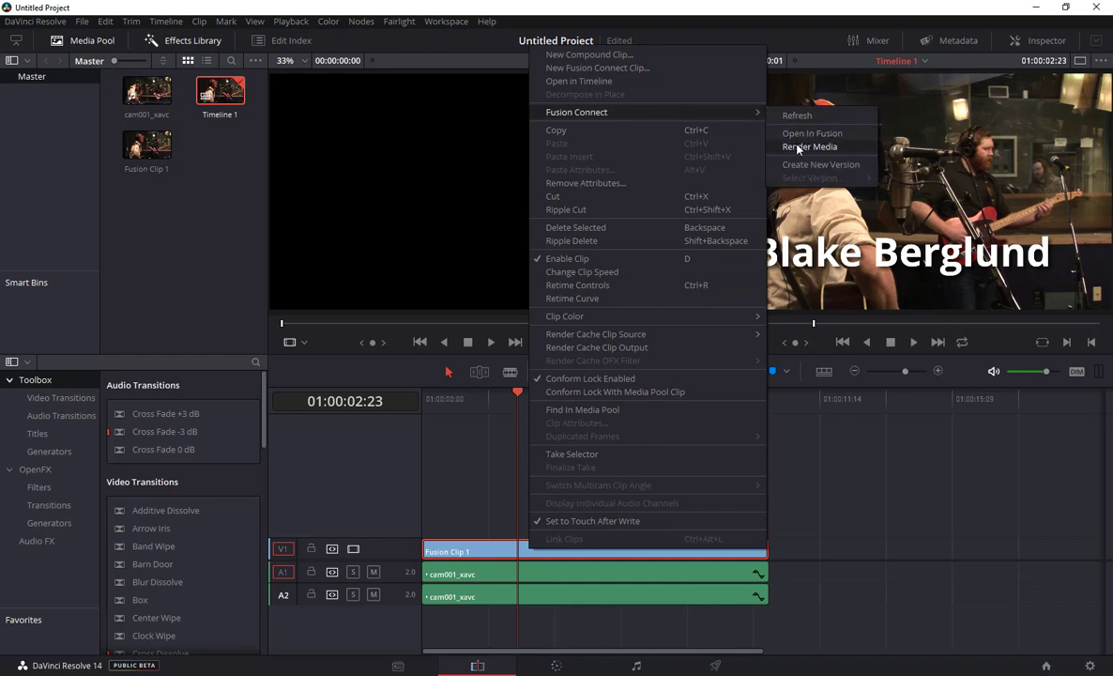
{"action": "left_click", "coordinate": [809, 146]}
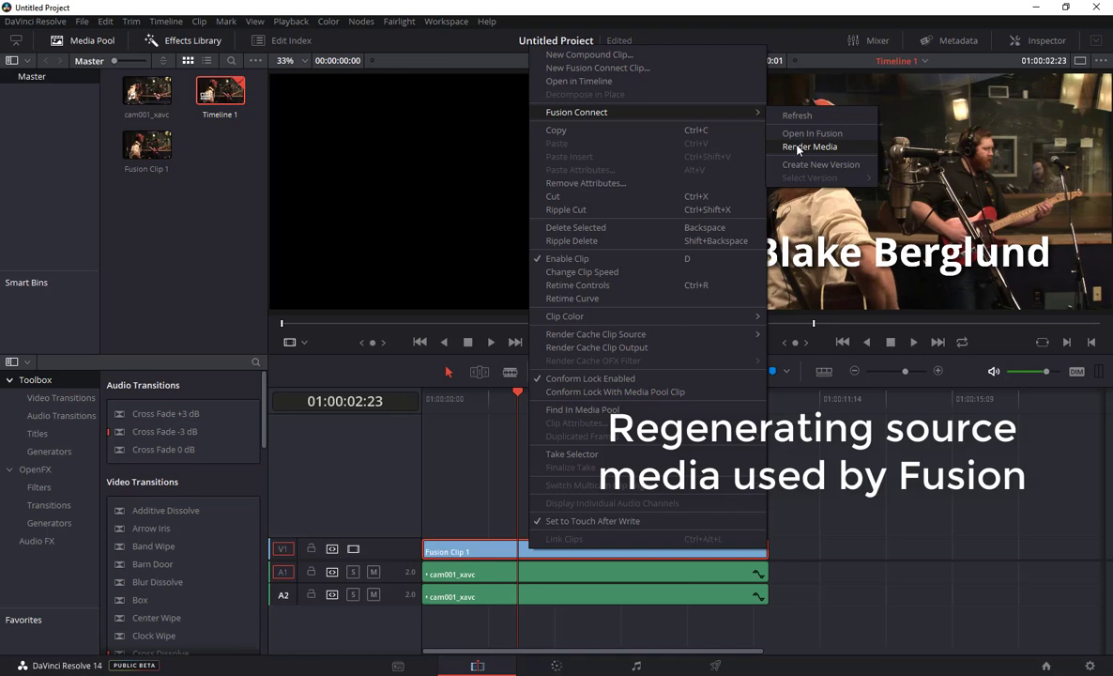
{"action": "left_click", "coordinate": [810, 146]}
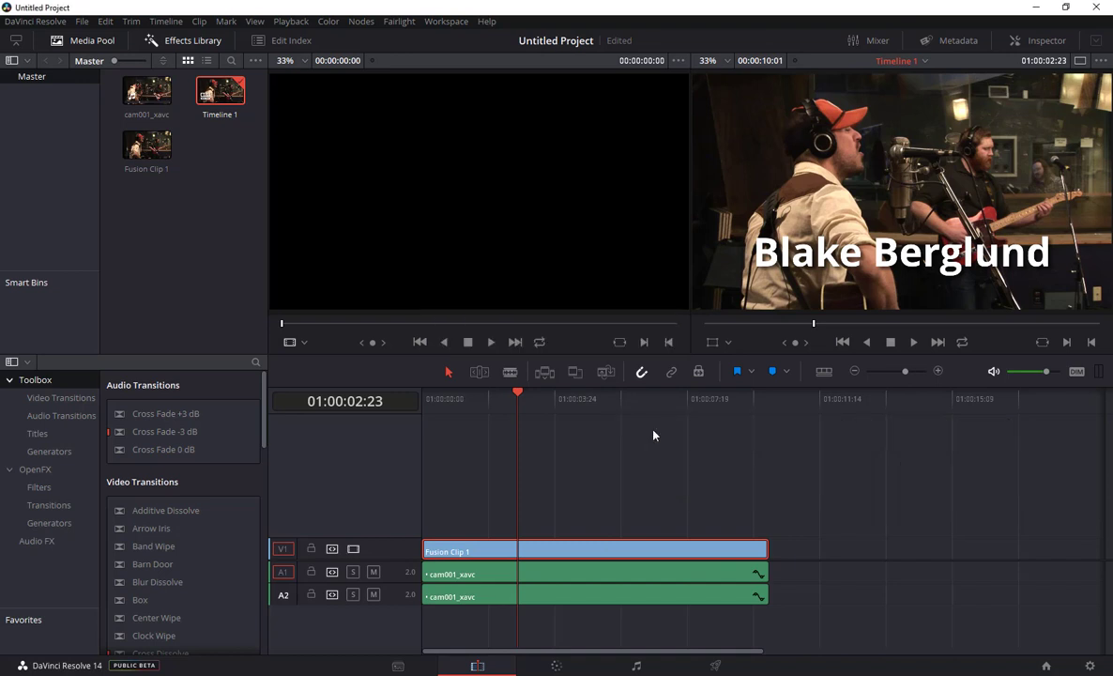
{"action": "mouse_move", "coordinate": [639, 449]}
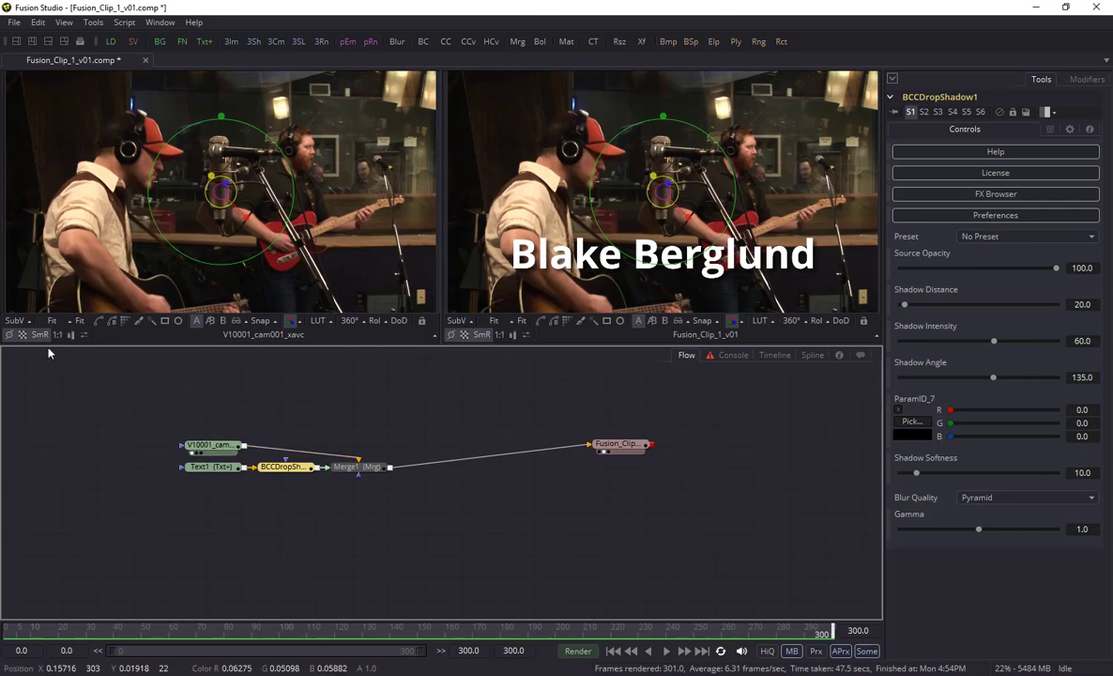
Scrub the comp to an early frame, then close saving Fusion_Clip_1_v01.comp
{"action": "left_click_drag", "start_coordinate": [819, 634], "coordinate": [102, 634]}
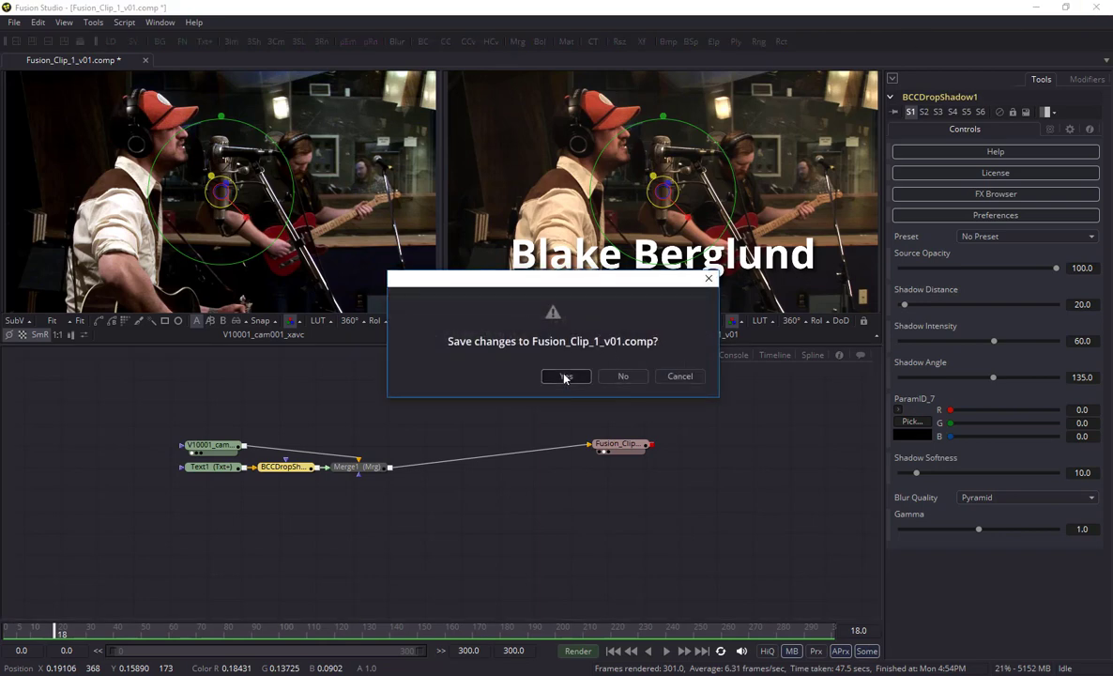
{"action": "left_click", "coordinate": [565, 375]}
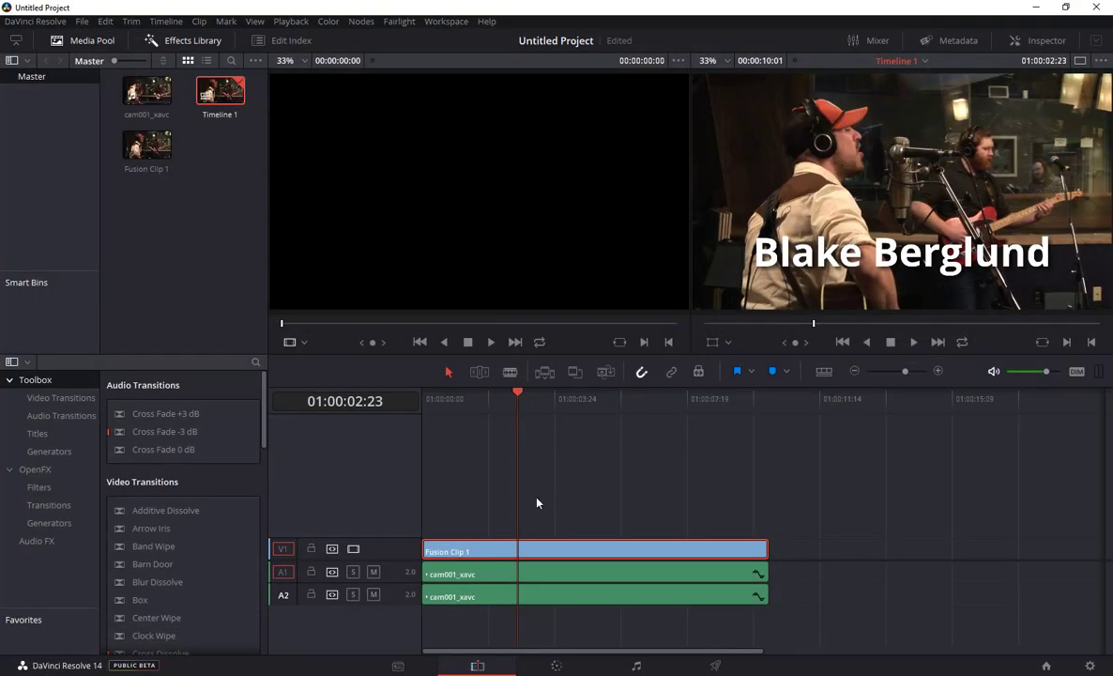
{"action": "mouse_move", "coordinate": [517, 557]}
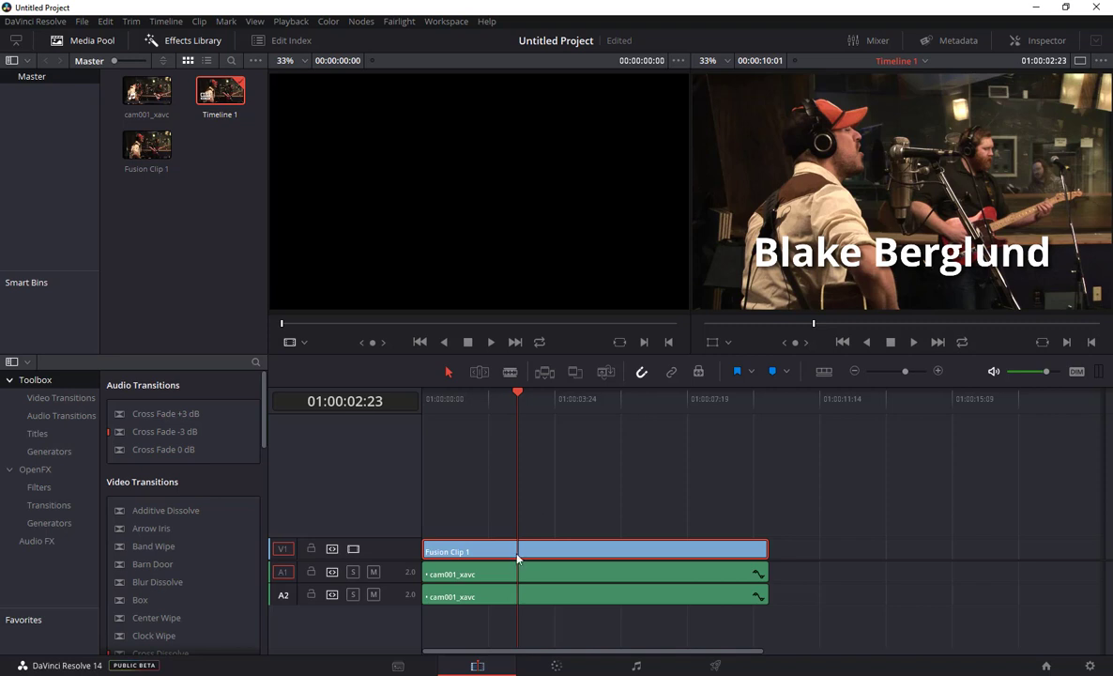
Reopen Fusion Clip 1 in Fusion and re-render all 301 frames
{"action": "right_click", "coordinate": [516, 551]}
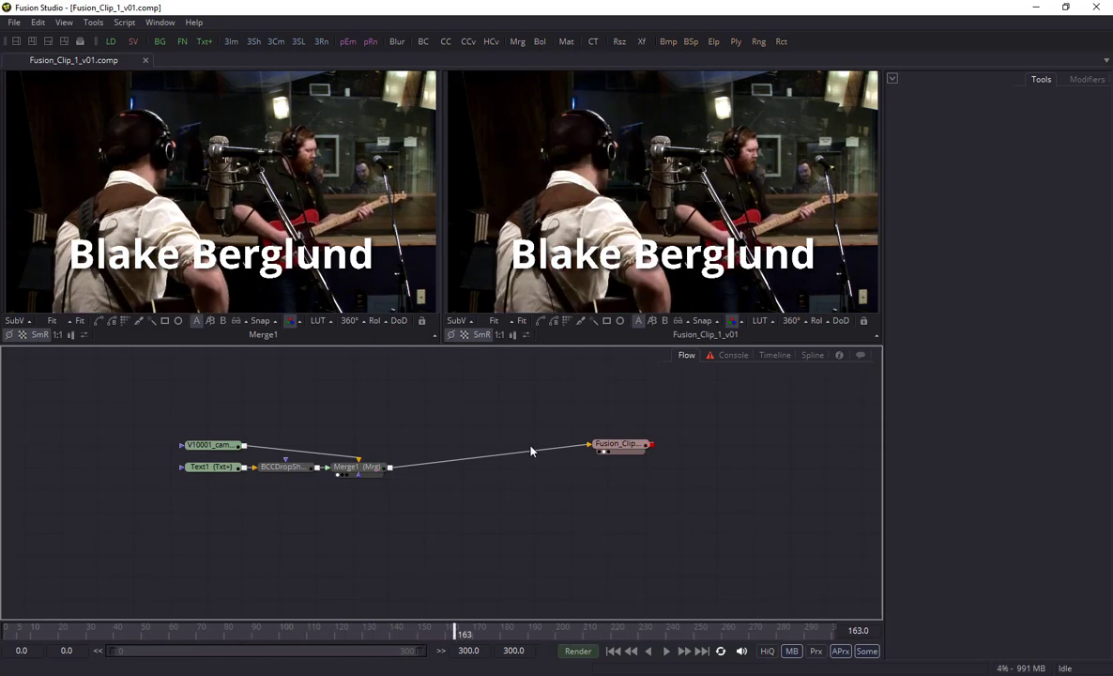
{"action": "left_click", "coordinate": [577, 650]}
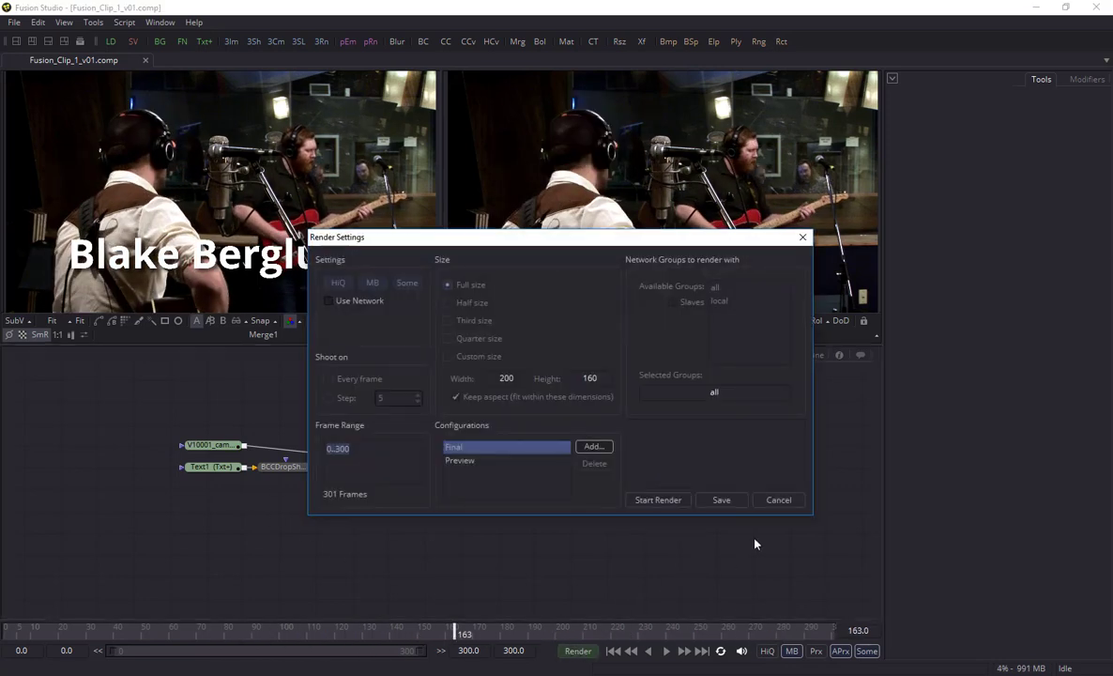
{"action": "left_click", "coordinate": [658, 500]}
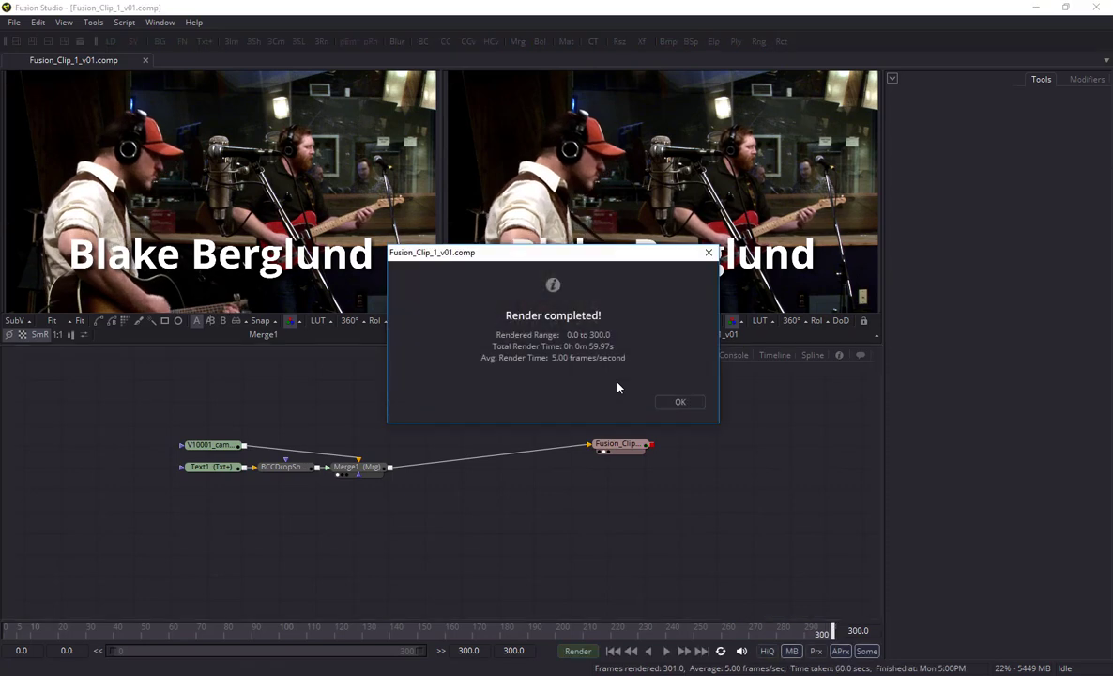
Dismiss the render notice, preview the title in Timeline 1, then open the Media page
{"action": "left_click", "coordinate": [680, 401]}
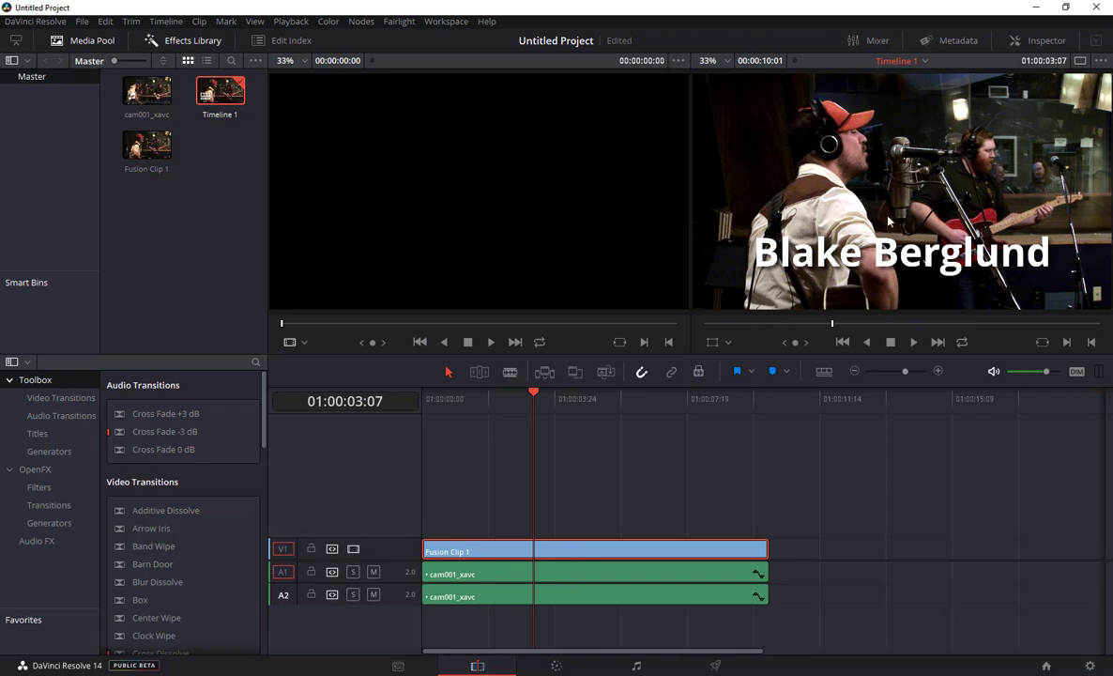
{"action": "mouse_move", "coordinate": [739, 297]}
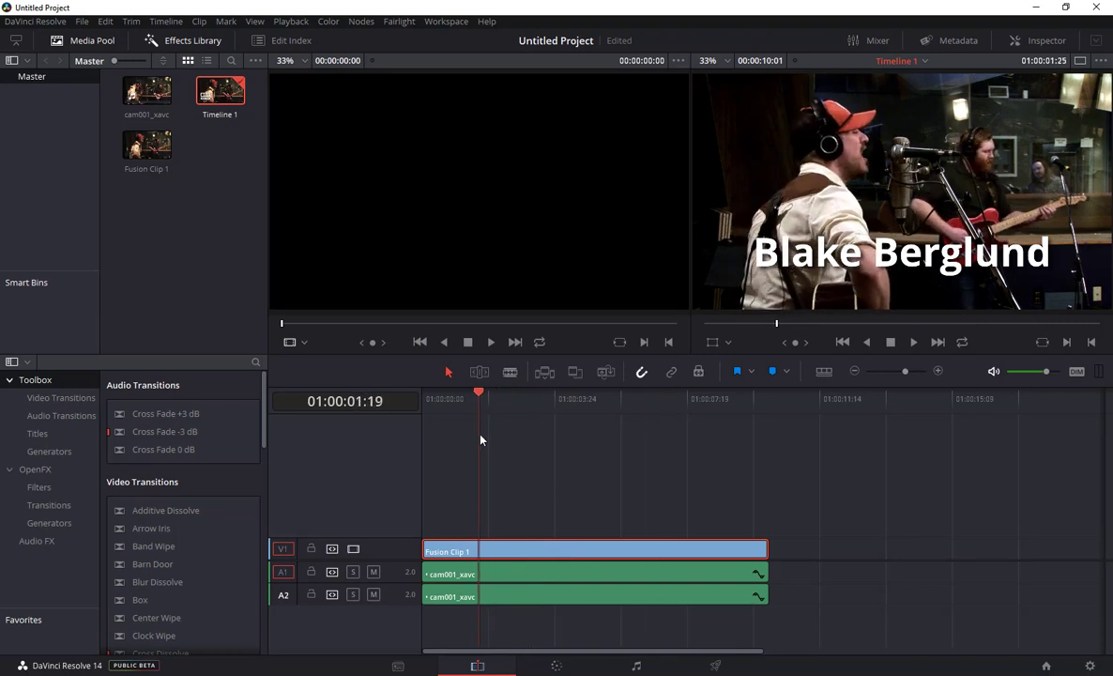
{"action": "left_click", "coordinate": [606, 391]}
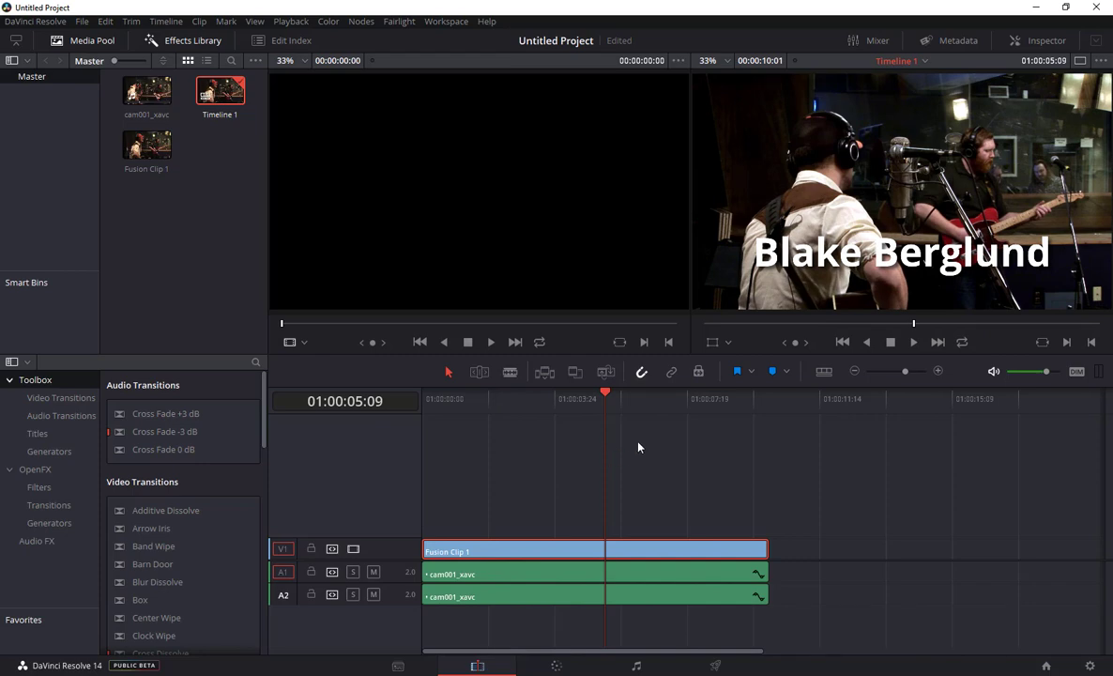
{"action": "left_click", "coordinate": [397, 665]}
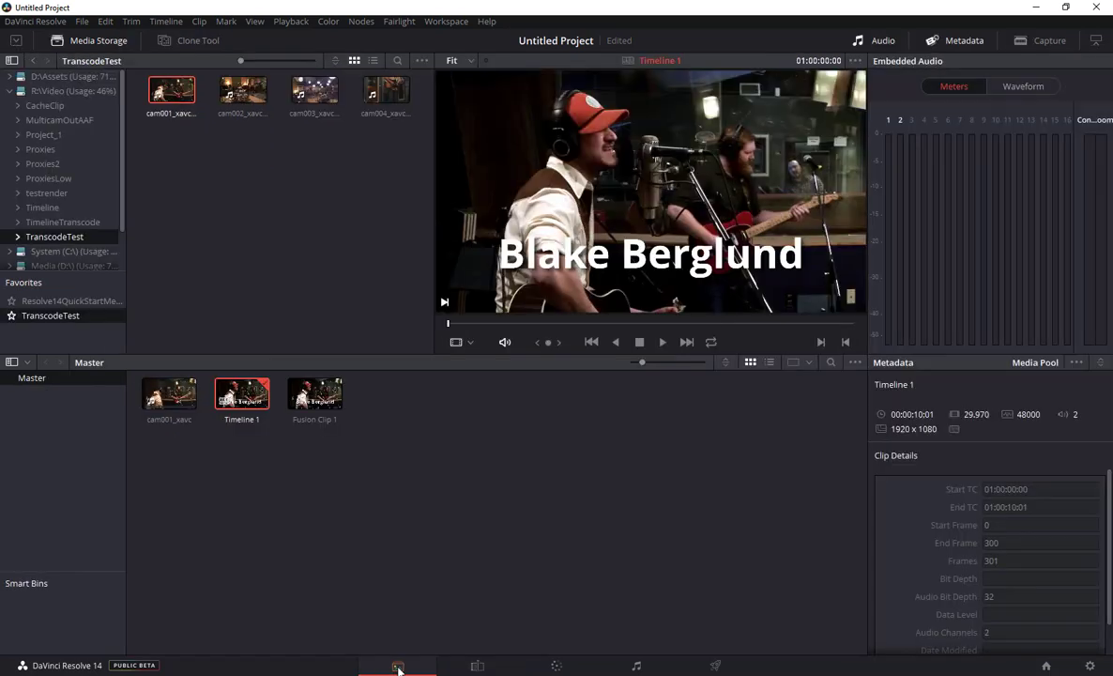
Create Timeline 2 from the selected cam001_xavc clip
{"action": "left_click", "coordinate": [169, 394]}
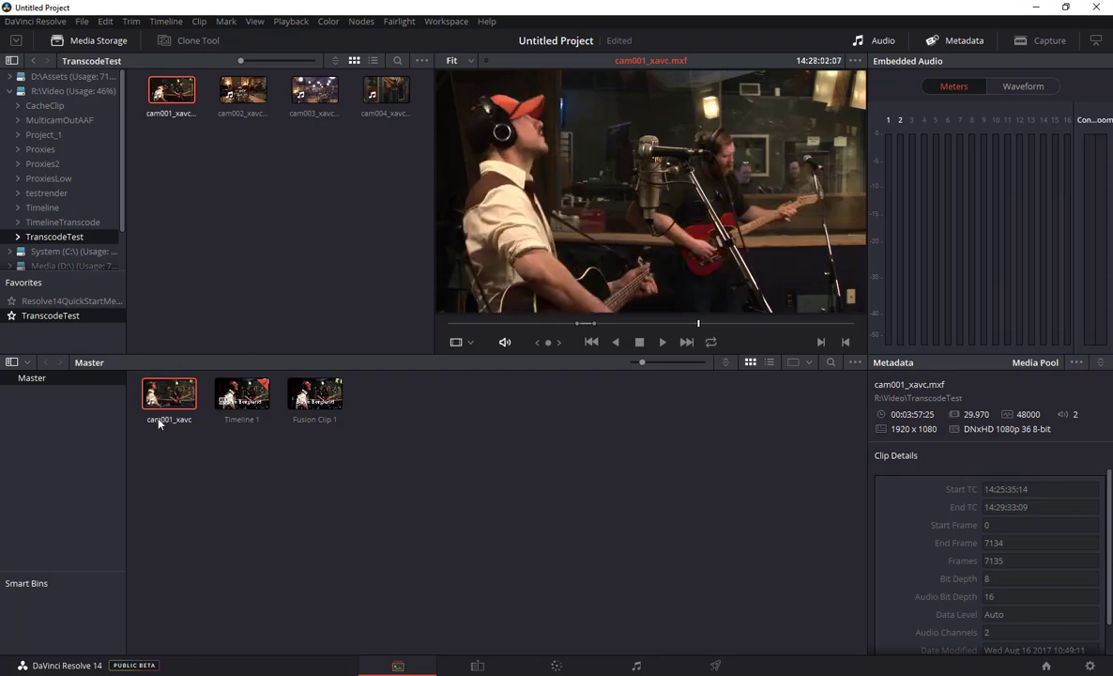
{"action": "right_click", "coordinate": [169, 395]}
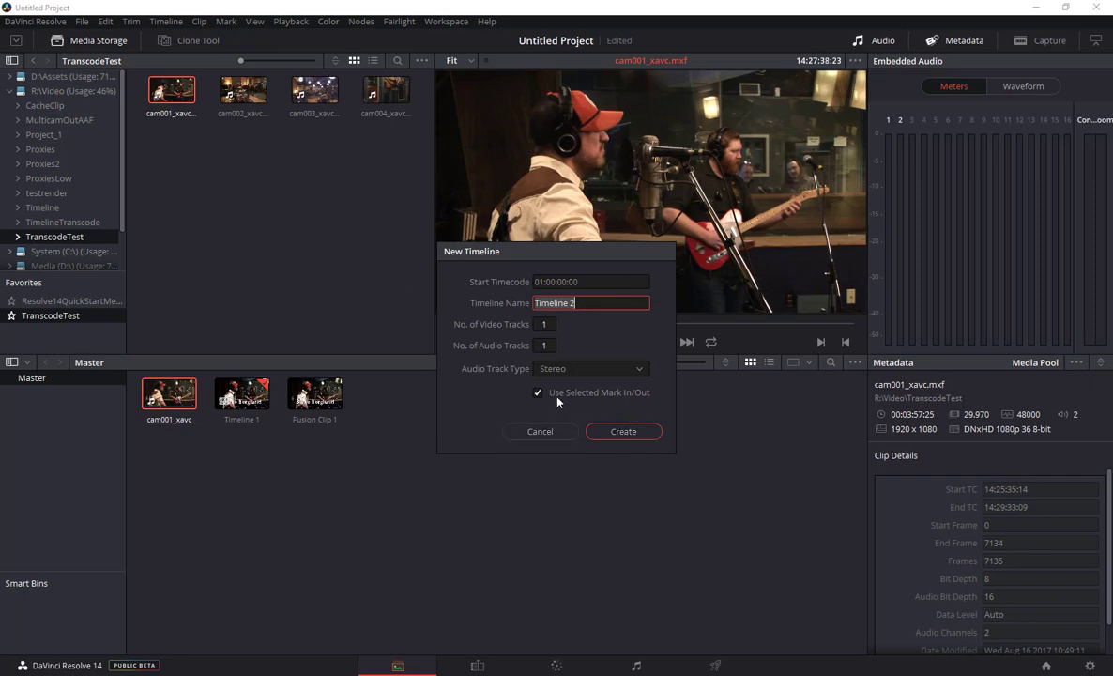
{"action": "left_click", "coordinate": [623, 430]}
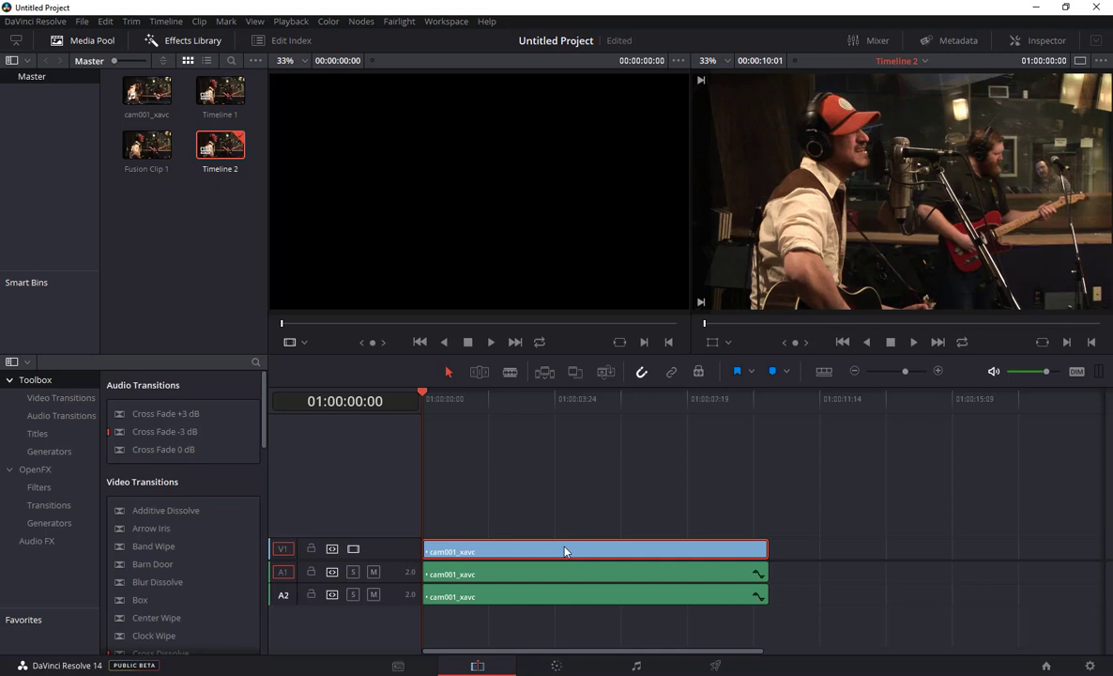
{"action": "mouse_move", "coordinate": [564, 528]}
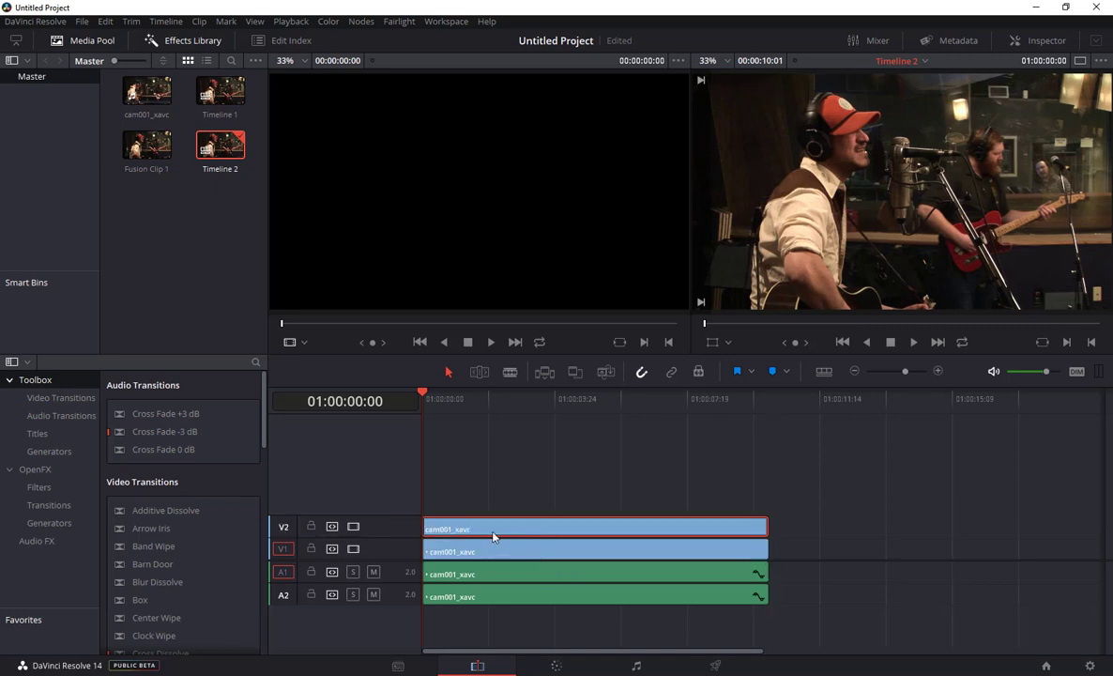
Make the V2 clip a TIFF Fusion Connect clip named Fusion Clip 2 in R:\_fusion
{"action": "right_click", "coordinate": [497, 529]}
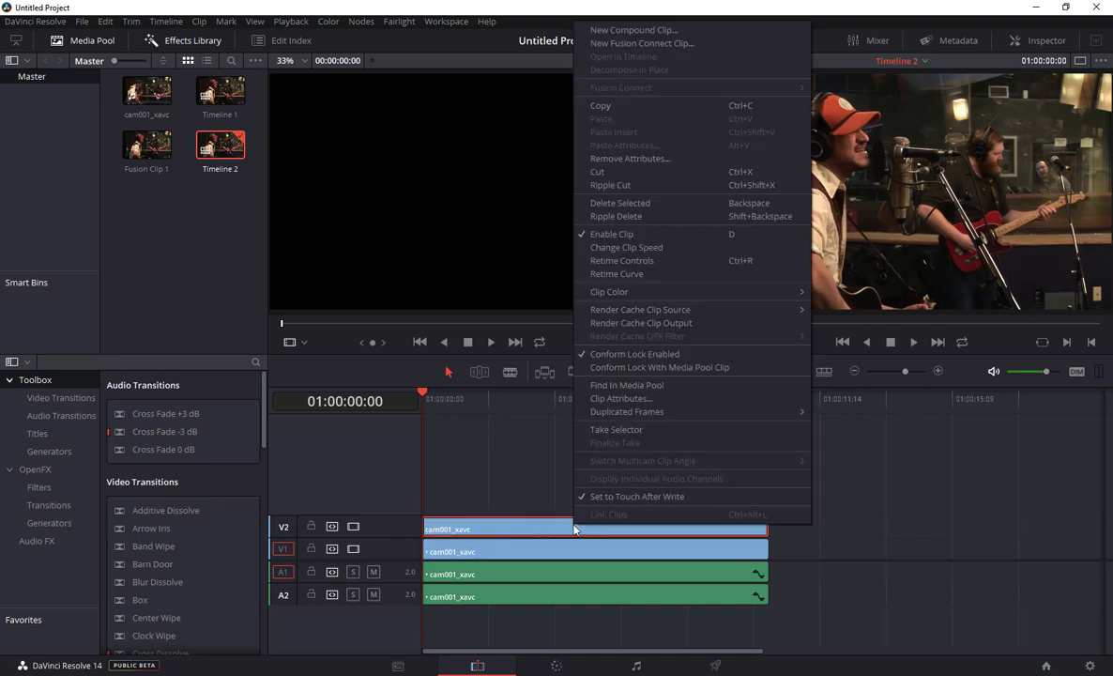
{"action": "mouse_move", "coordinate": [660, 60]}
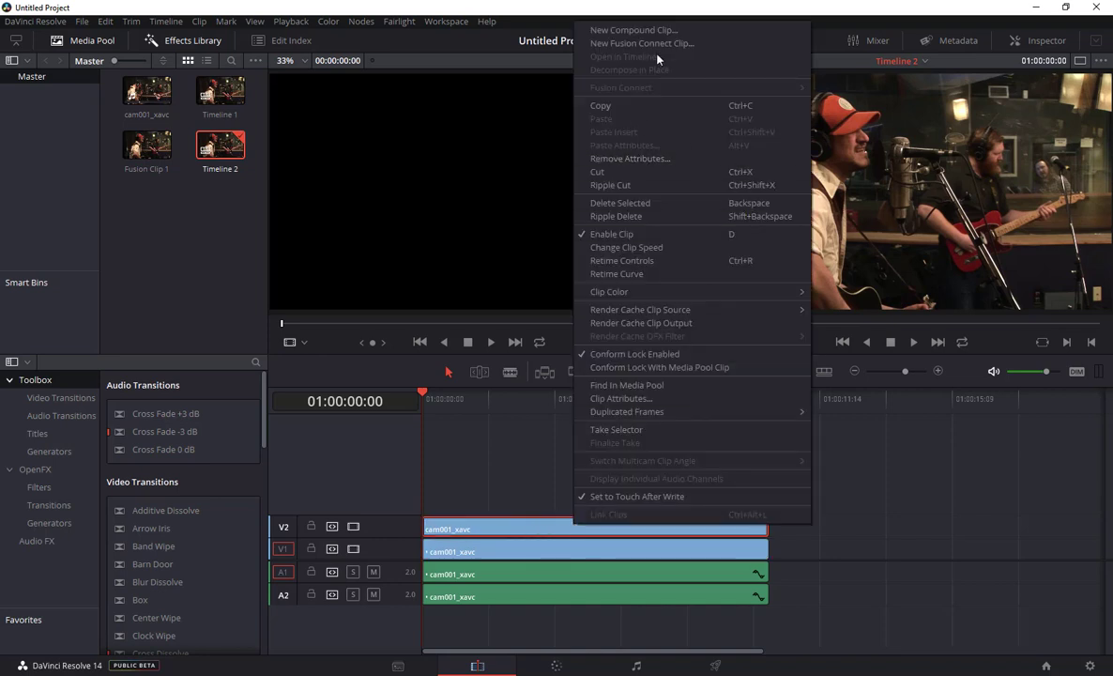
{"action": "mouse_move", "coordinate": [642, 44]}
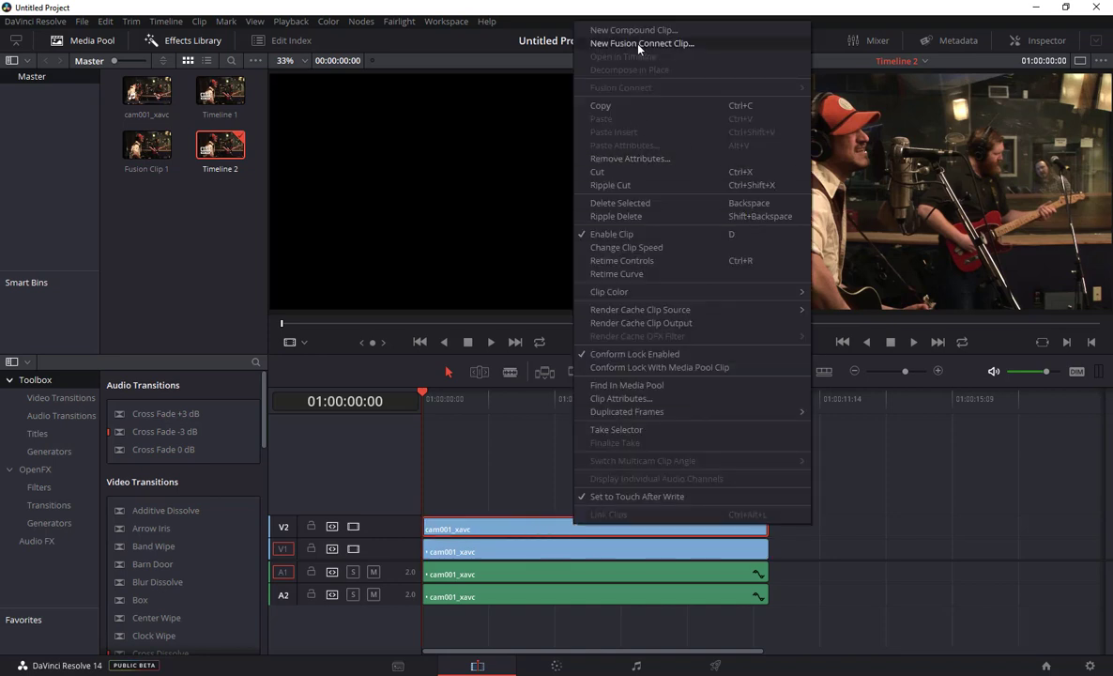
{"action": "left_click", "coordinate": [642, 43]}
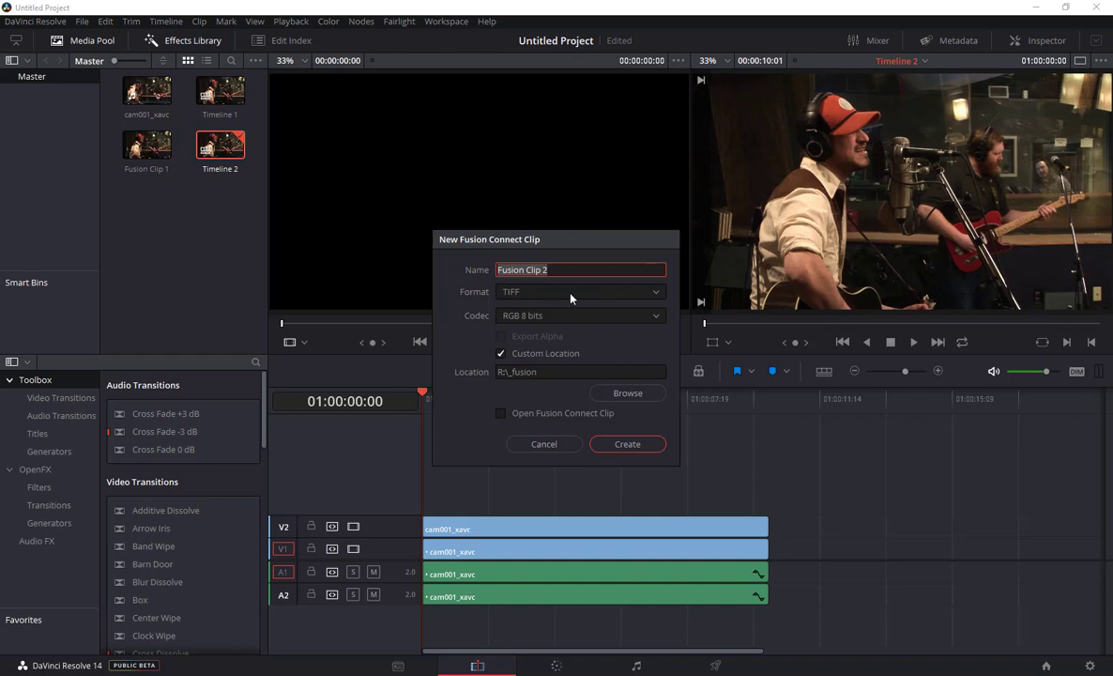
{"action": "mouse_move", "coordinate": [568, 299]}
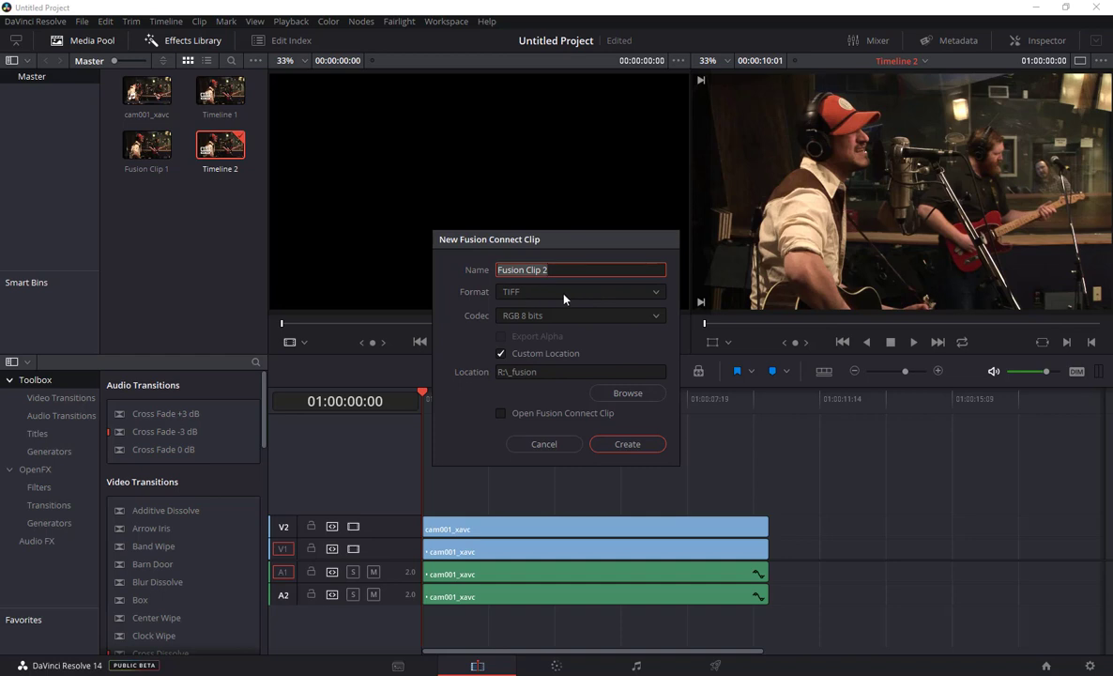
{"action": "left_click", "coordinate": [656, 290]}
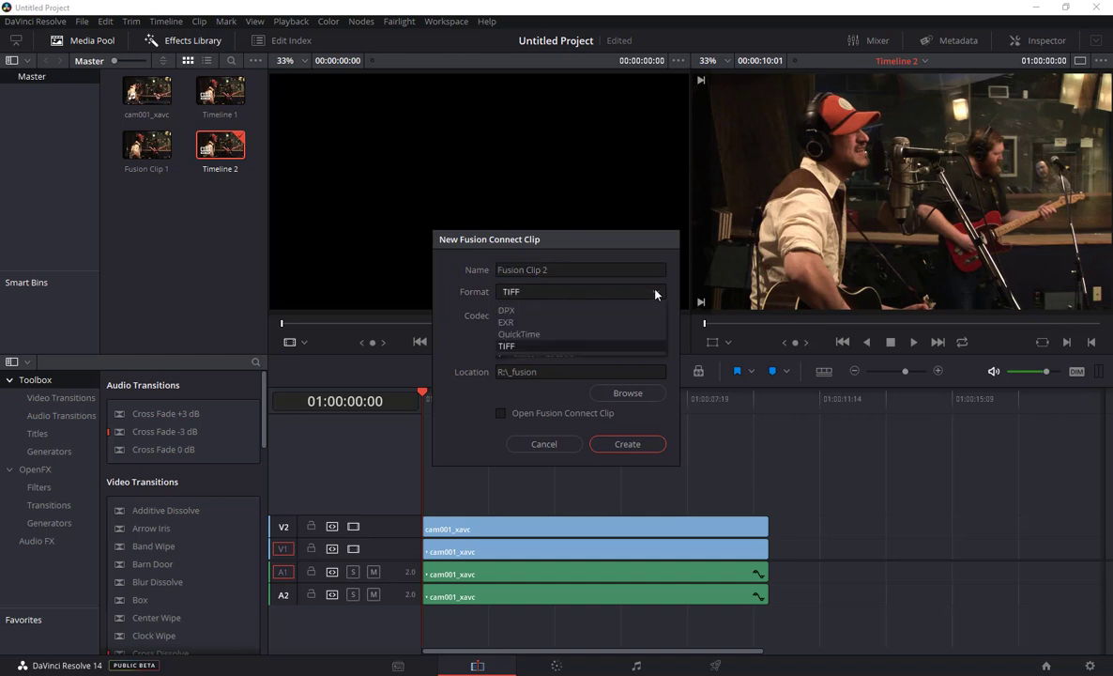
{"action": "mouse_move", "coordinate": [567, 301]}
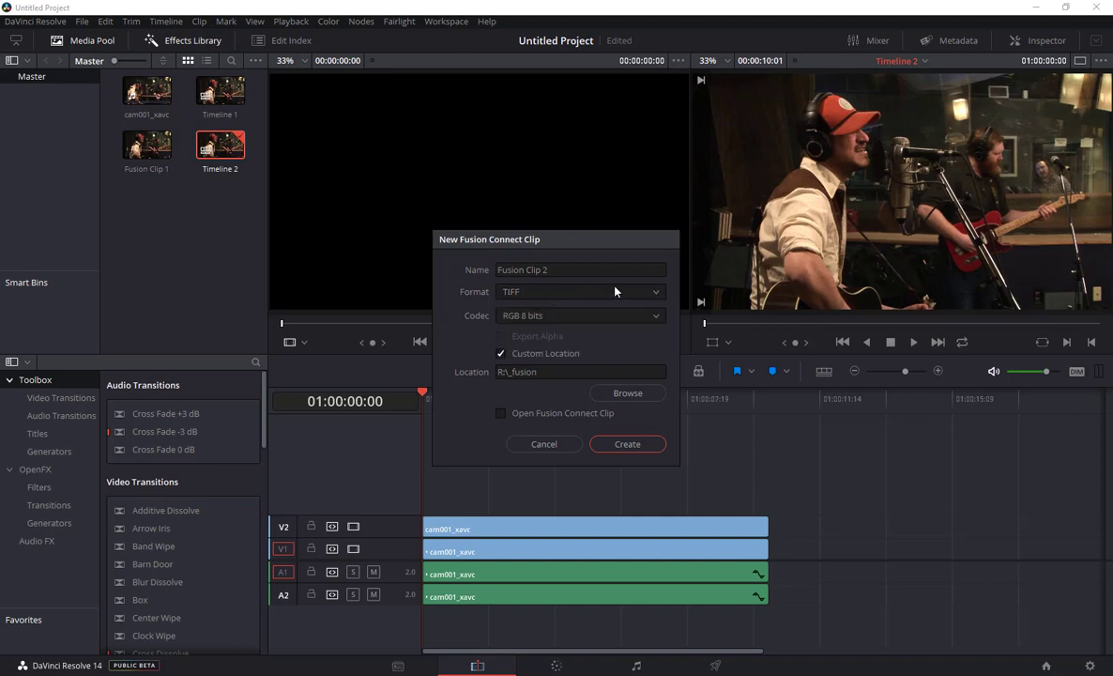
{"action": "mouse_move", "coordinate": [549, 297]}
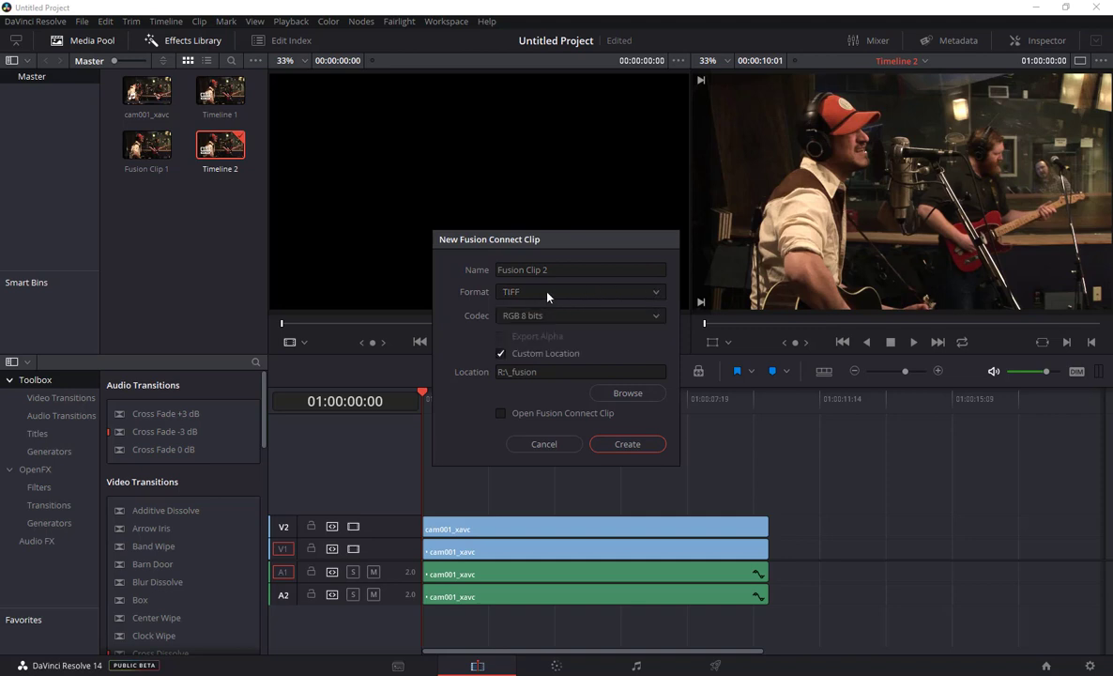
{"action": "mouse_move", "coordinate": [555, 296]}
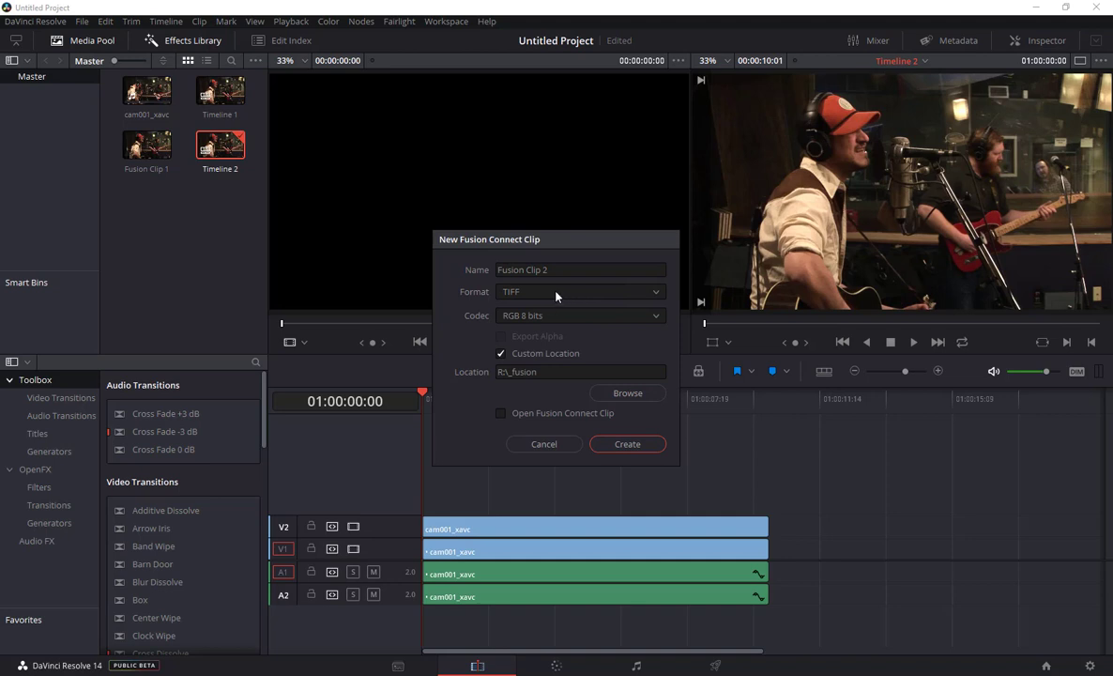
{"action": "mouse_move", "coordinate": [507, 403]}
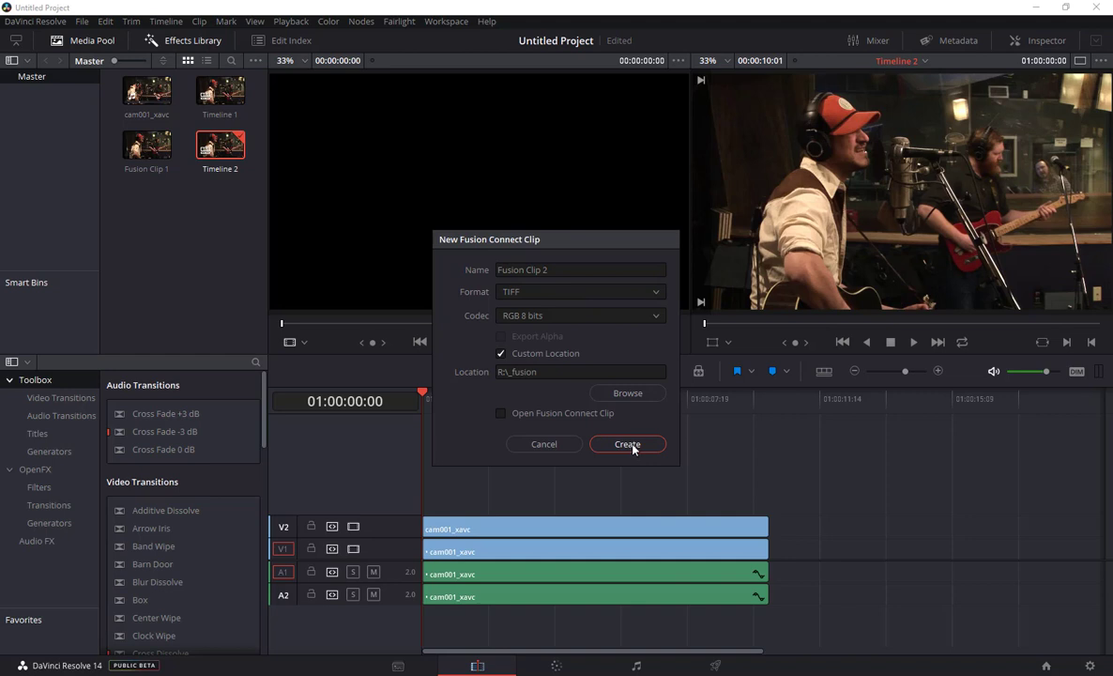
{"action": "left_click", "coordinate": [627, 444]}
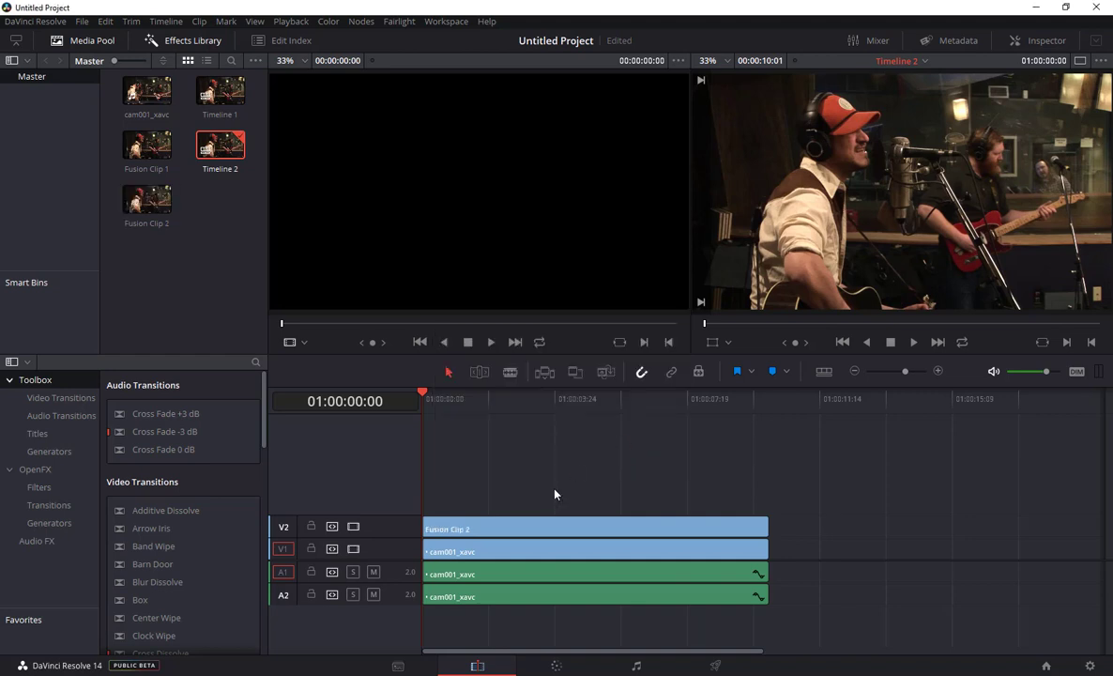
Open Fusion Clip 2 on V2 in Fusion Studio via Fusion Connect
{"action": "right_click", "coordinate": [595, 529]}
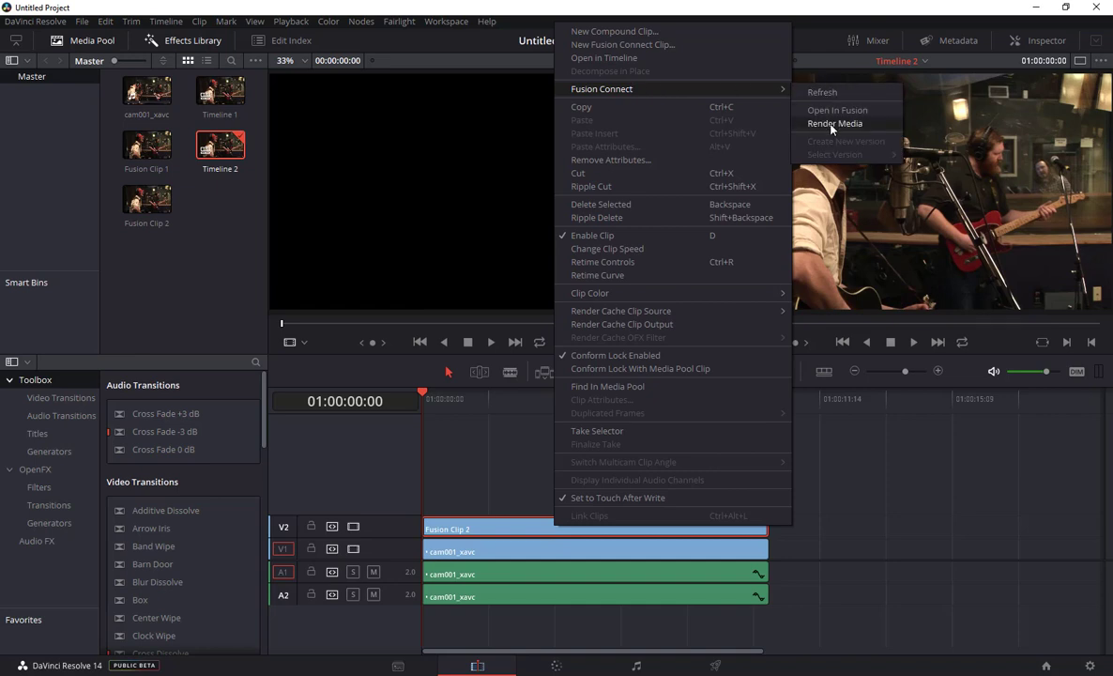
{"action": "mouse_move", "coordinate": [836, 110]}
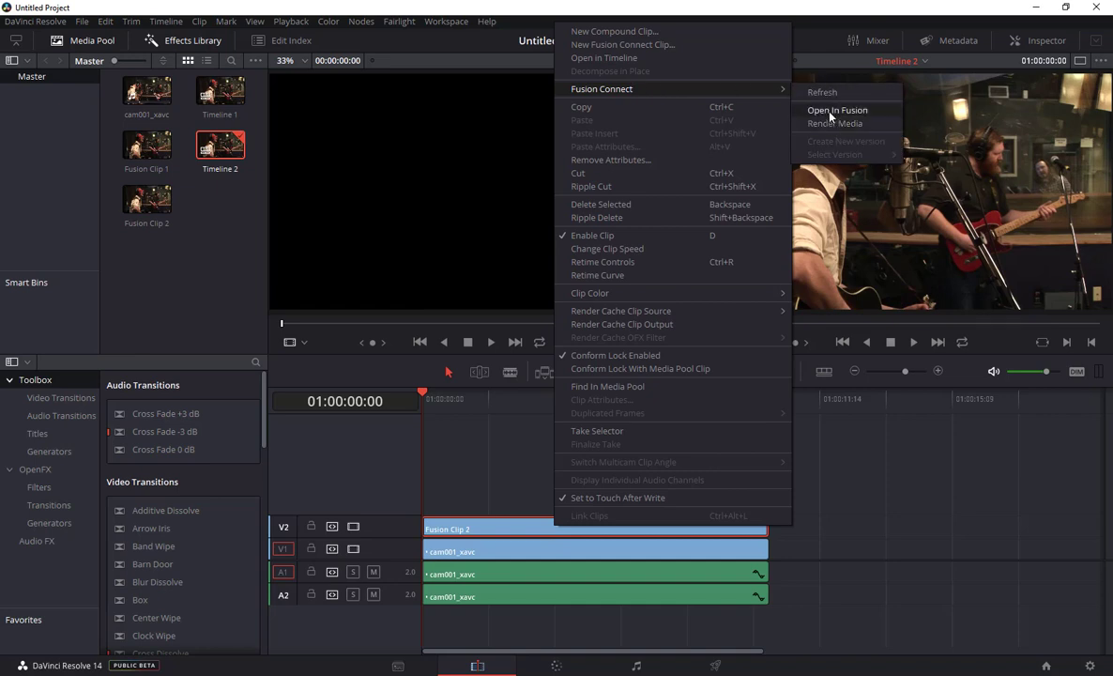
{"action": "left_click", "coordinate": [834, 123]}
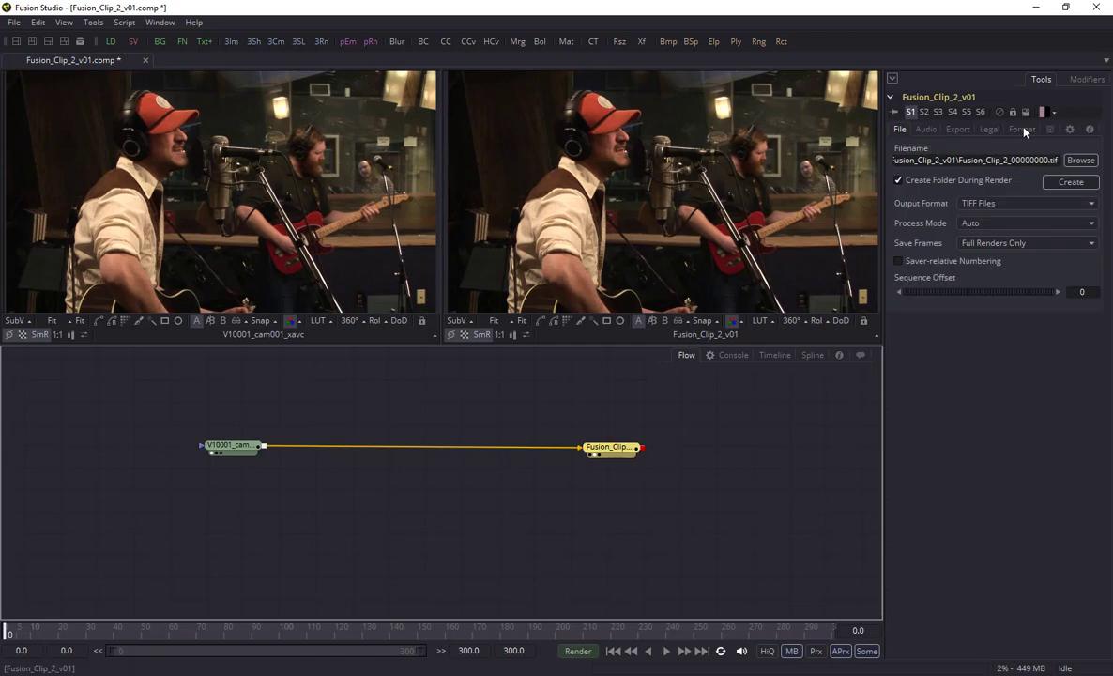
Check the Saver format, then add a Text+ 'Blake Berglund' title enlarged to about 0.18
{"action": "left_click", "coordinate": [1022, 129]}
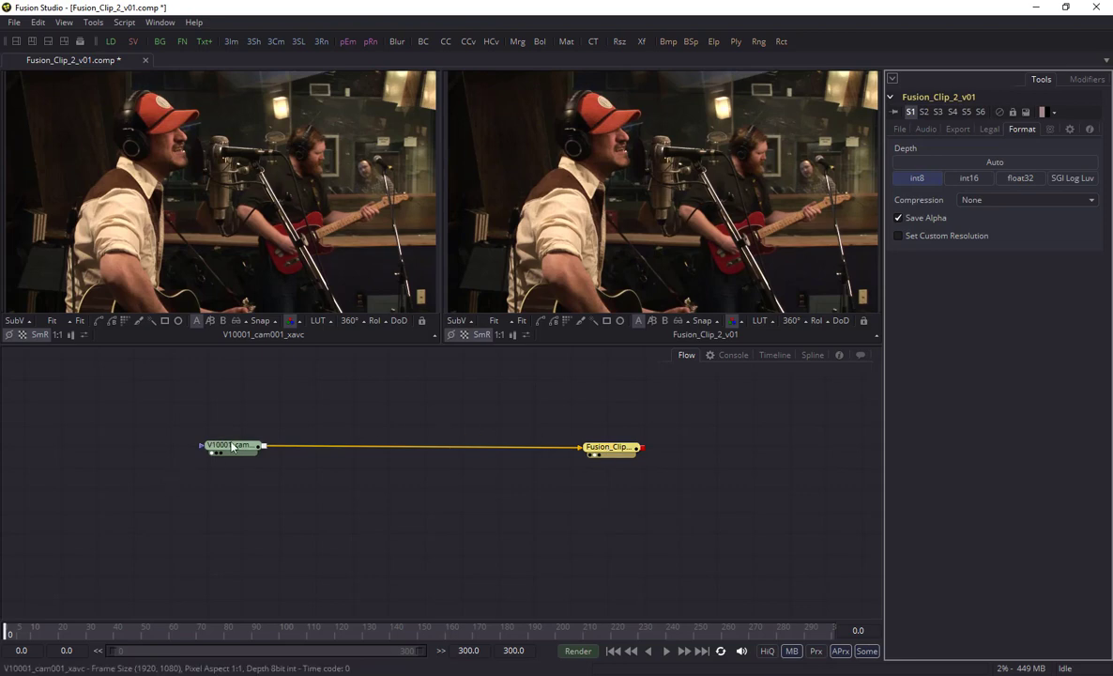
{"action": "left_click", "coordinate": [225, 445]}
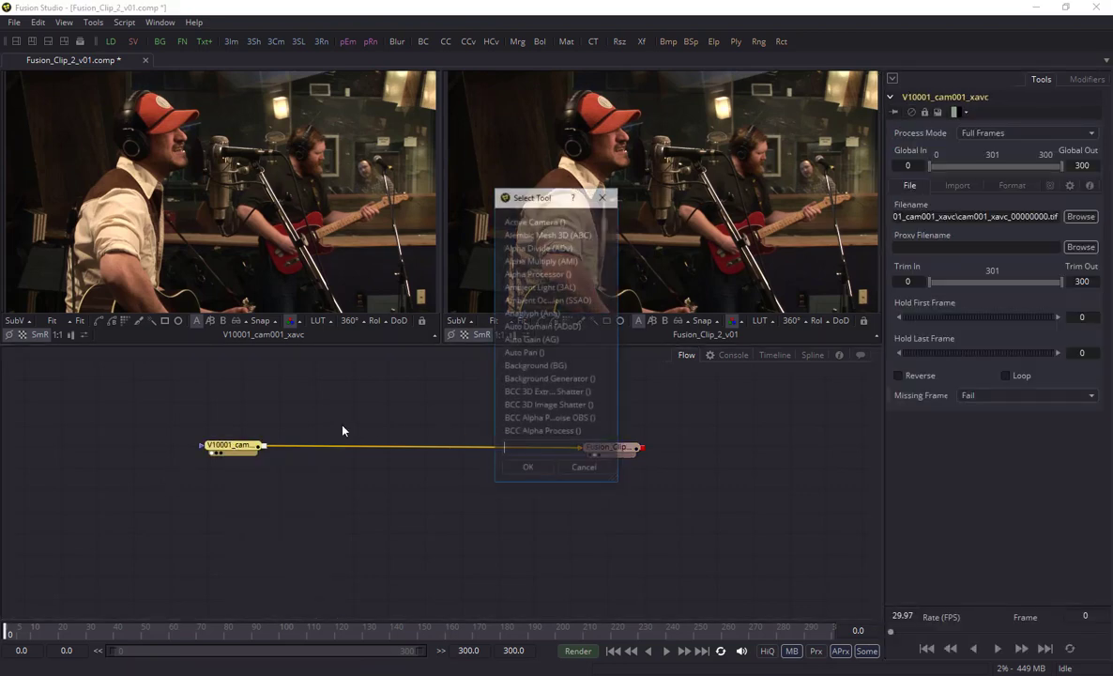
{"action": "type", "text": "test"}
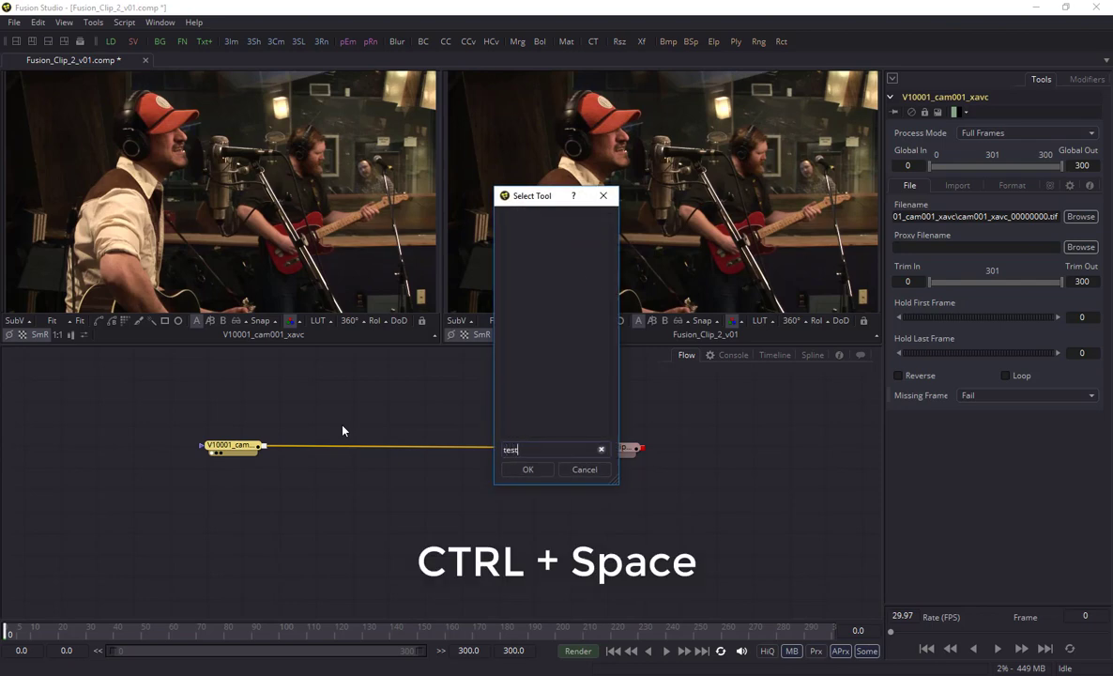
{"action": "type", "text": "text"}
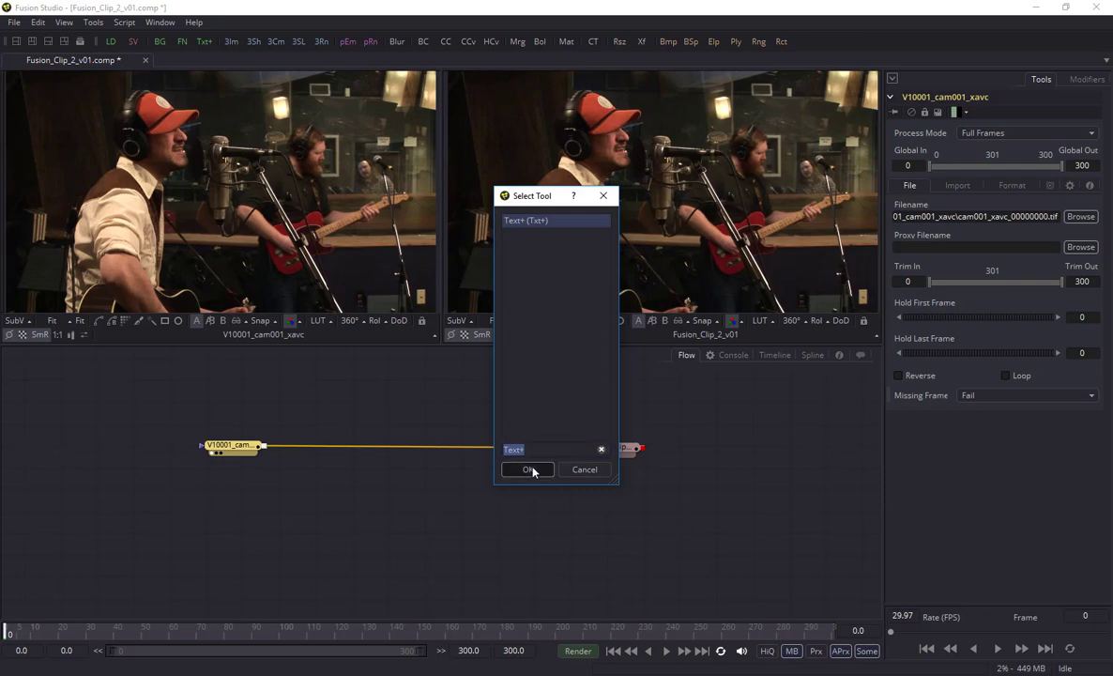
{"action": "left_click", "coordinate": [527, 470]}
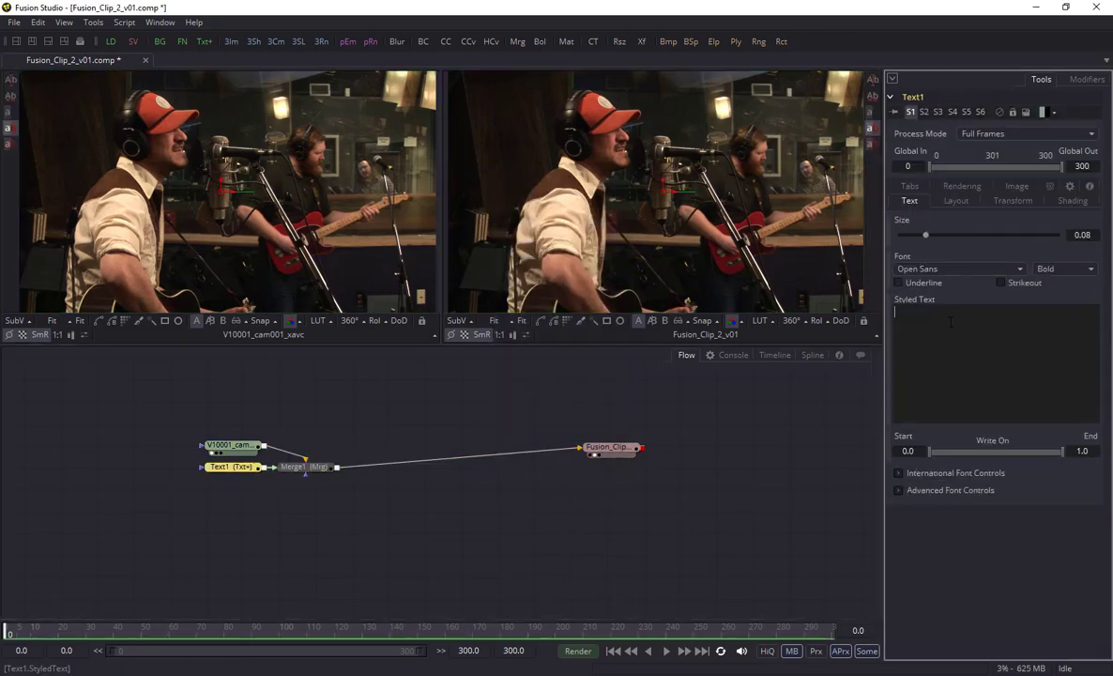
{"action": "type", "text": "Blake Bergl"}
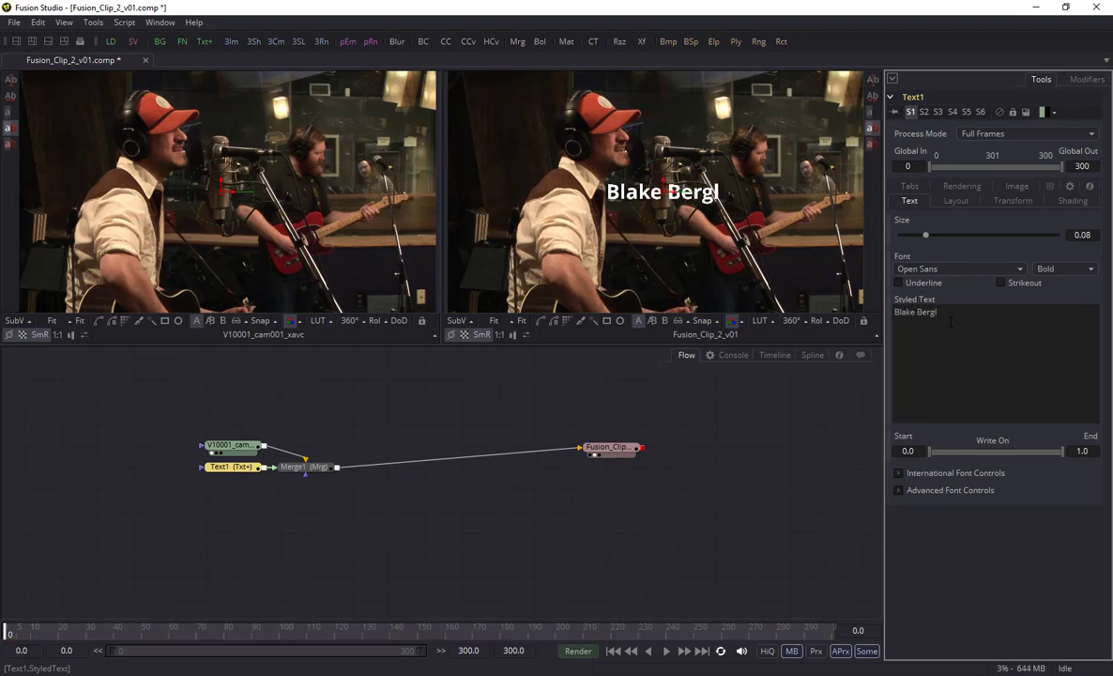
{"action": "type", "text": "und"}
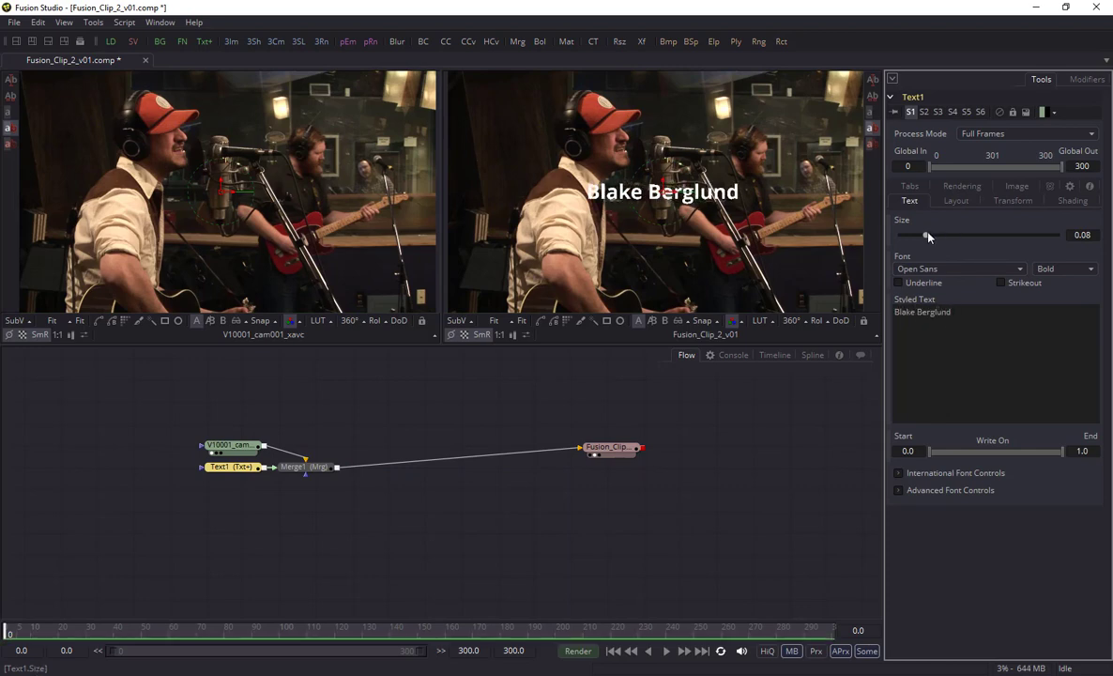
{"action": "left_click_drag", "start_coordinate": [928, 234], "coordinate": [957, 234]}
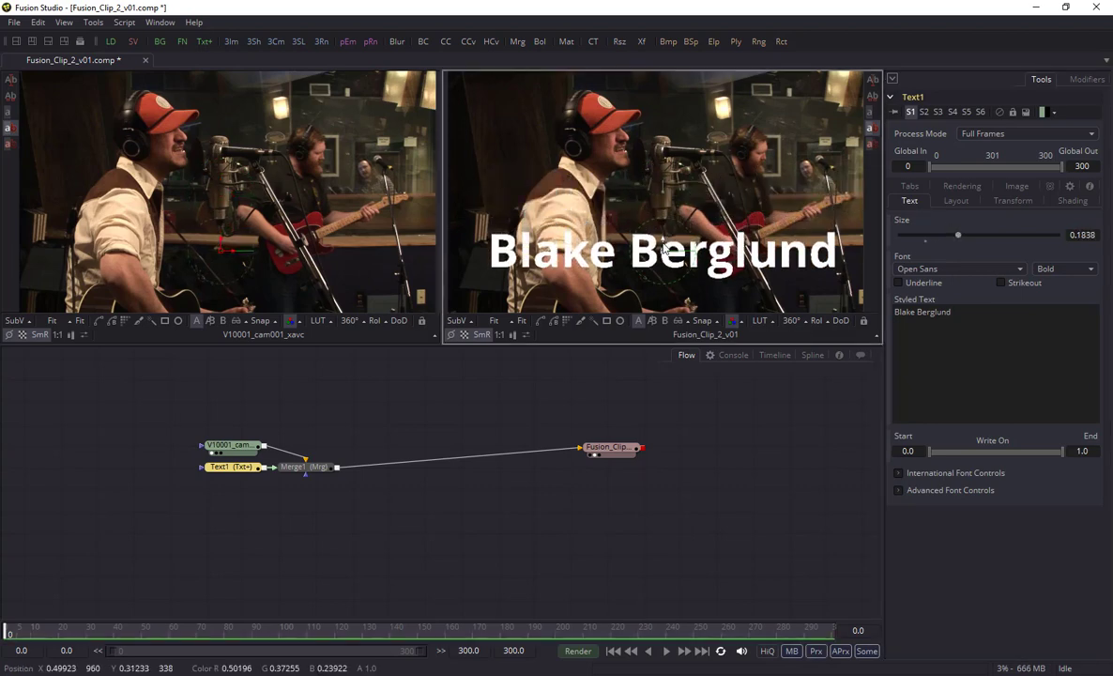
Insert a BCC Drop Shadow node after the Text1 title, before the Merge
{"action": "left_click", "coordinate": [230, 466]}
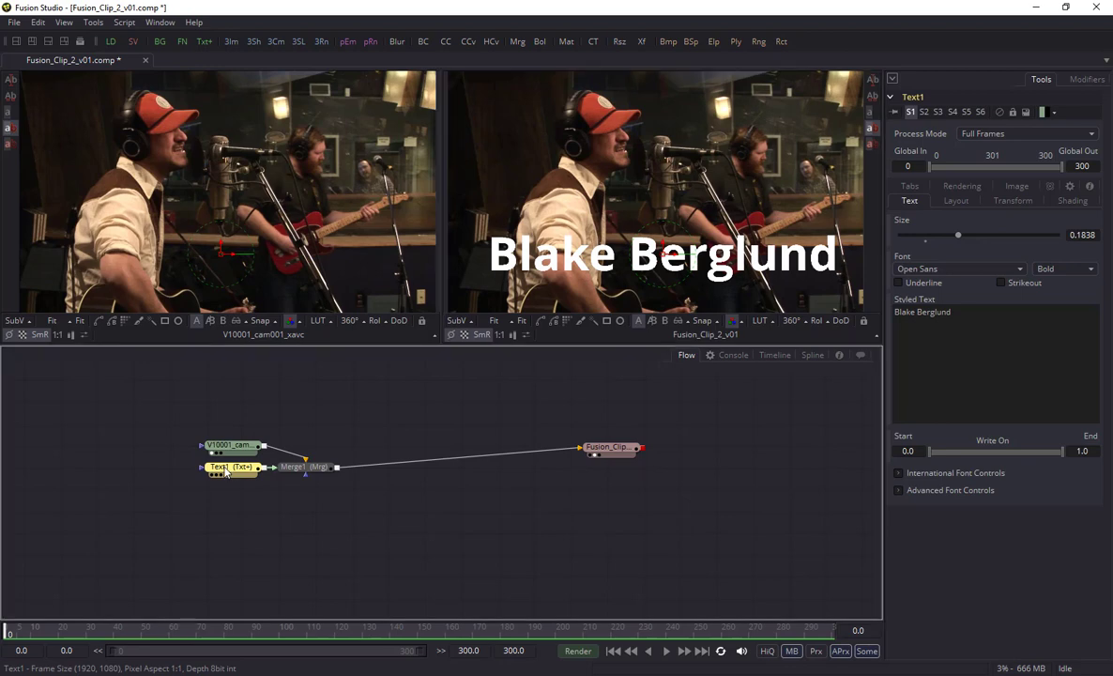
{"action": "key", "text": "ctrl+space"}
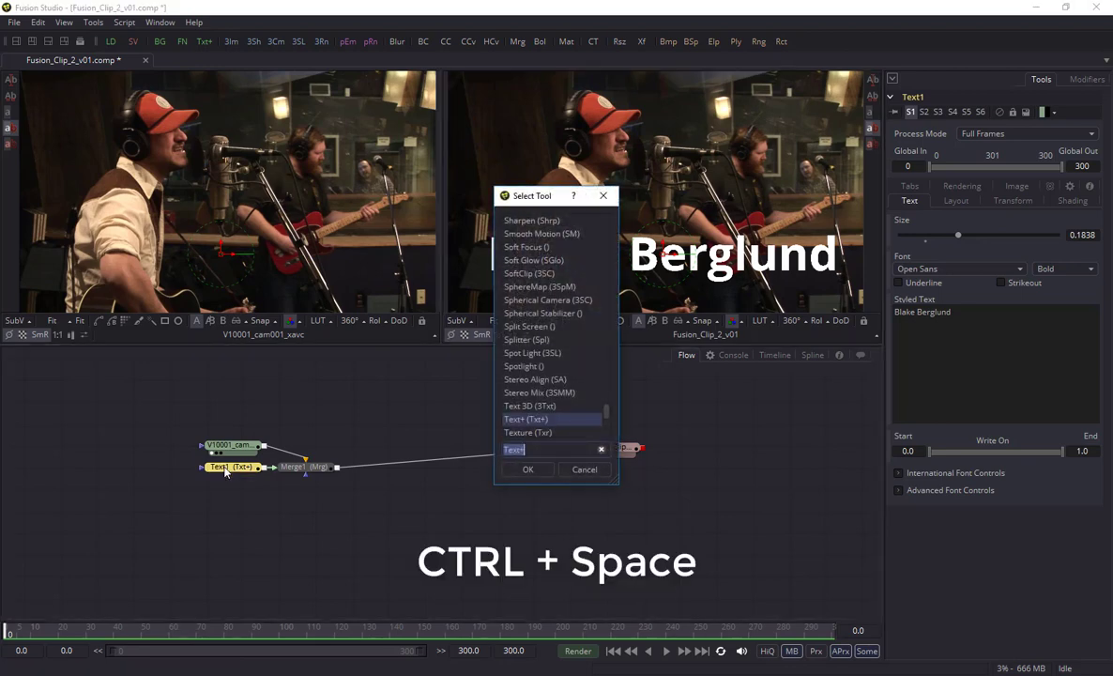
{"action": "type", "text": "Drop Shadow"}
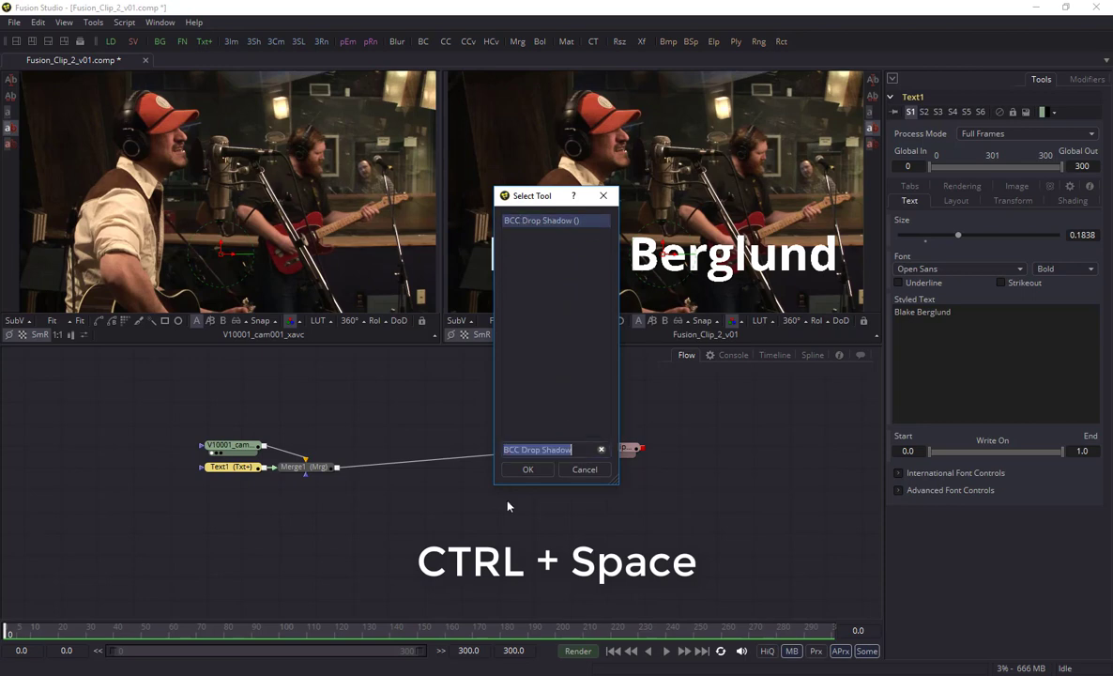
{"action": "left_click", "coordinate": [527, 469]}
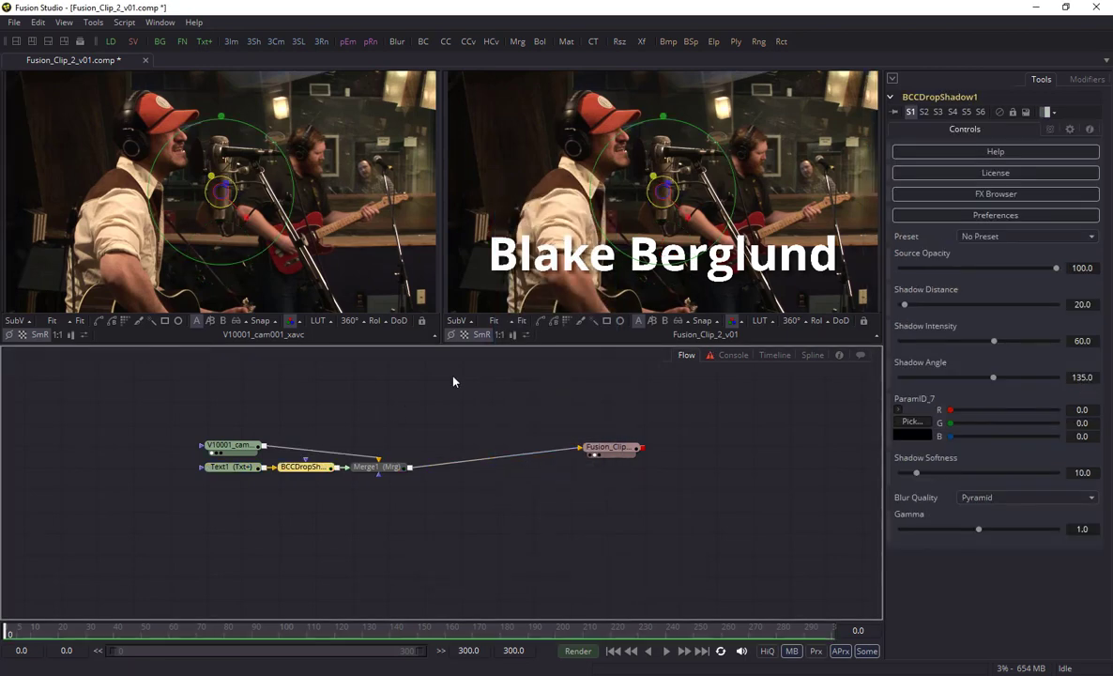
{"action": "mouse_move", "coordinate": [515, 418]}
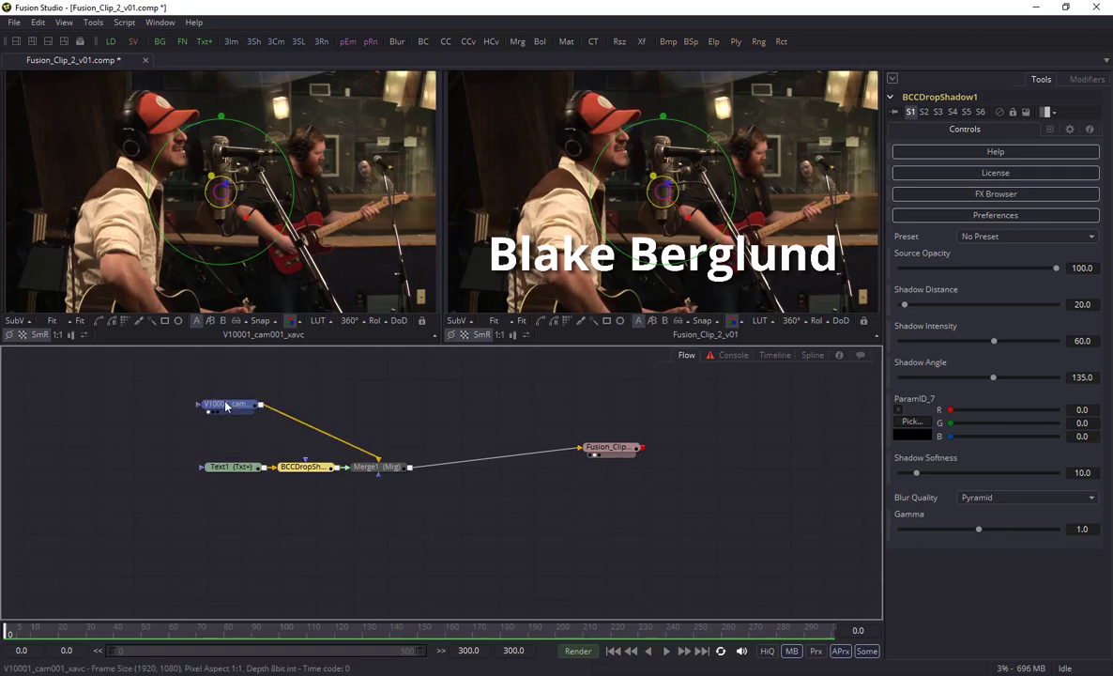
Disconnect the cam001 footage from the Merge background and view the title over transparency
{"action": "left_click", "coordinate": [227, 404]}
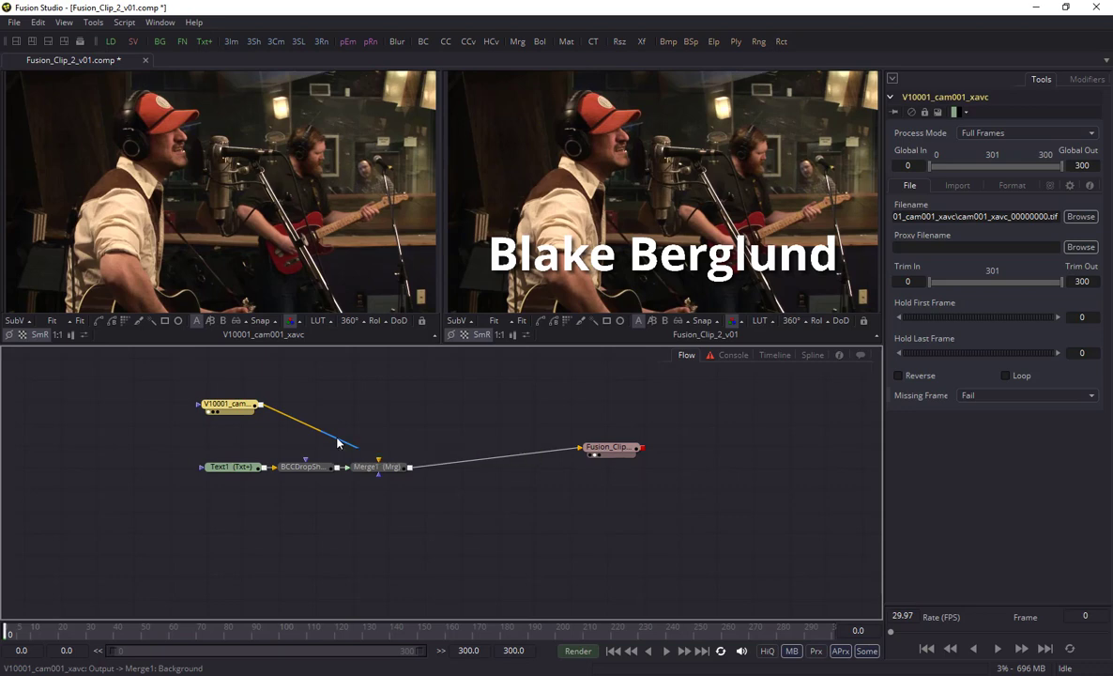
{"action": "left_click", "coordinate": [364, 467]}
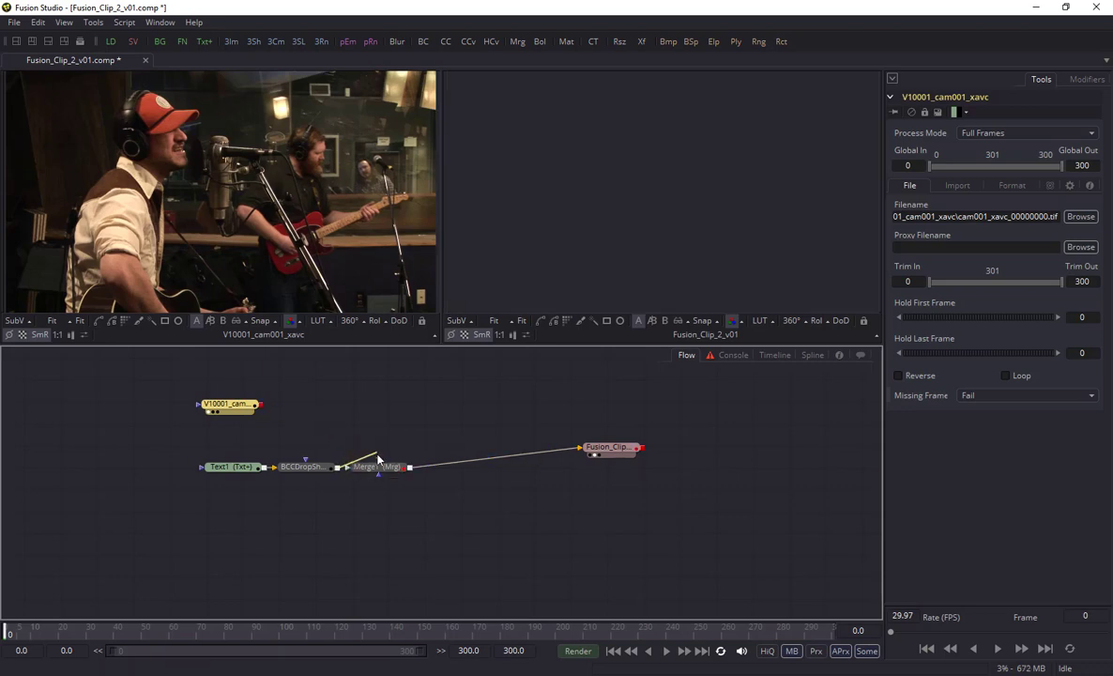
{"action": "left_click", "coordinate": [377, 466]}
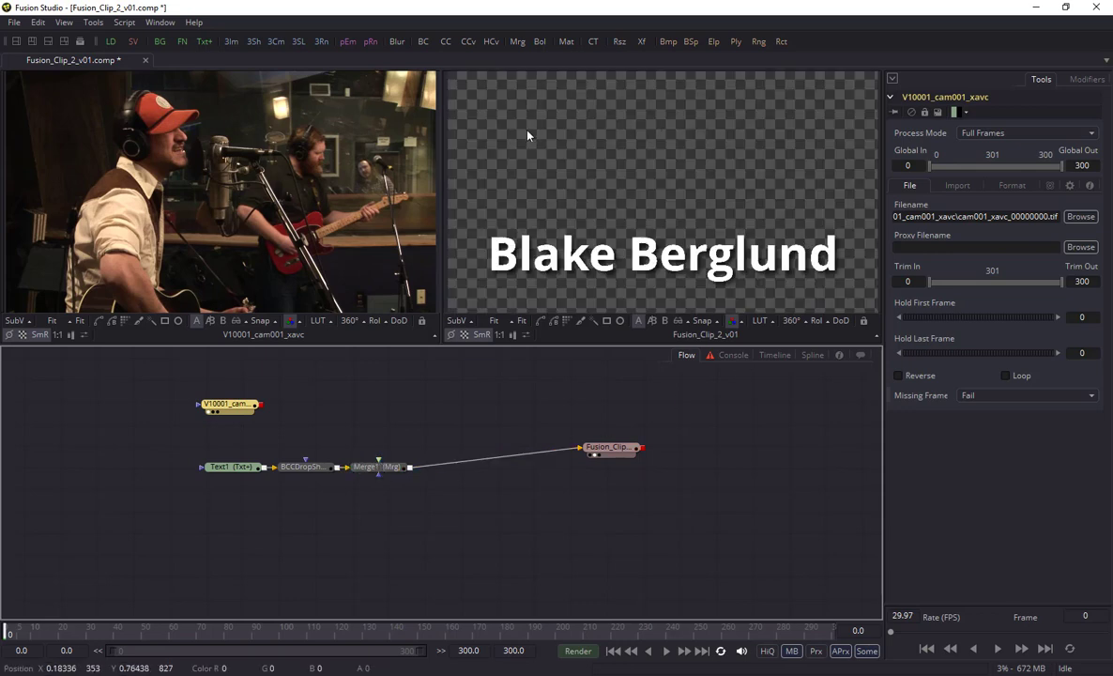
{"action": "mouse_move", "coordinate": [551, 168]}
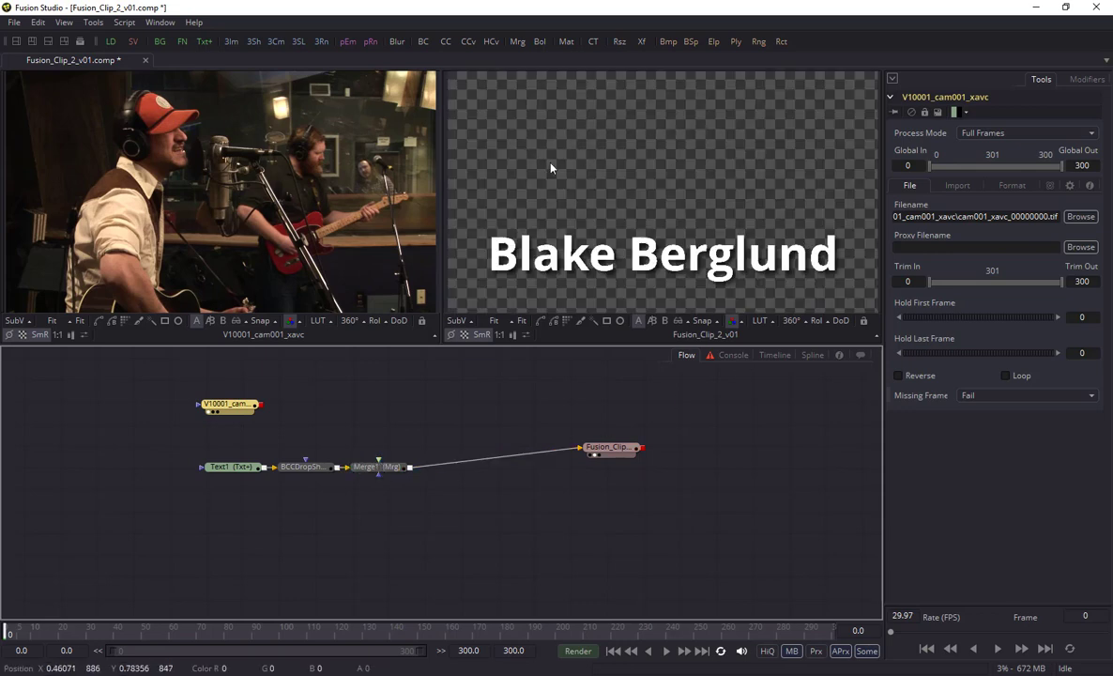
{"action": "mouse_move", "coordinate": [538, 300]}
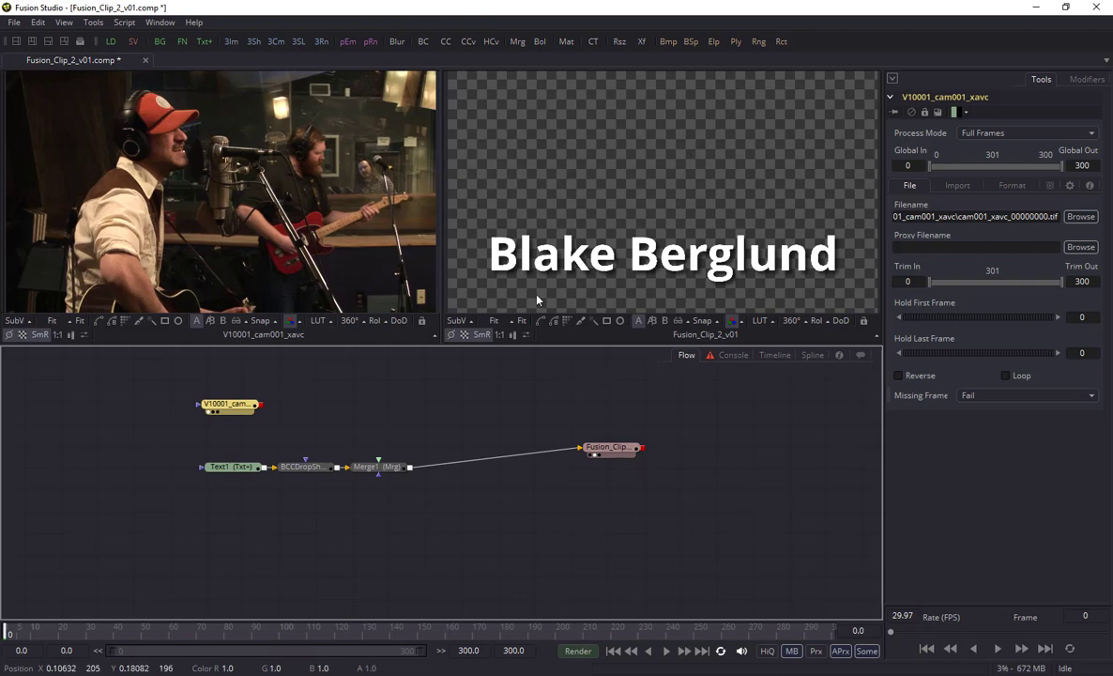
{"action": "mouse_move", "coordinate": [506, 246]}
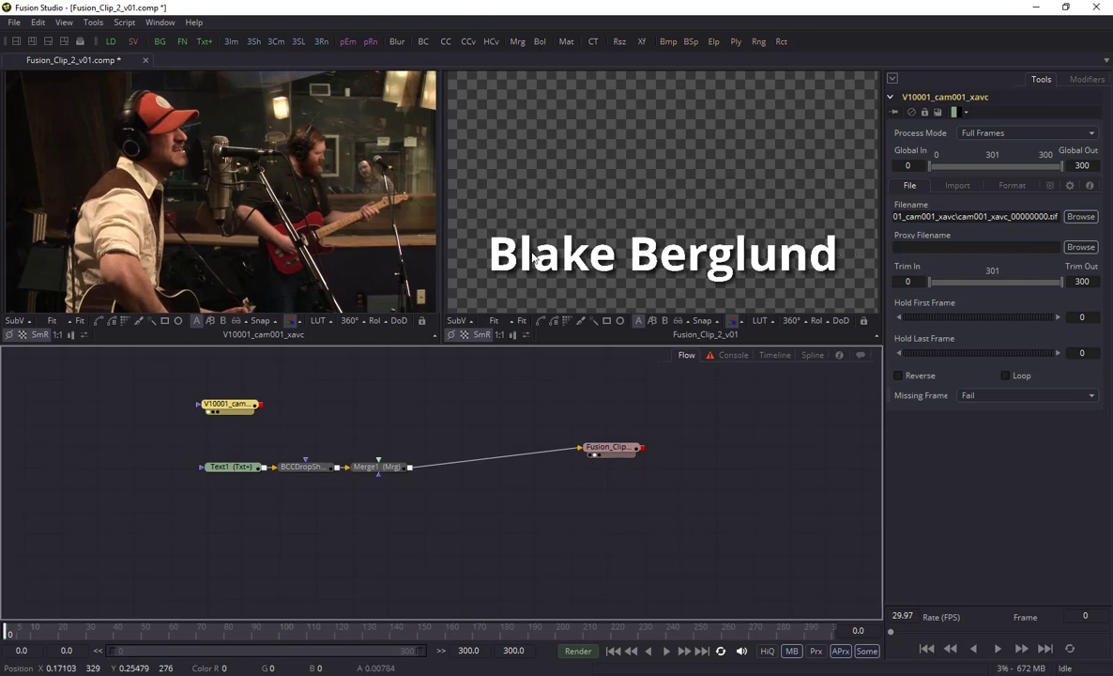
{"action": "mouse_move", "coordinate": [766, 156]}
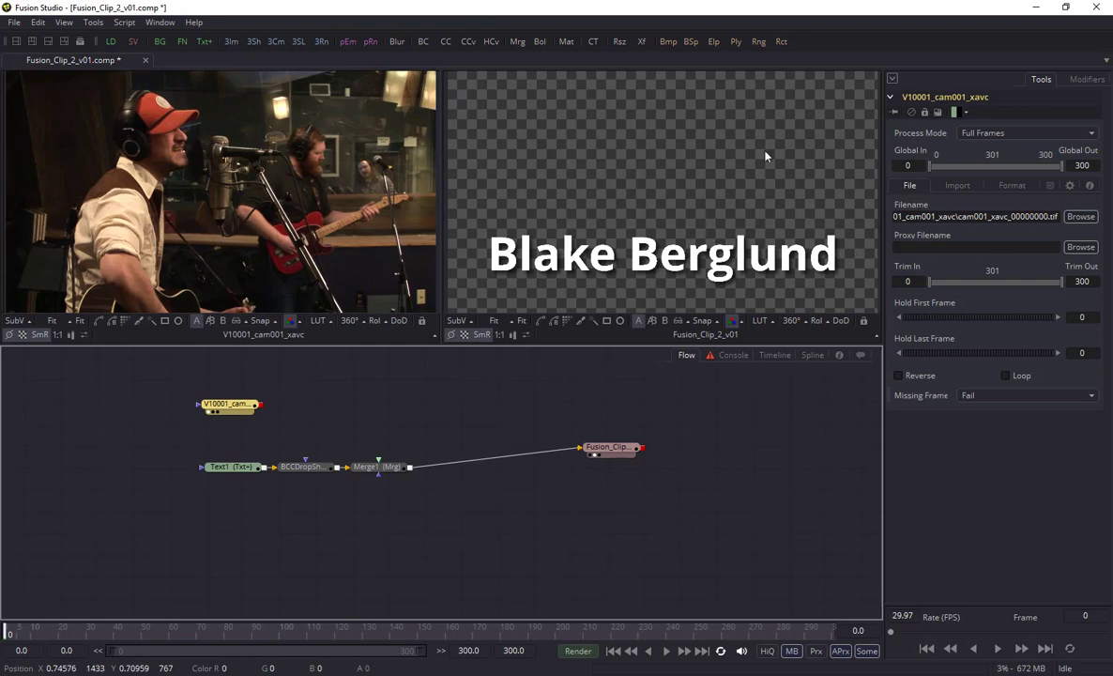
Render all 301 frames of the shadowed title comp
{"action": "left_click", "coordinate": [577, 650]}
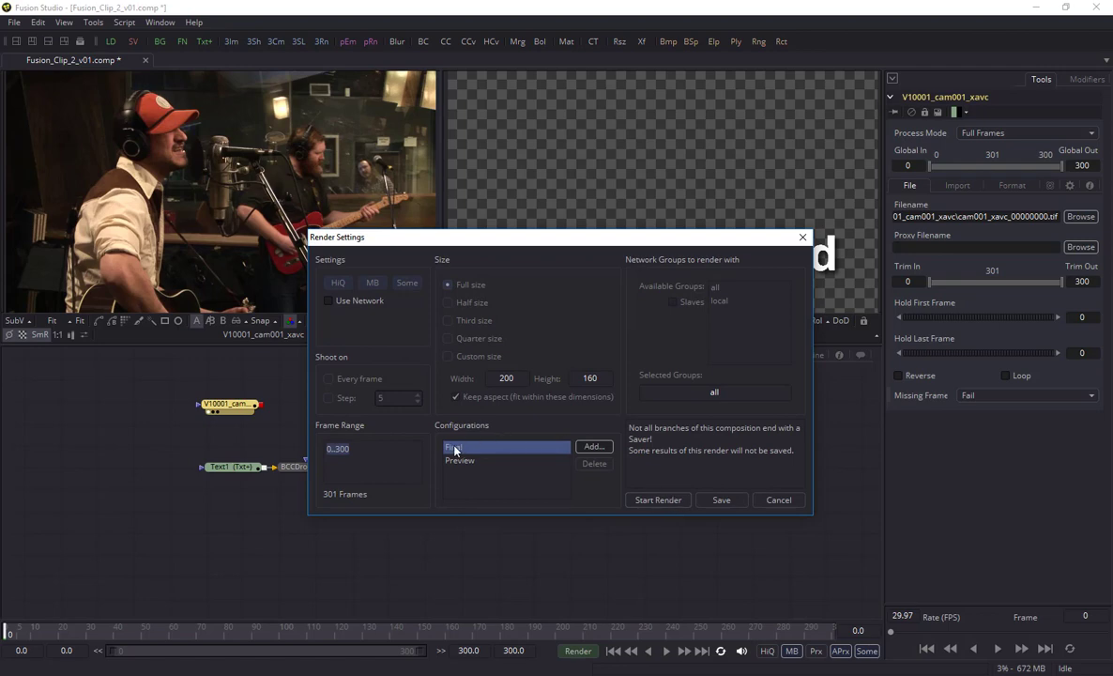
{"action": "mouse_move", "coordinate": [652, 517]}
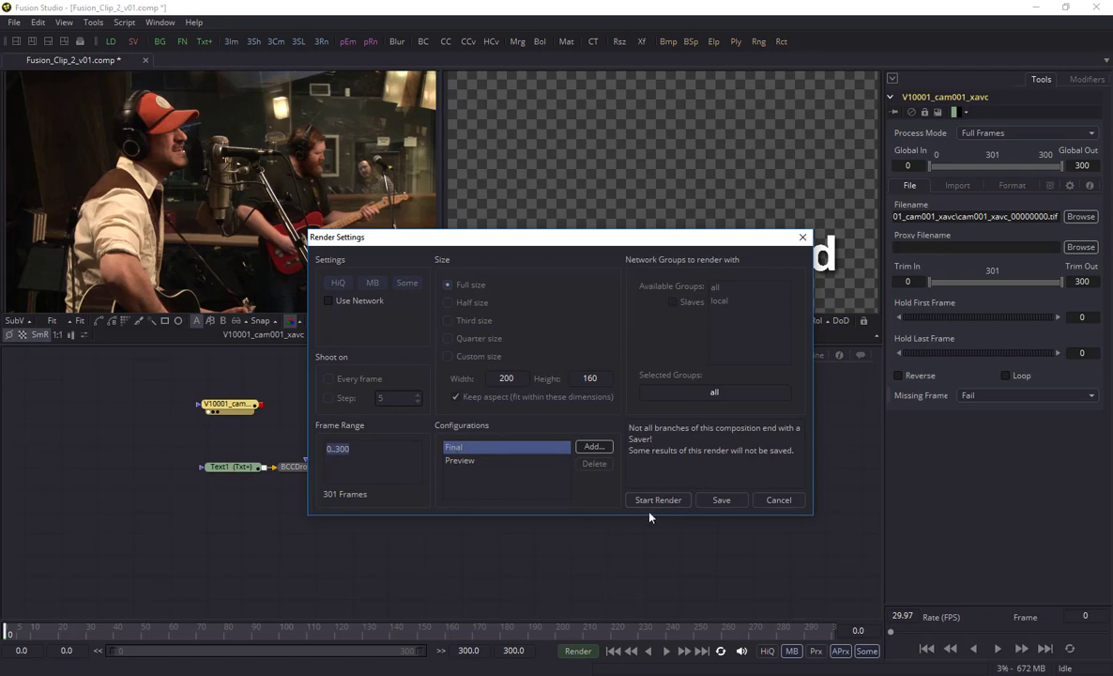
{"action": "left_click", "coordinate": [658, 500]}
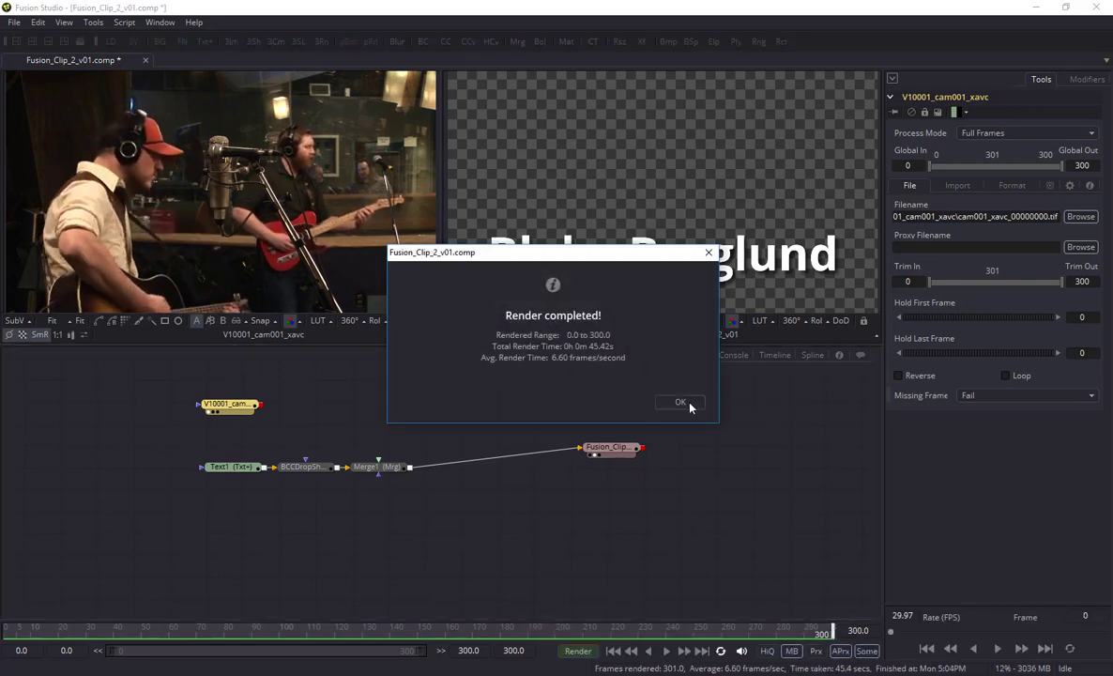
{"action": "left_click", "coordinate": [681, 402]}
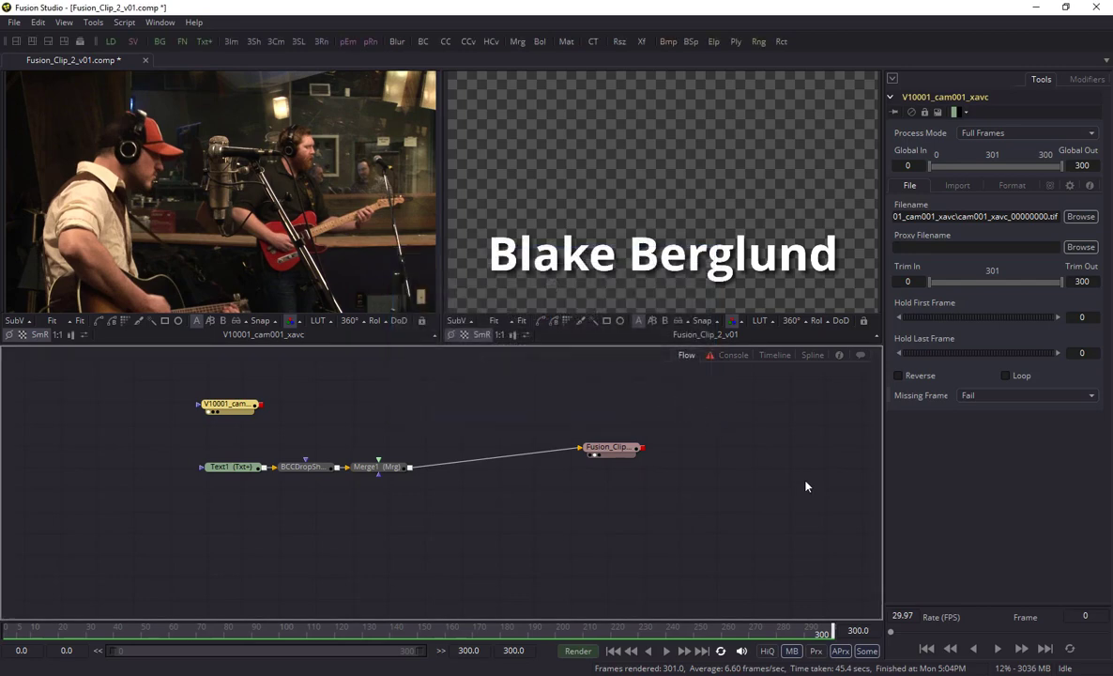
{"action": "mouse_move", "coordinate": [1096, 8]}
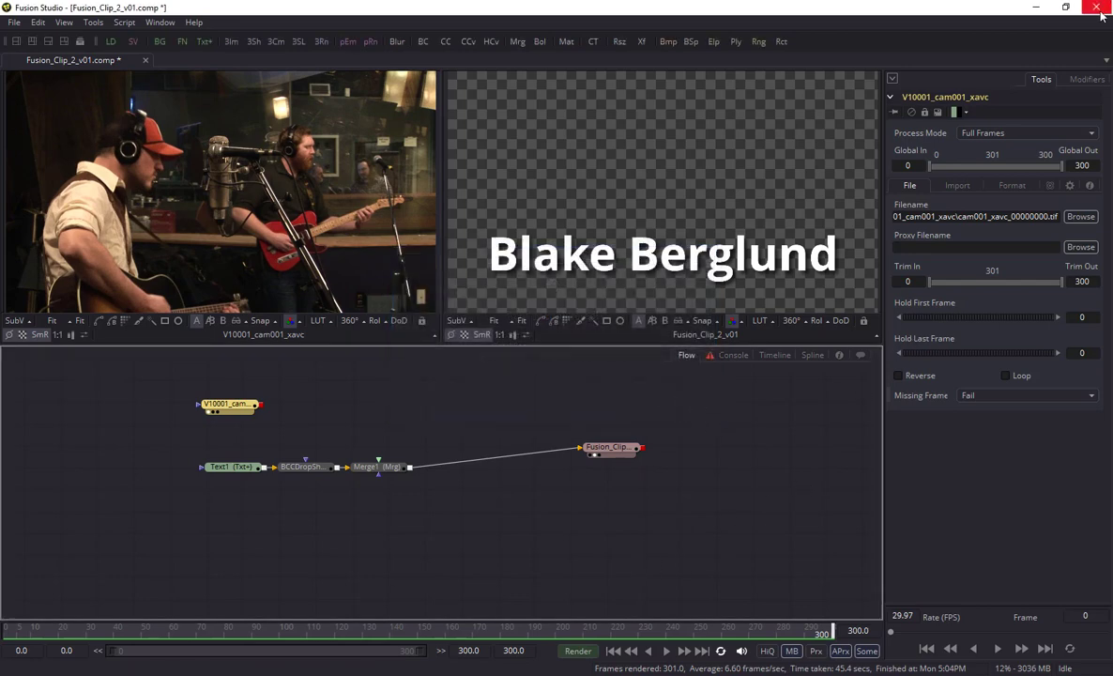
Close the Fusion_Clip_2_v01 comp, choosing Yes to save changes
{"action": "left_click", "coordinate": [1096, 8]}
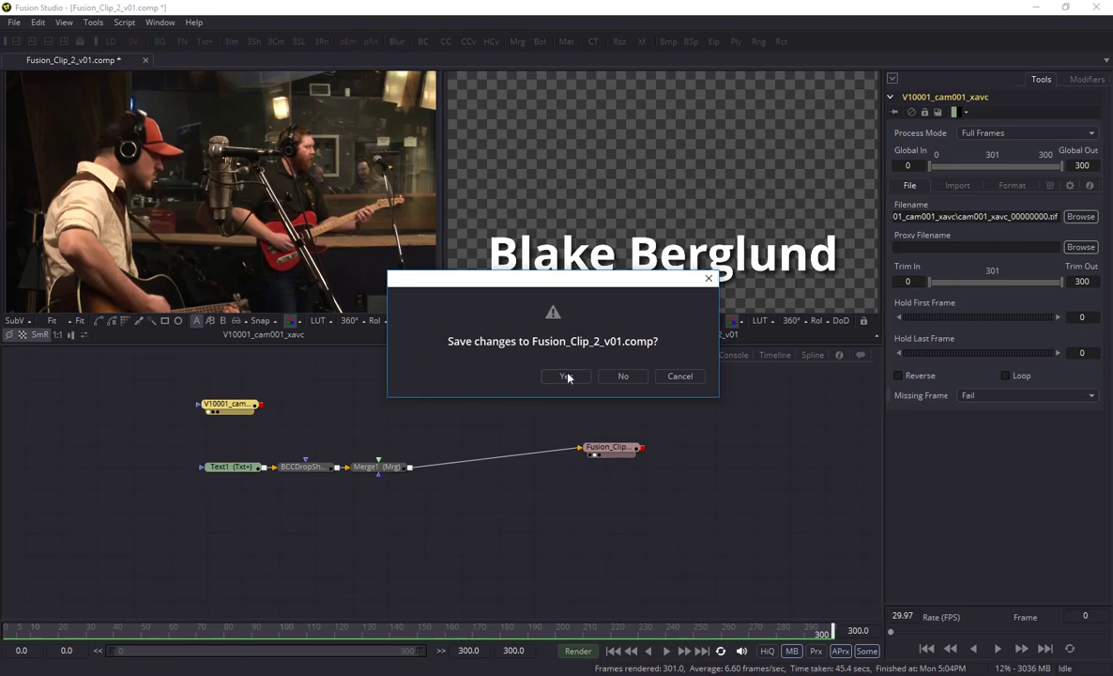
{"action": "left_click", "coordinate": [565, 377]}
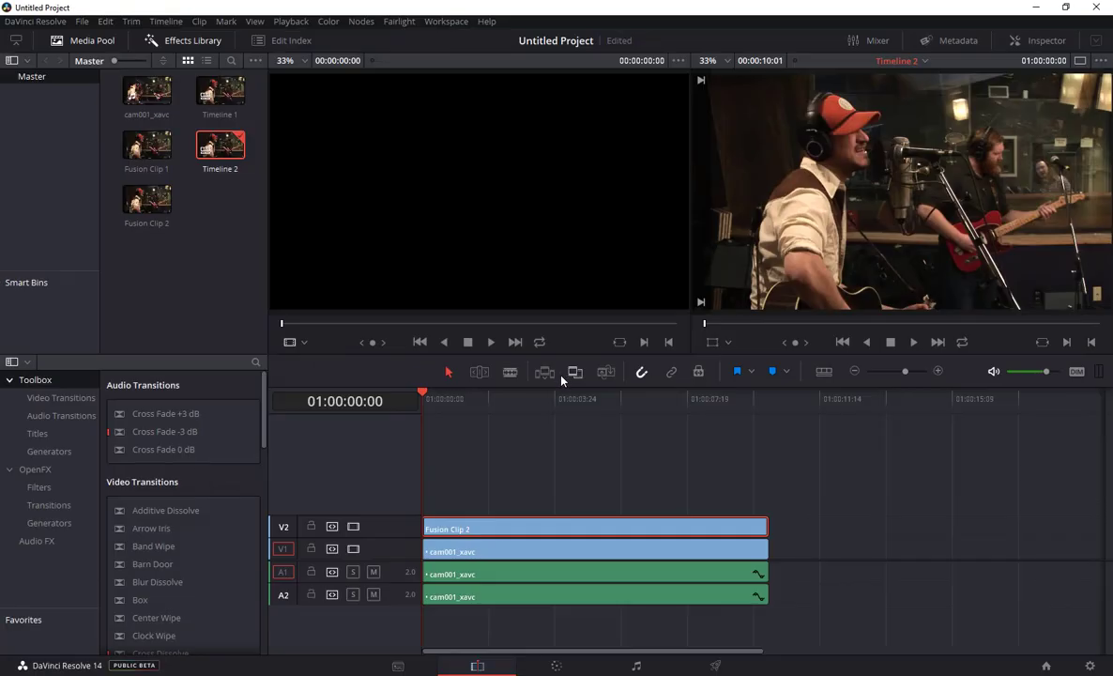
{"action": "mouse_move", "coordinate": [427, 400]}
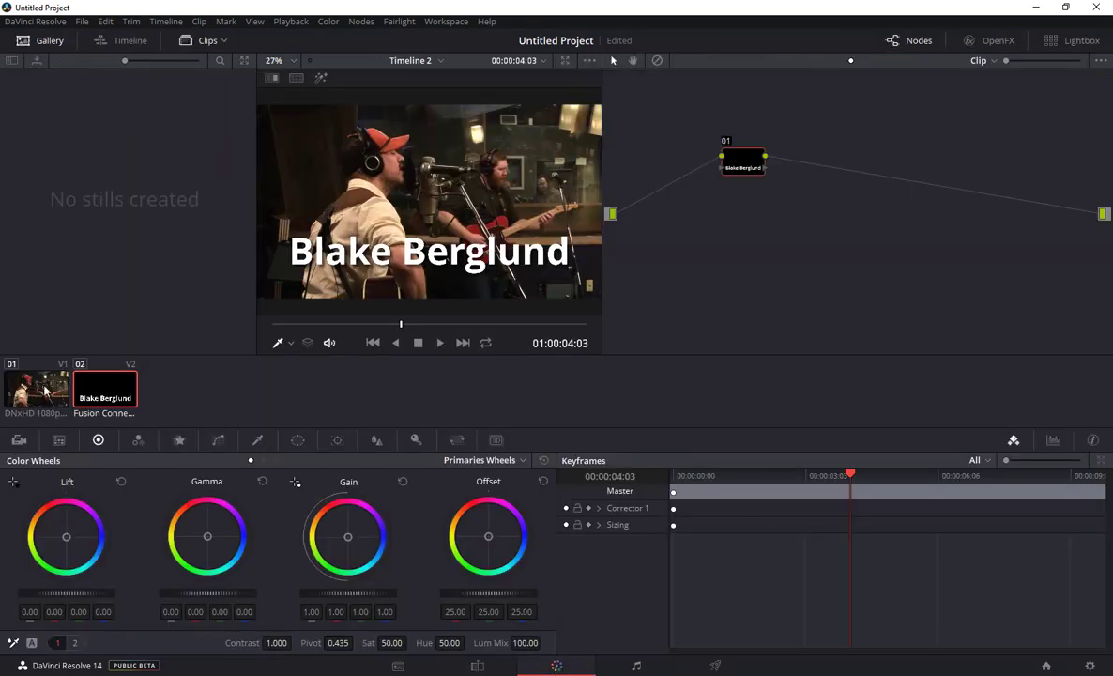
On the Color page, browse the camera and Blake Berglund clips, ending on the V1 camera clip
{"action": "left_click", "coordinate": [36, 388]}
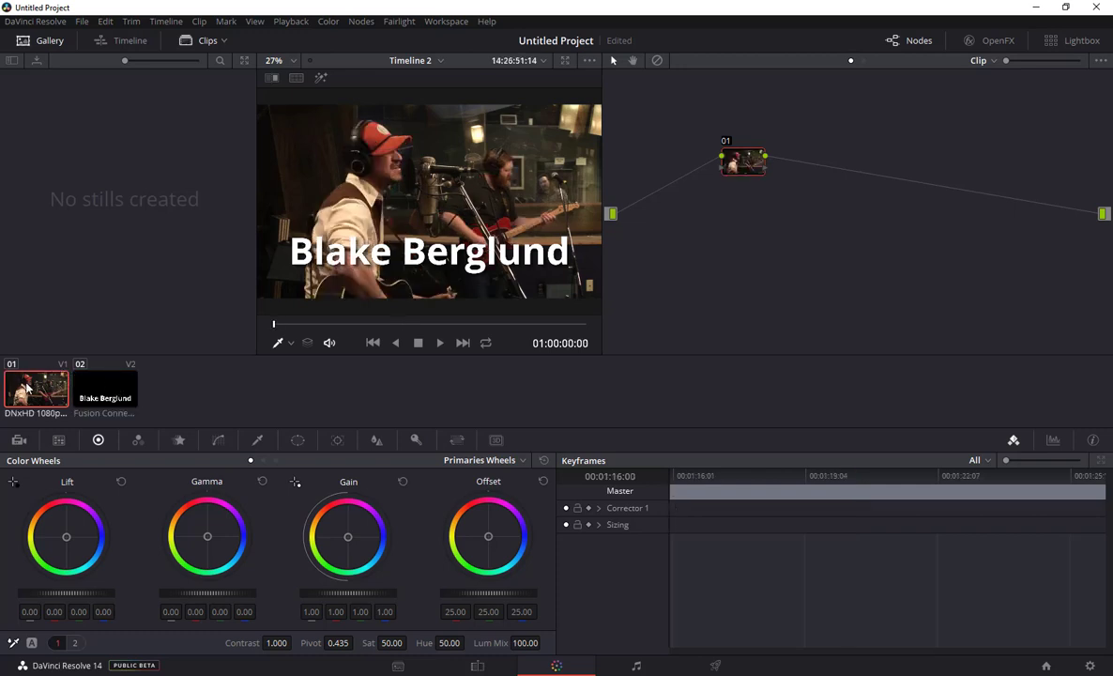
{"action": "left_click", "coordinate": [417, 343]}
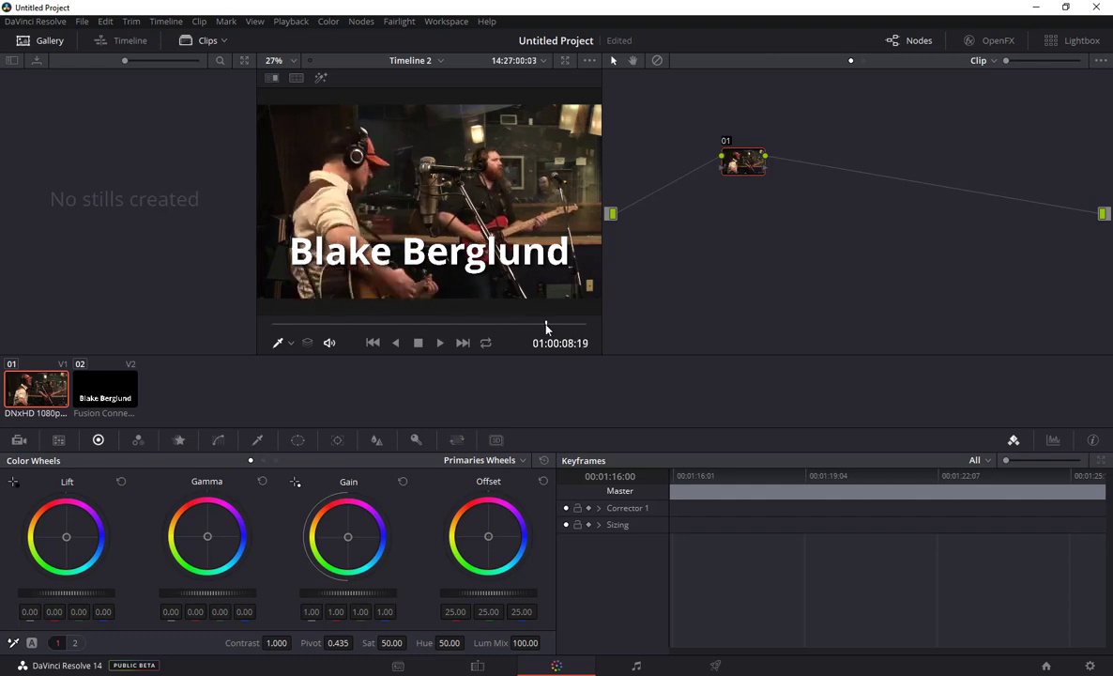
{"action": "left_click", "coordinate": [105, 388]}
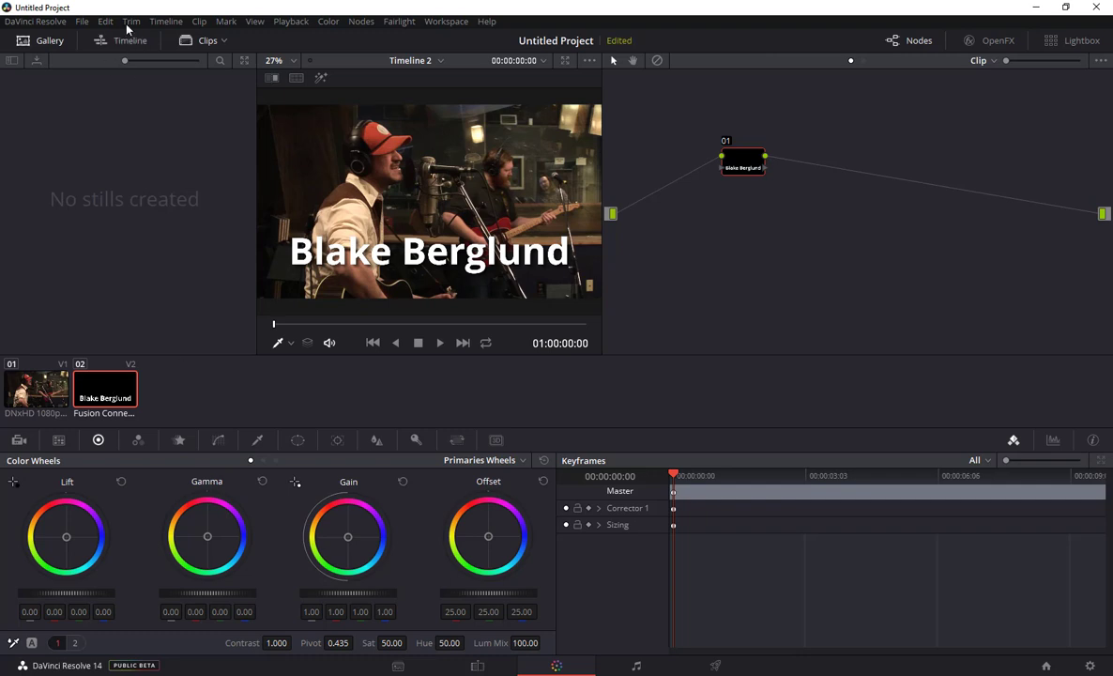
{"action": "mouse_move", "coordinate": [166, 20]}
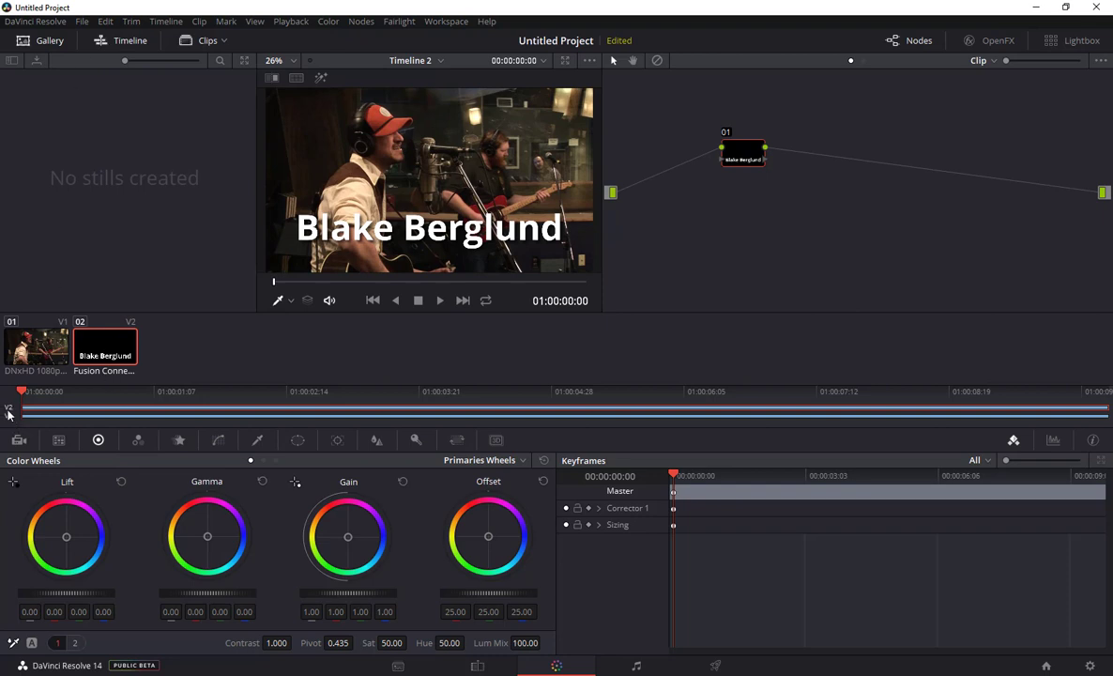
{"action": "left_click", "coordinate": [106, 346]}
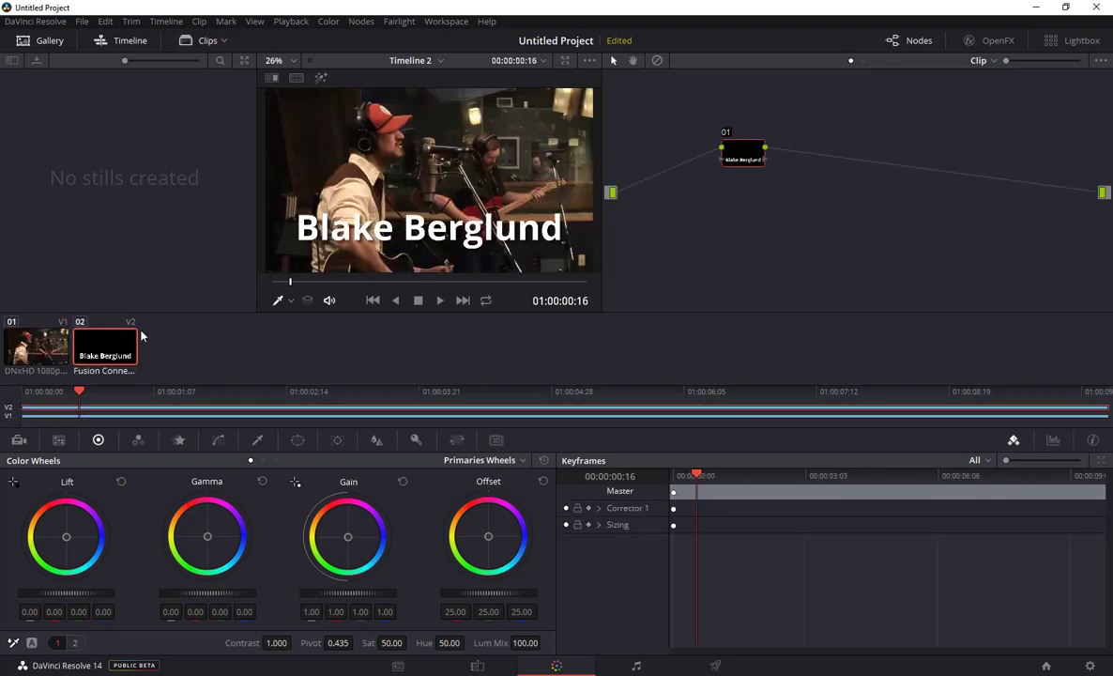
{"action": "left_click", "coordinate": [35, 348]}
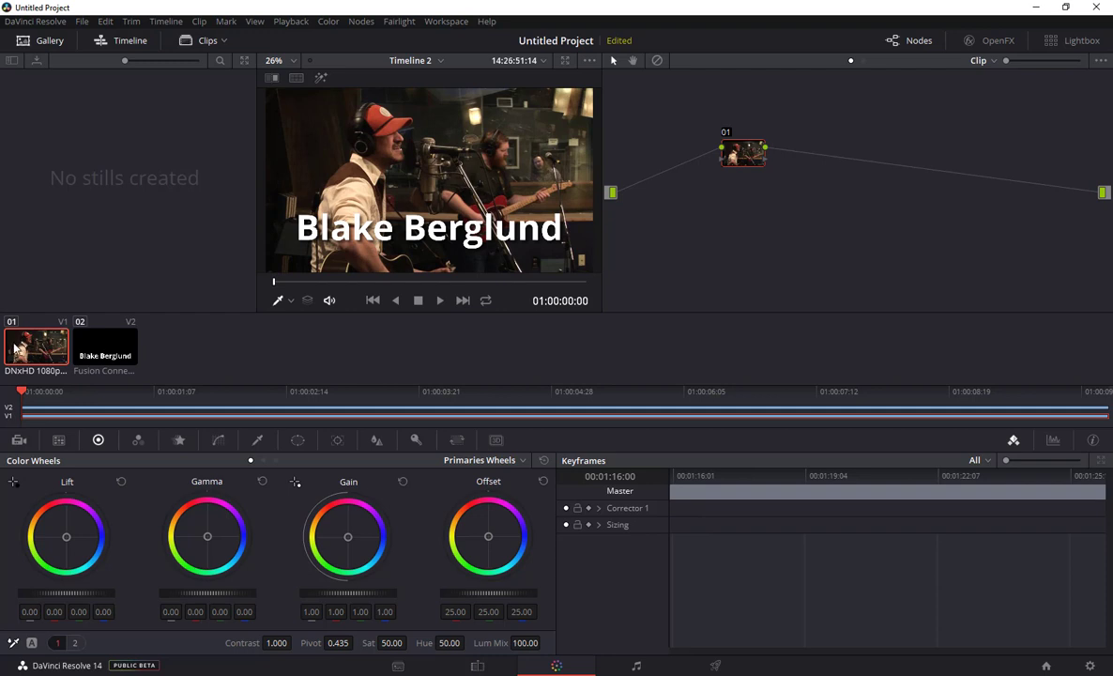
{"action": "mouse_move", "coordinate": [309, 352]}
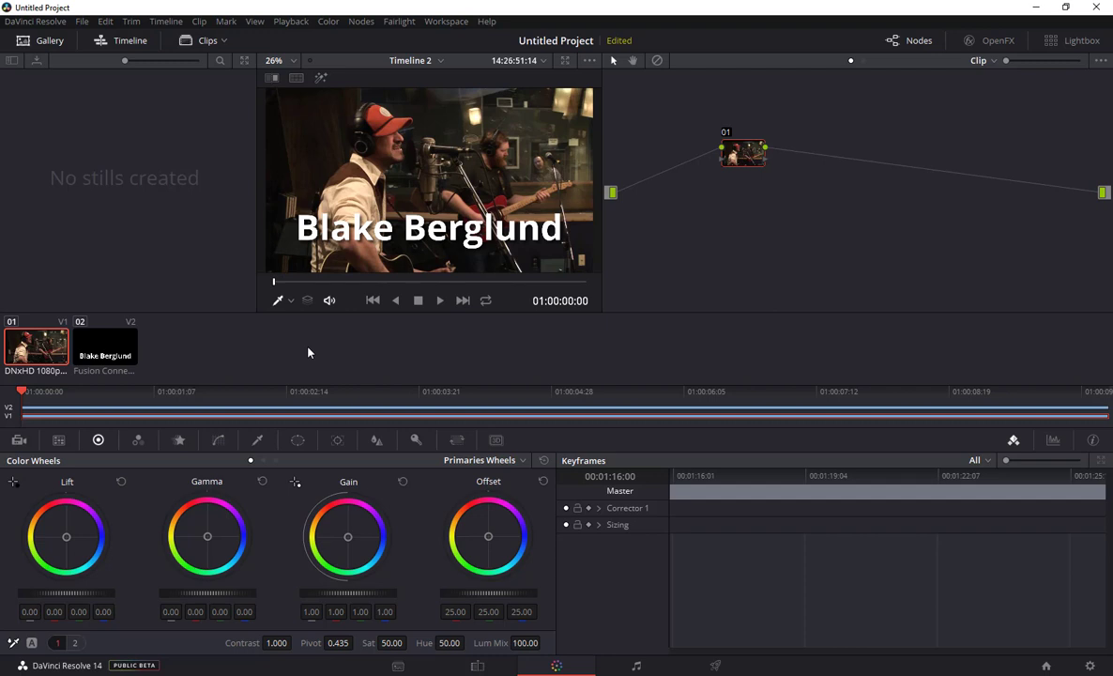
{"action": "mouse_move", "coordinate": [58, 357]}
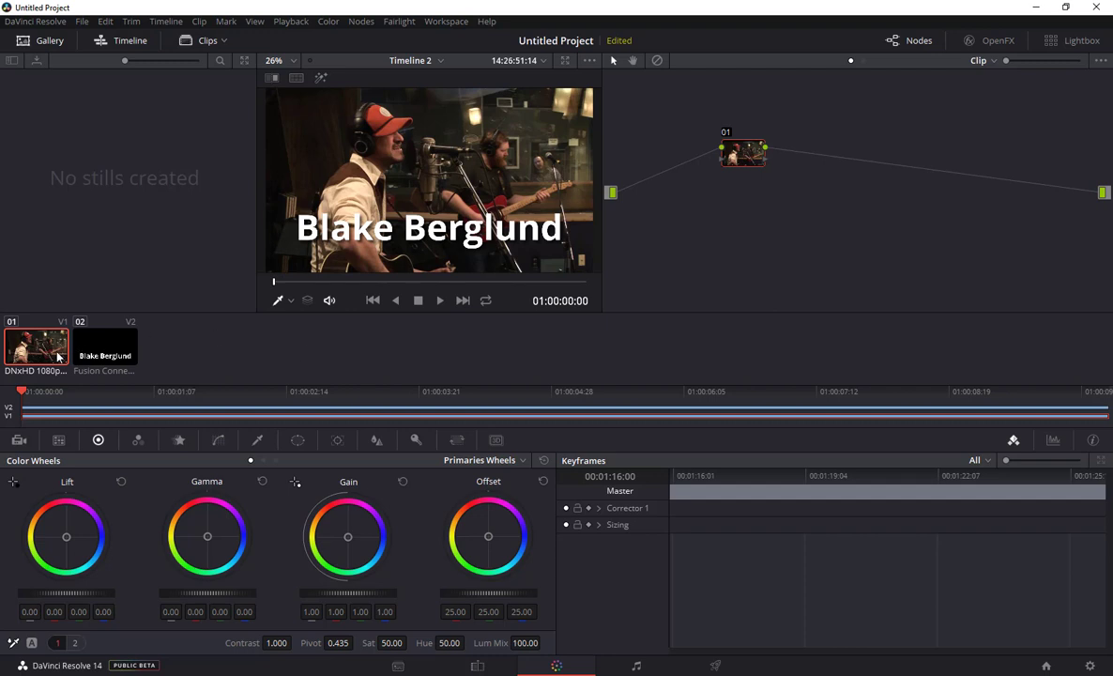
{"action": "mouse_move", "coordinate": [84, 474]}
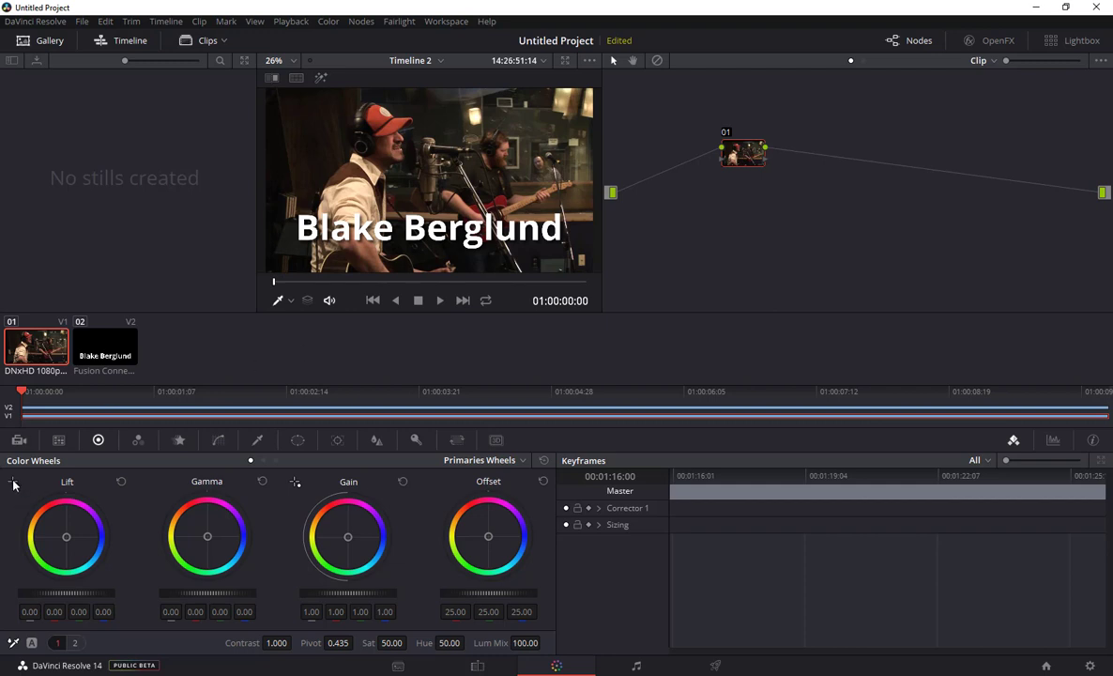
{"action": "mouse_move", "coordinate": [406, 260]}
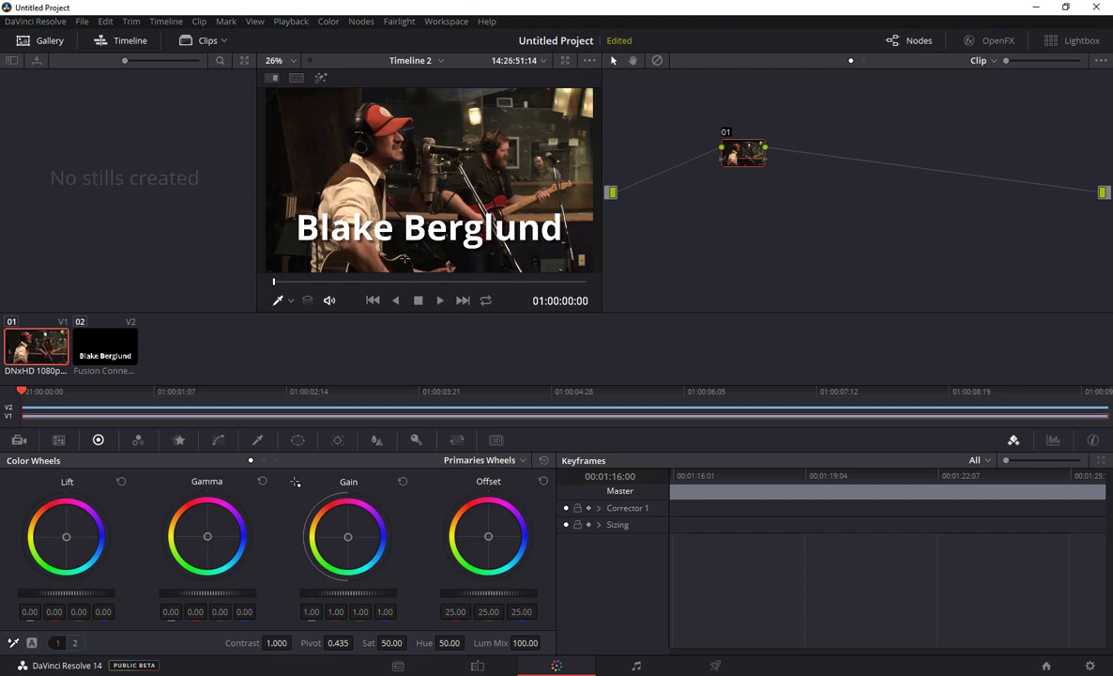
Balance the V1 camera clip's lift and gain toward blue with the viewer picker
{"action": "left_click_drag", "start_coordinate": [66, 536], "coordinate": [64, 539]}
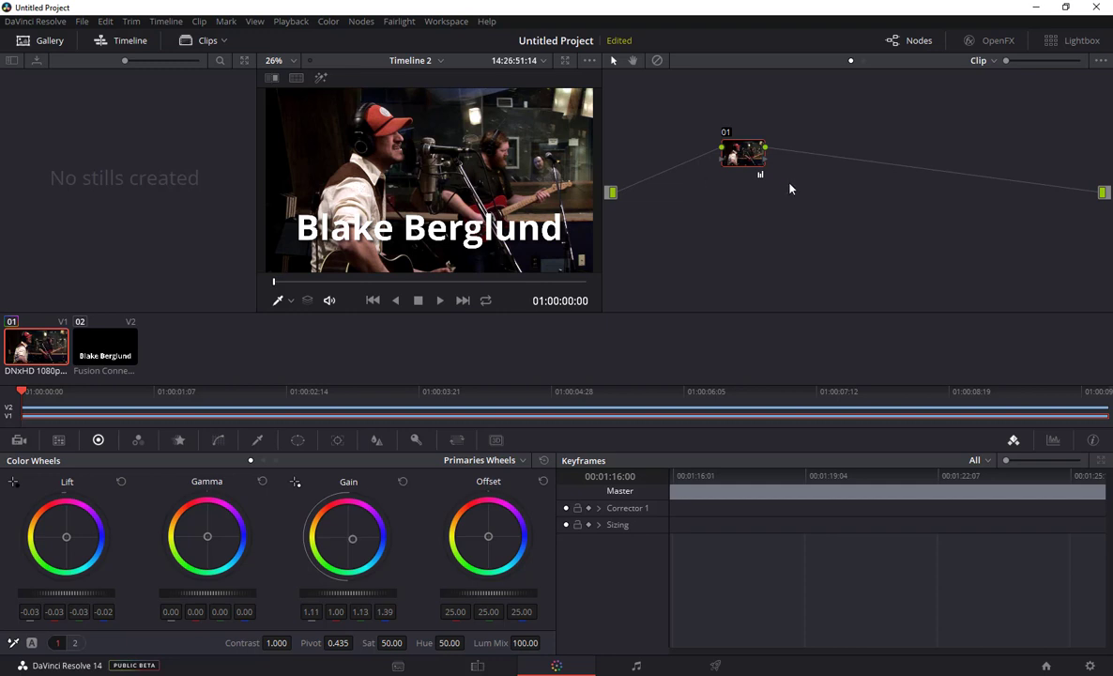
{"action": "mouse_move", "coordinate": [848, 279]}
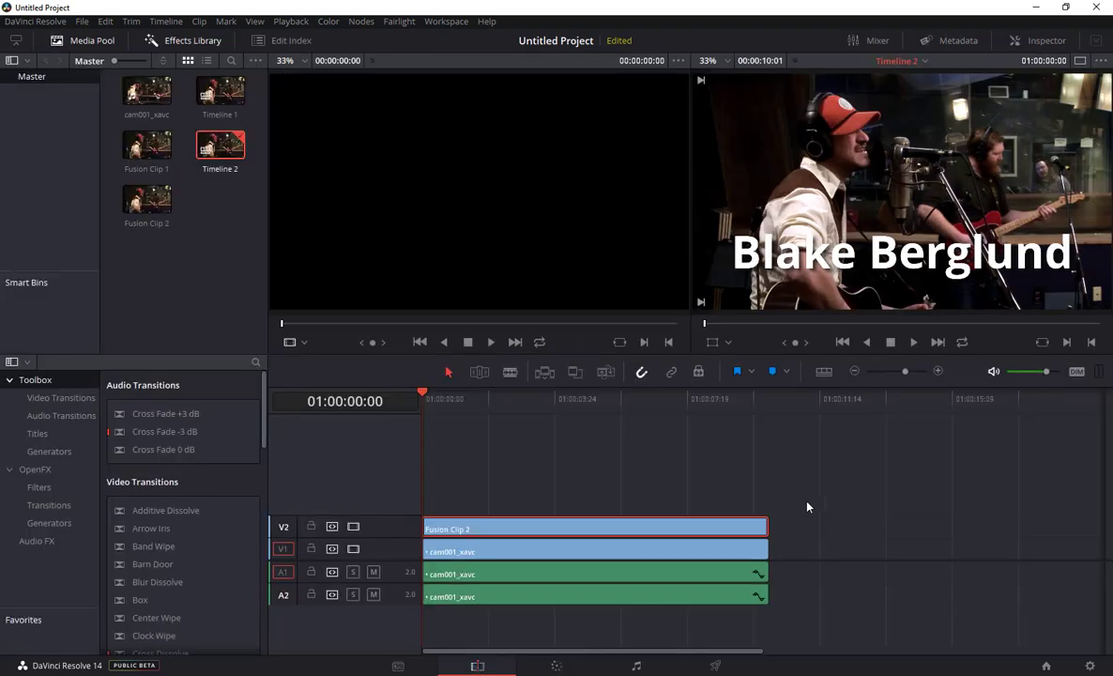
{"action": "left_click", "coordinate": [708, 398]}
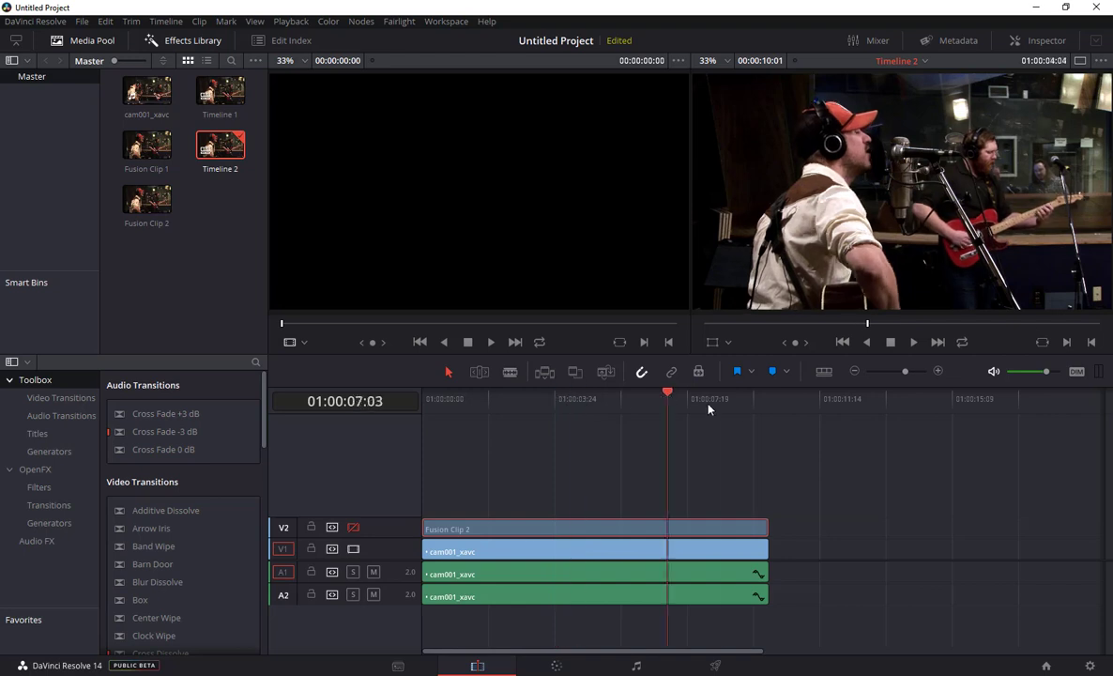
{"action": "left_click", "coordinate": [517, 398]}
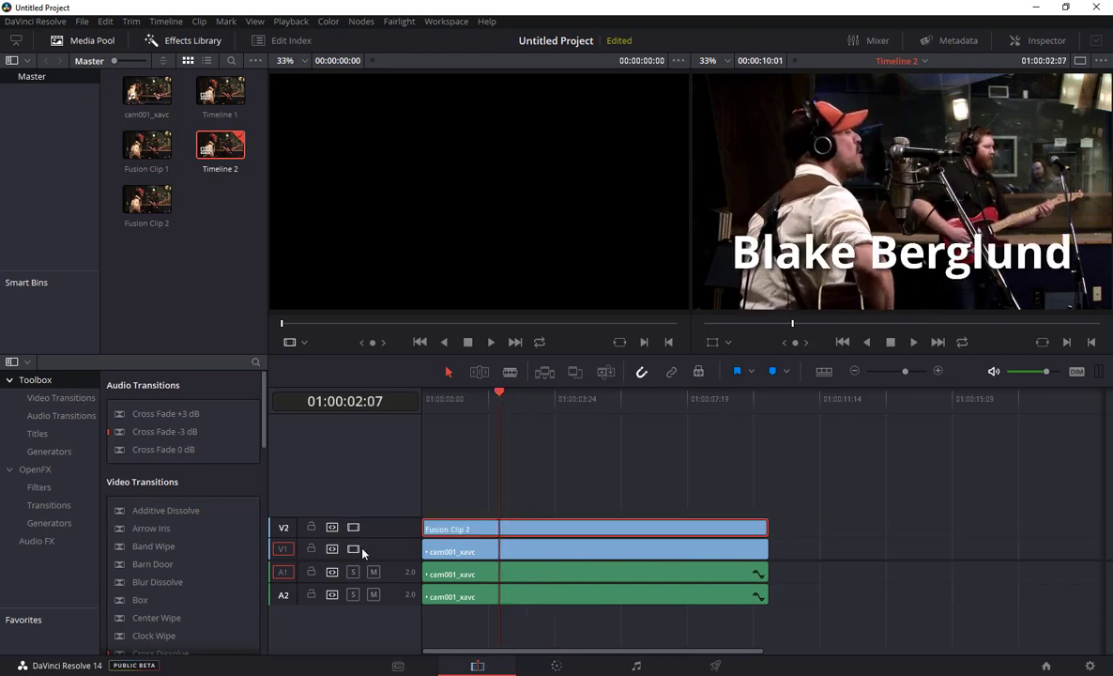
{"action": "left_click", "coordinate": [353, 549]}
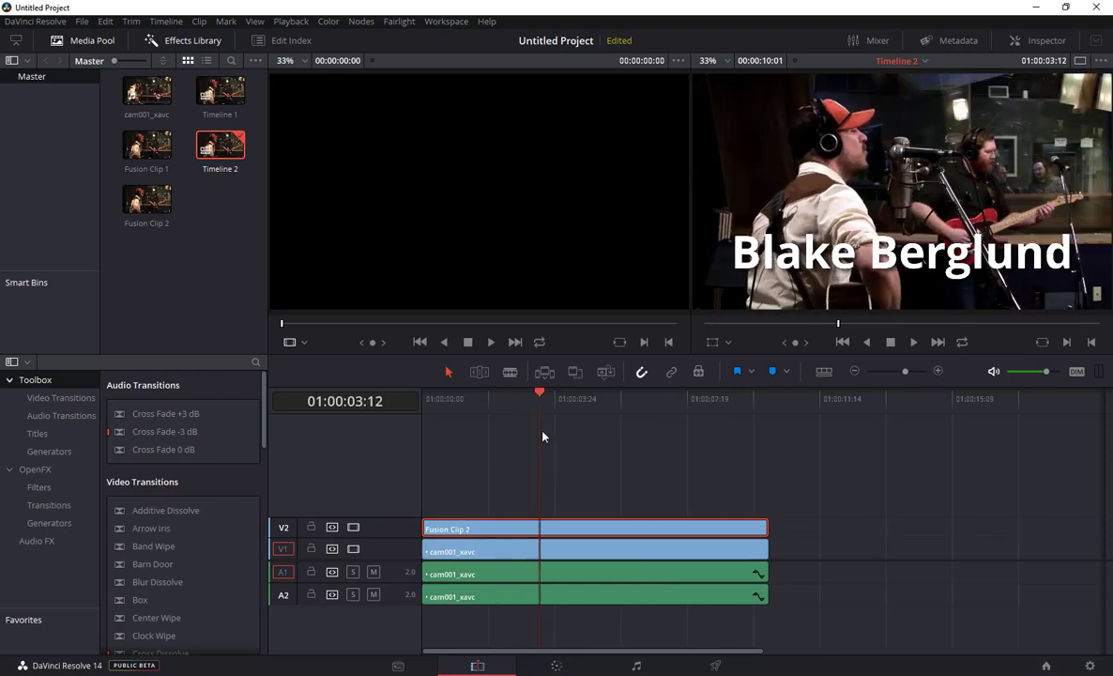
{"action": "left_click", "coordinate": [570, 398]}
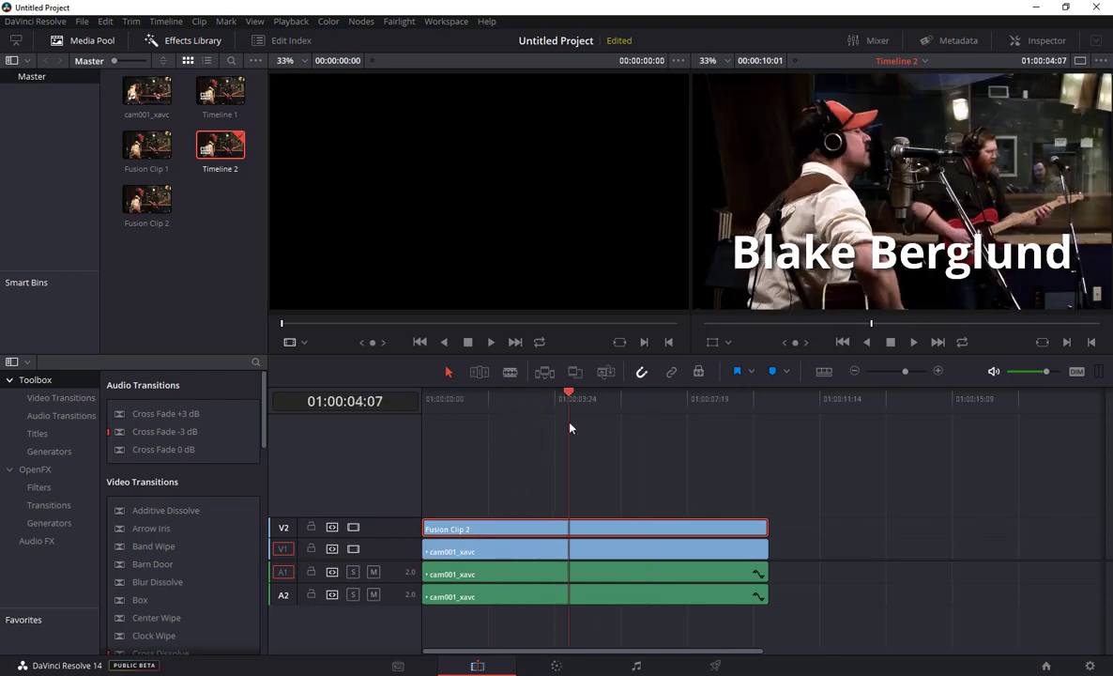
{"action": "left_click", "coordinate": [474, 399]}
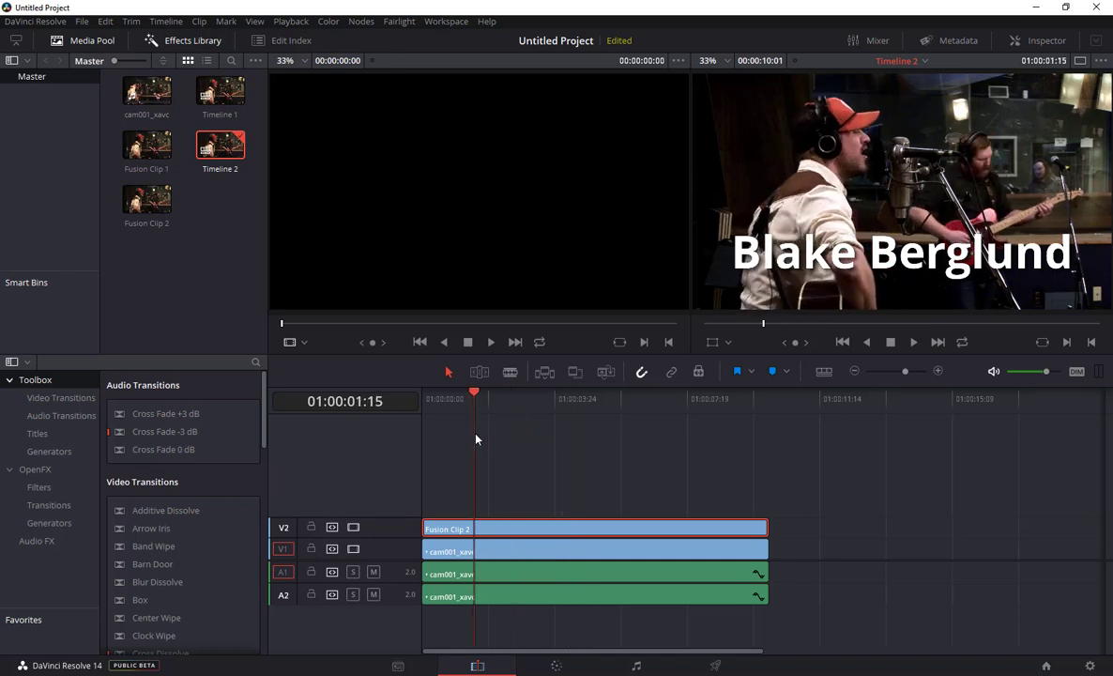
{"action": "mouse_move", "coordinate": [511, 431]}
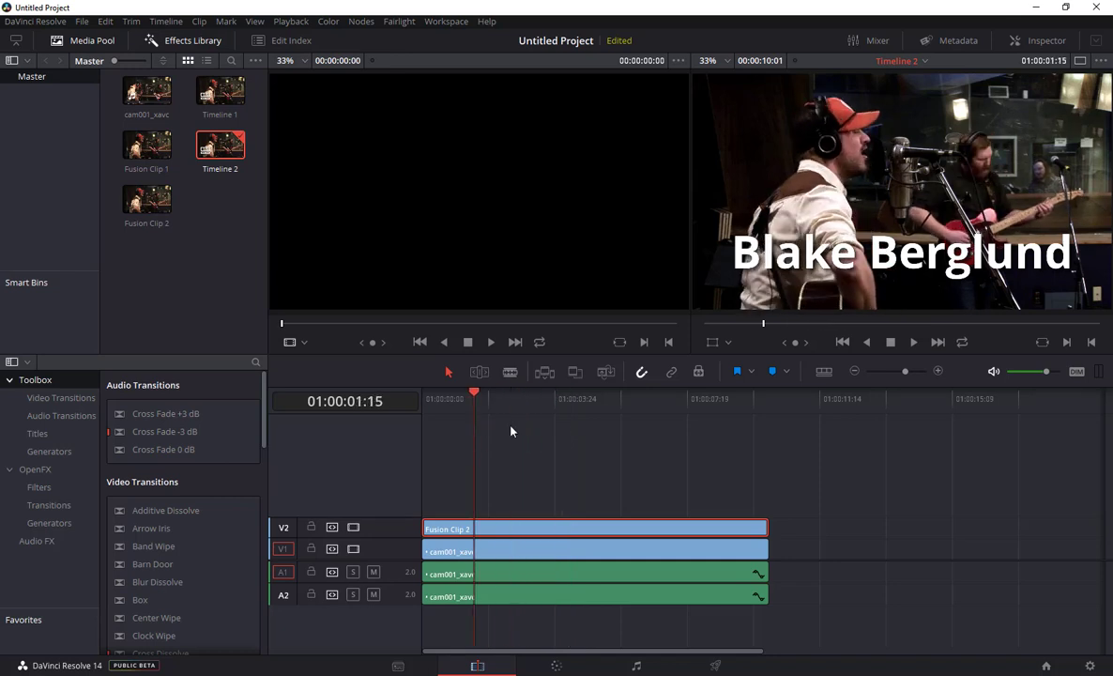
{"action": "left_click", "coordinate": [219, 91]}
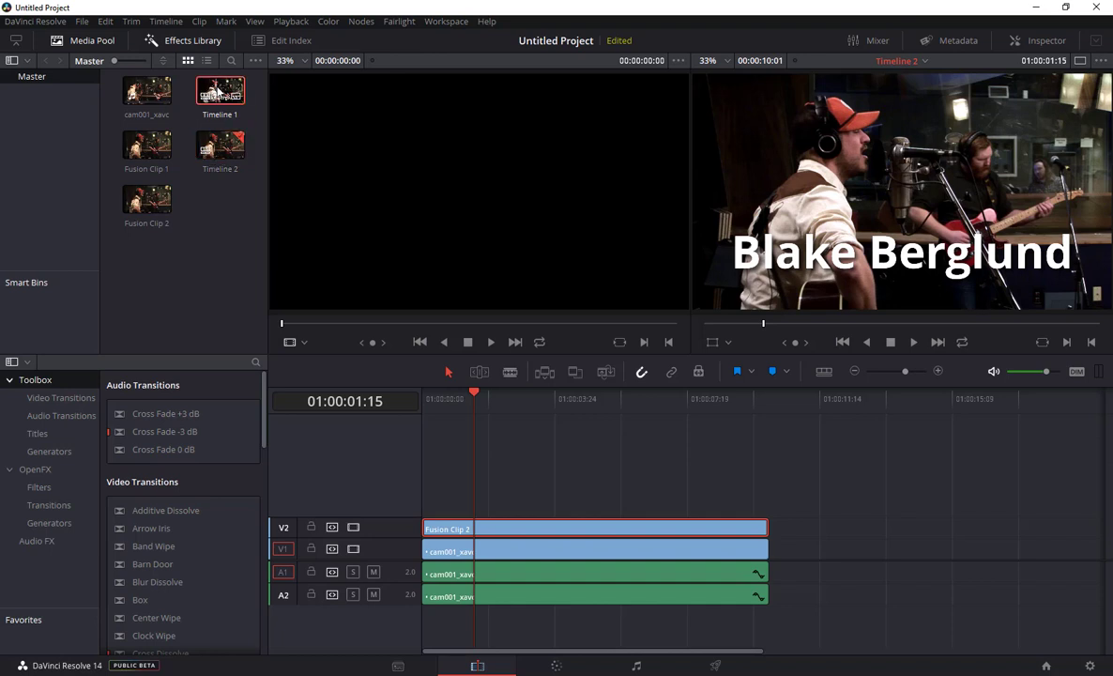